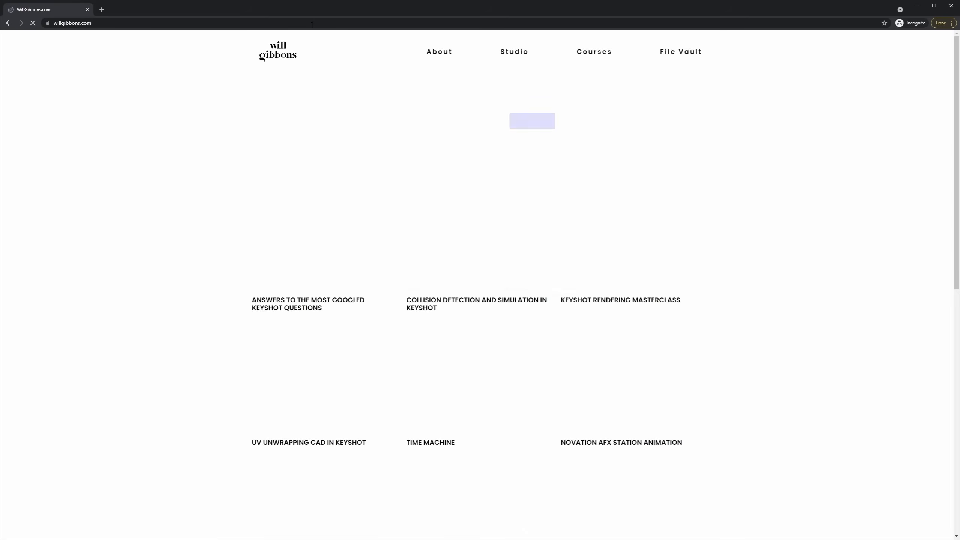
Step: Log in to the File Vault and scroll the KeyShot Tutorial Files grid
click(679, 52)
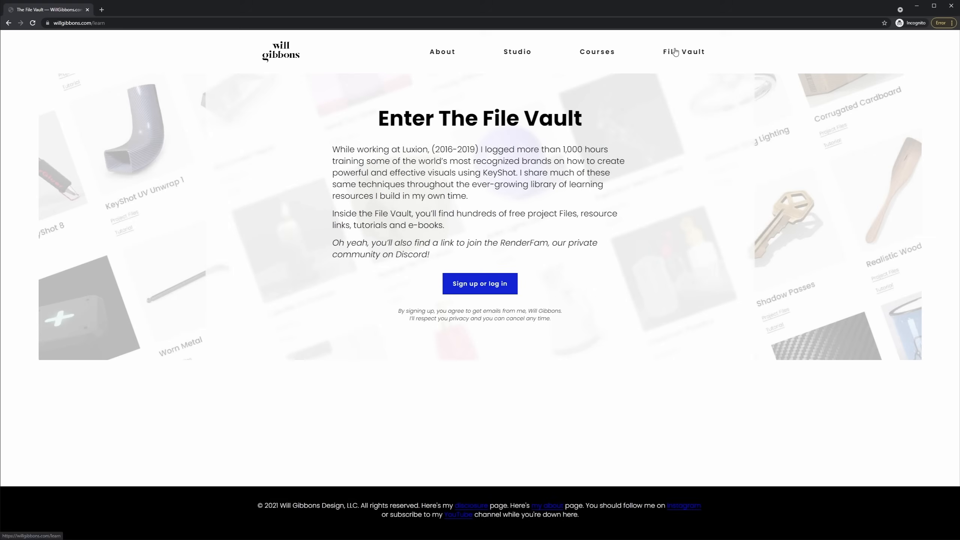
click(479, 283)
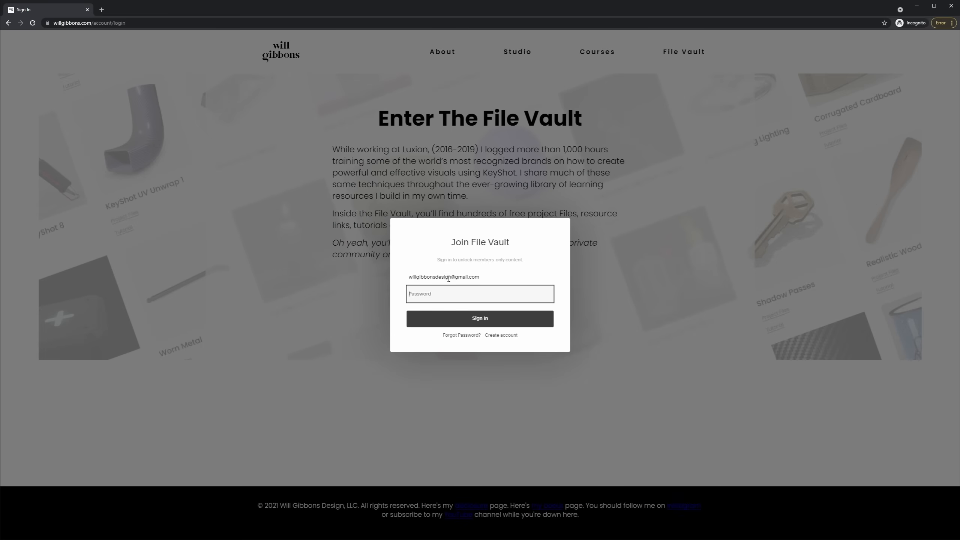
click(479, 318)
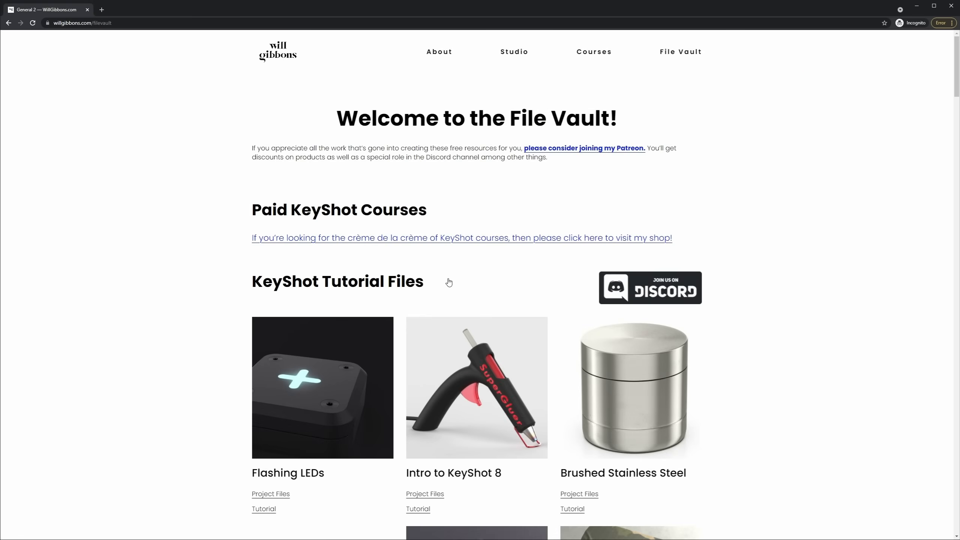
scroll(down, 3)
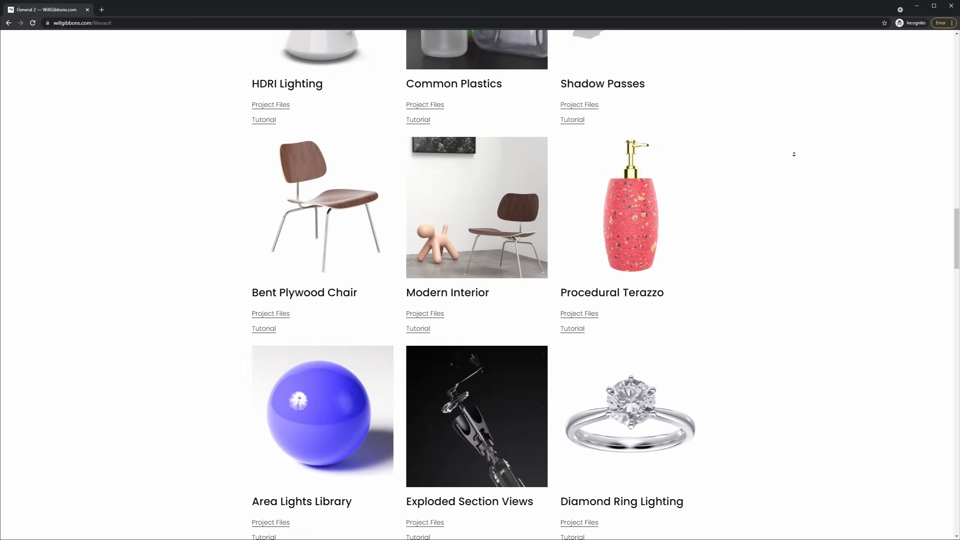
scroll(down, 3)
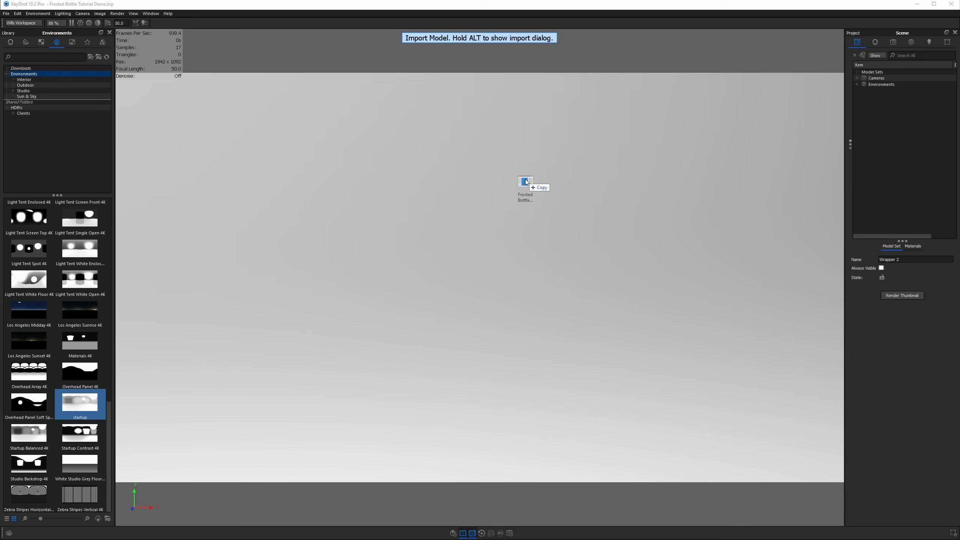
Step: Import the dropped bottle STEP file through the KeyShot Import dialog
click(525, 181)
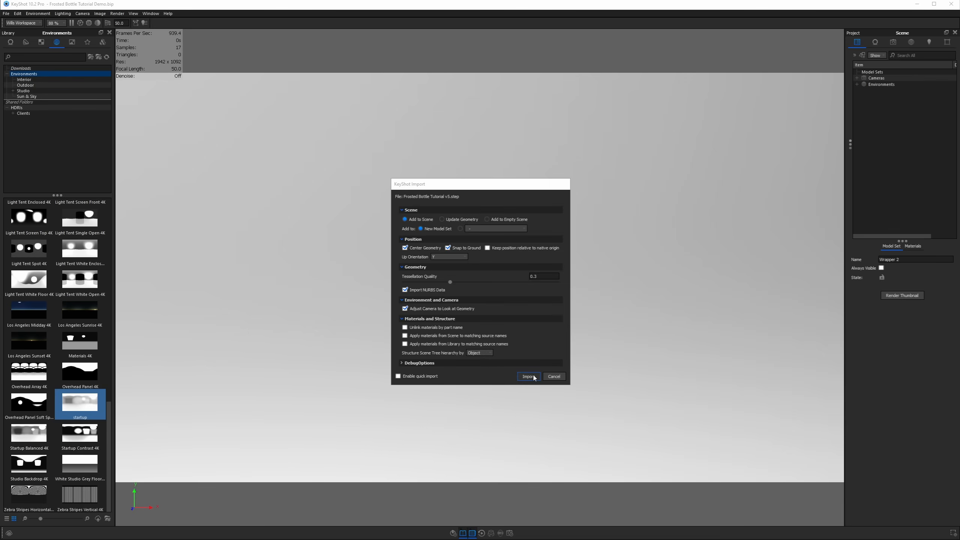
click(528, 376)
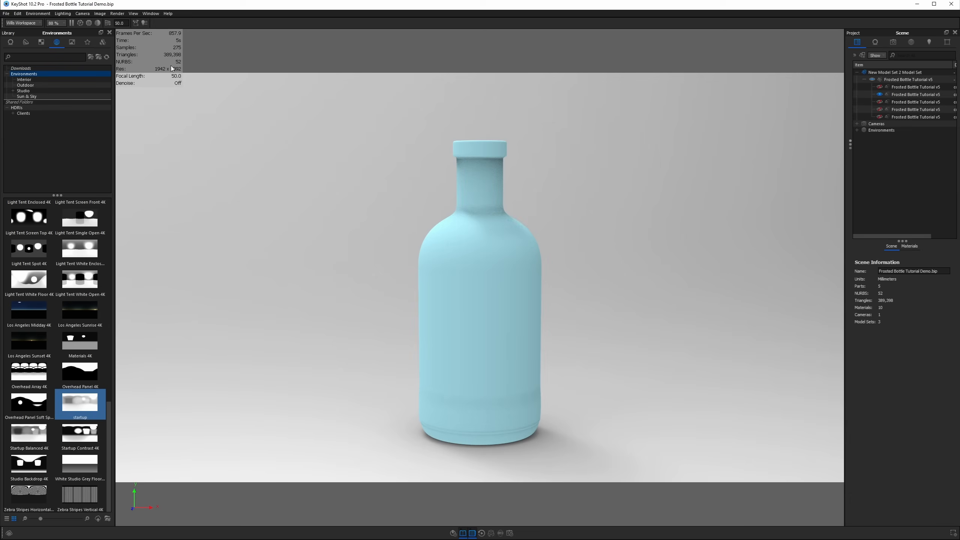
Step: Choose the 1001 x 1334 portrait resolution preset from the Image menu
click(99, 13)
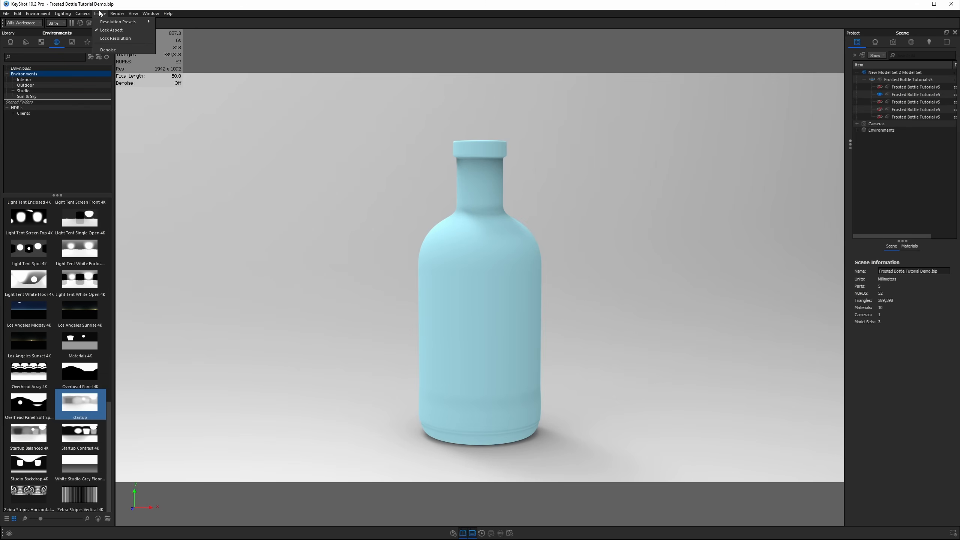
click(118, 21)
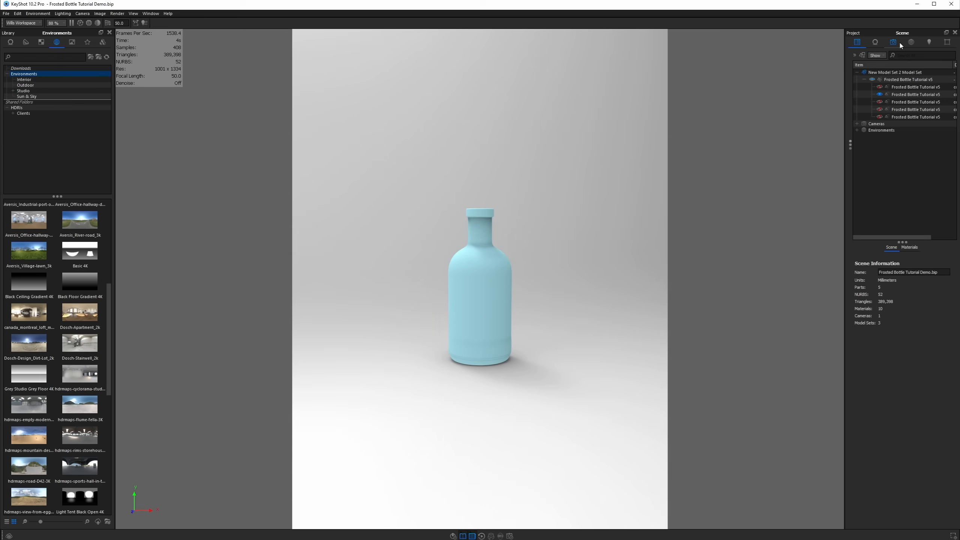
Step: Add a new 140 mm focal-length camera, toggling the Halves composition grid on and off
click(894, 42)
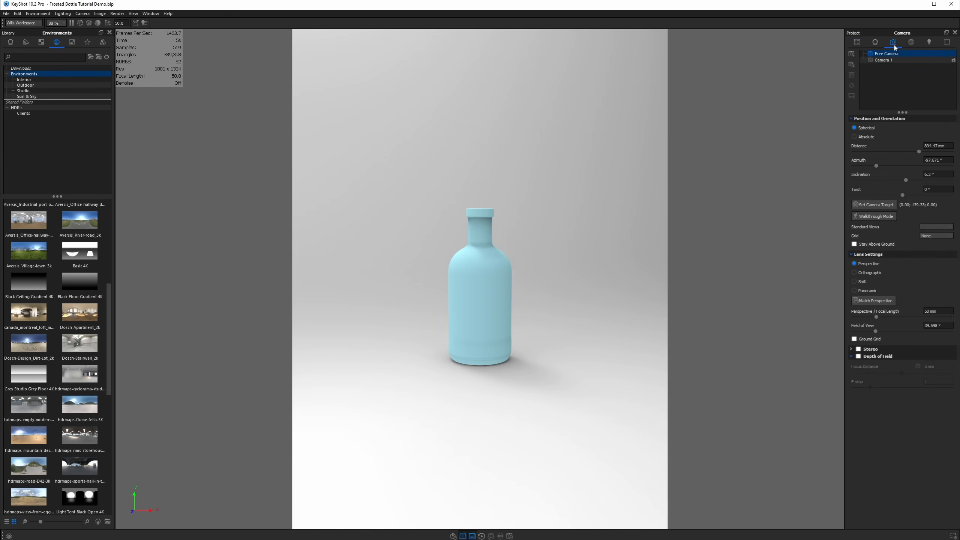
click(852, 54)
text(140)
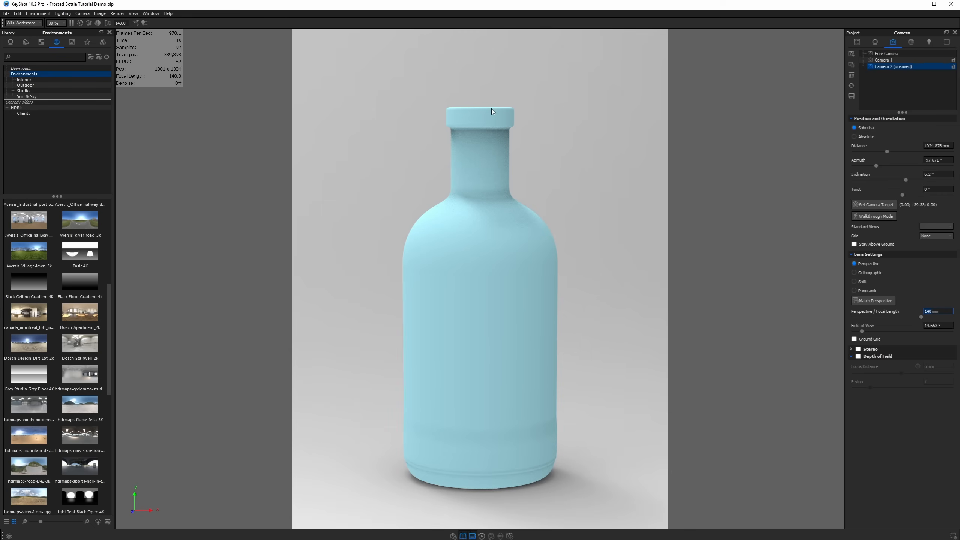
mouse_move(835, 213)
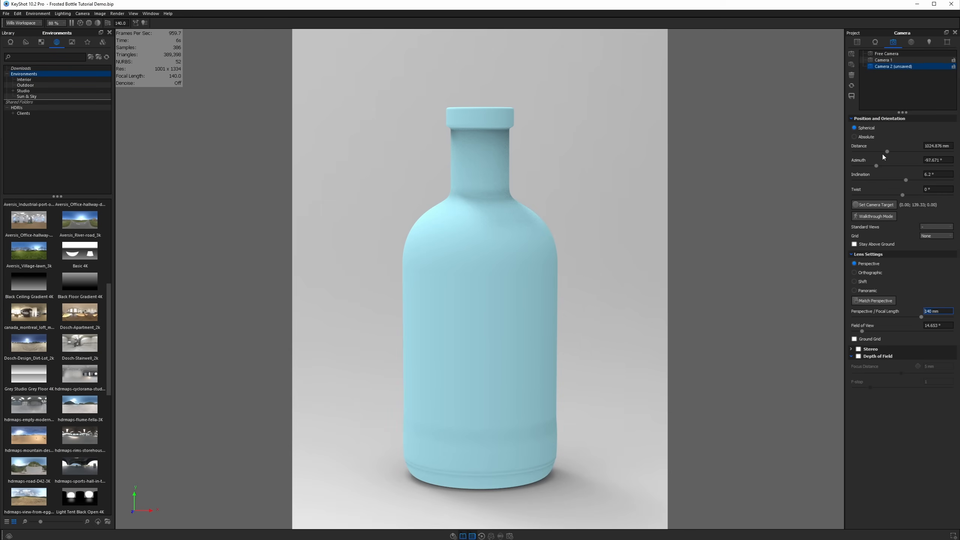
click(936, 236)
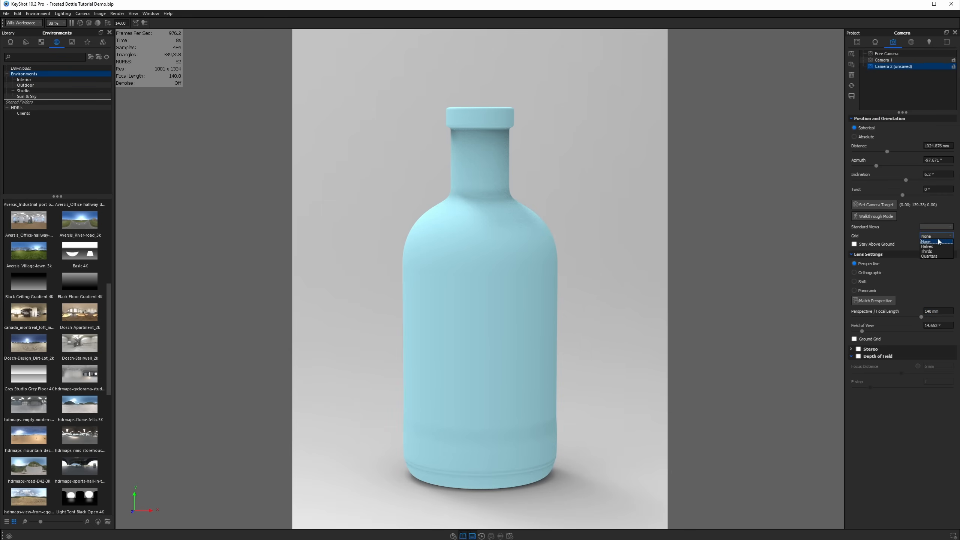
click(927, 246)
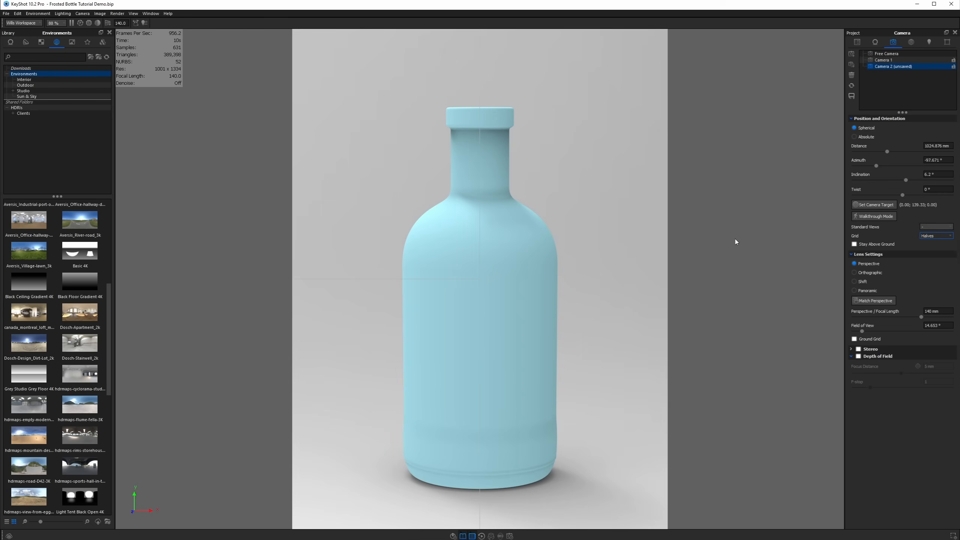
mouse_move(481, 283)
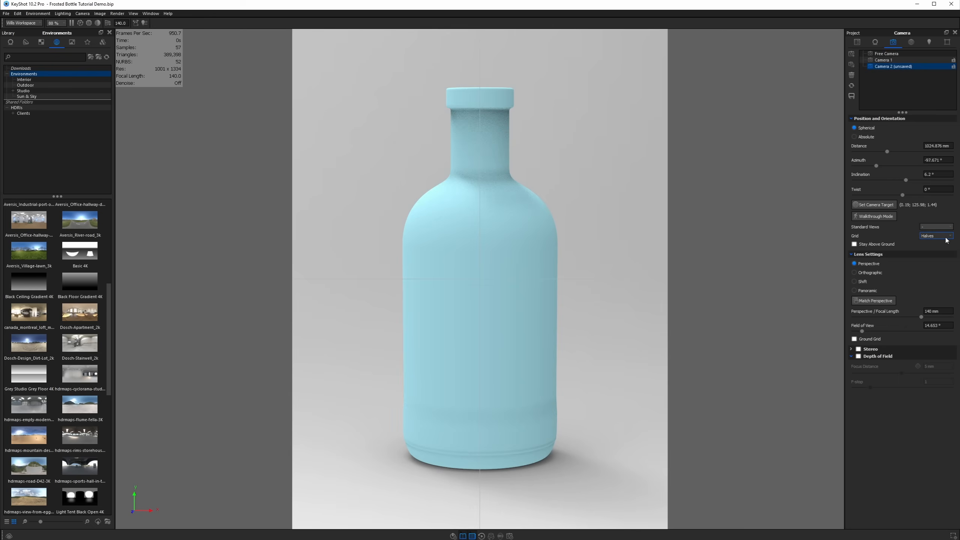
click(935, 236)
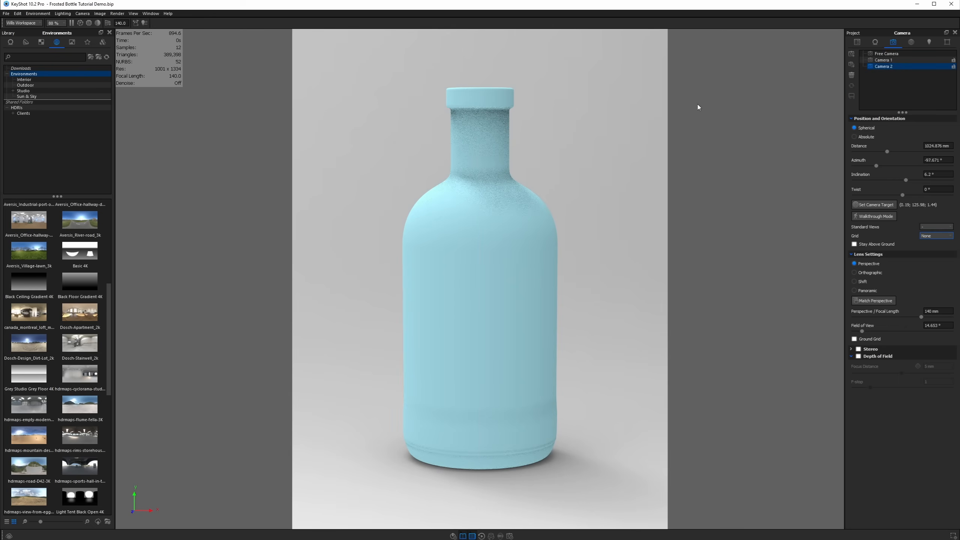
click(876, 42)
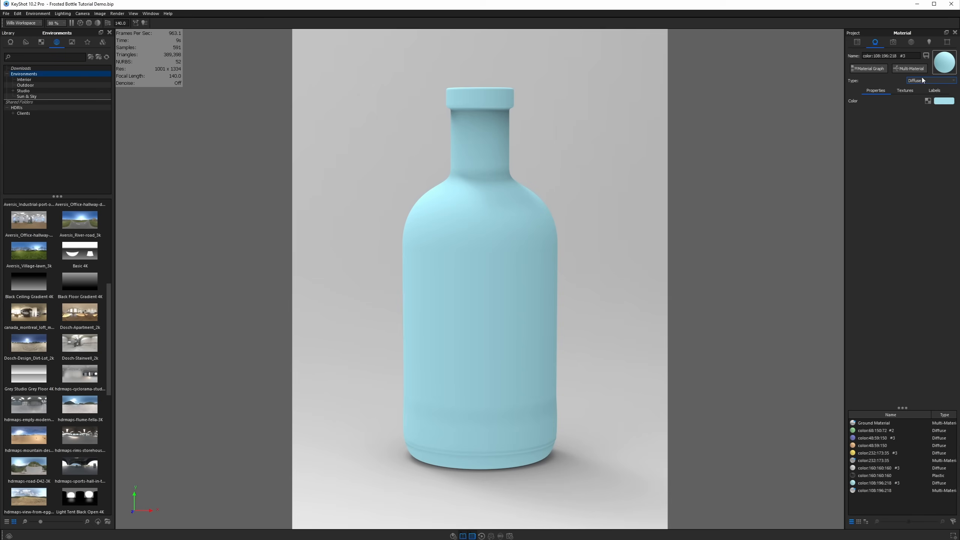
Step: Switch the bottle material type to Dielectric and edit its transmission colour
click(931, 80)
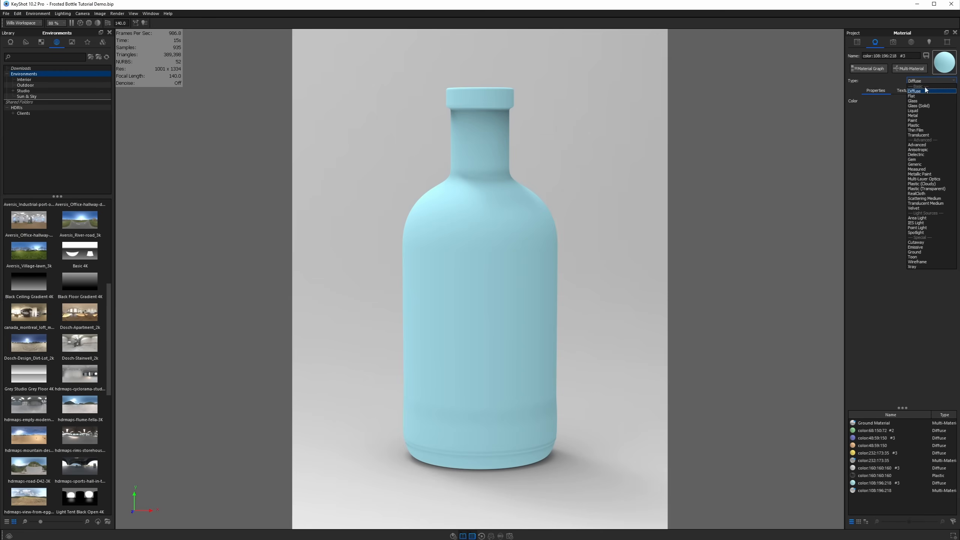
mouse_move(928, 101)
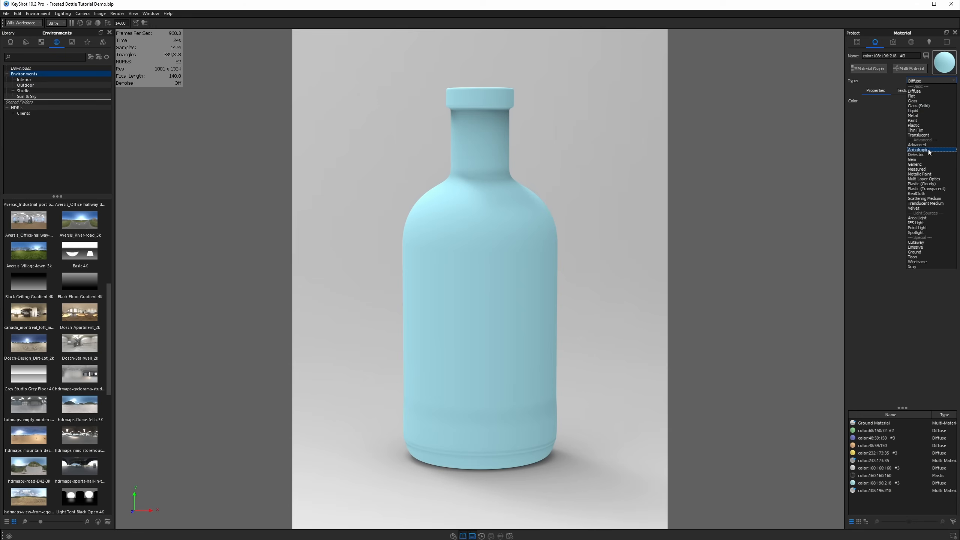
click(916, 154)
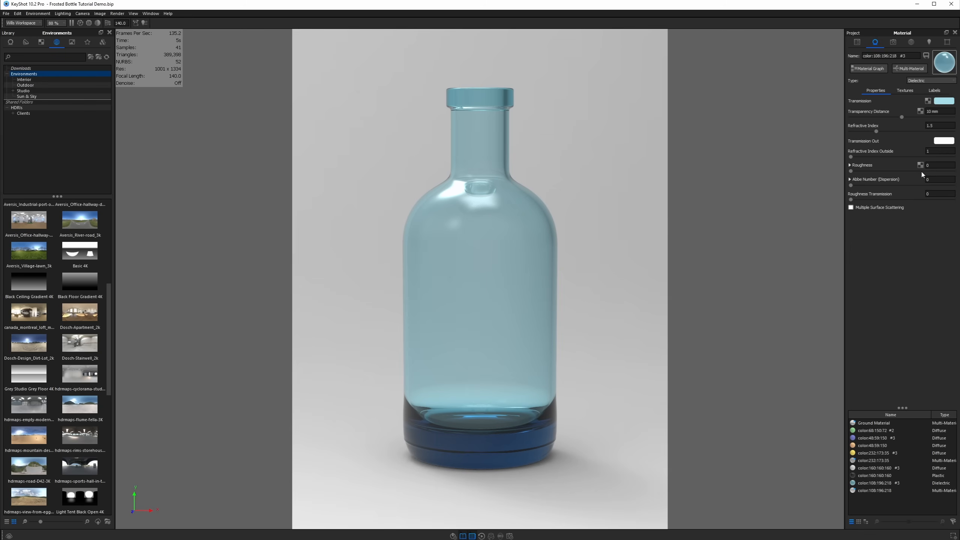
mouse_move(499, 230)
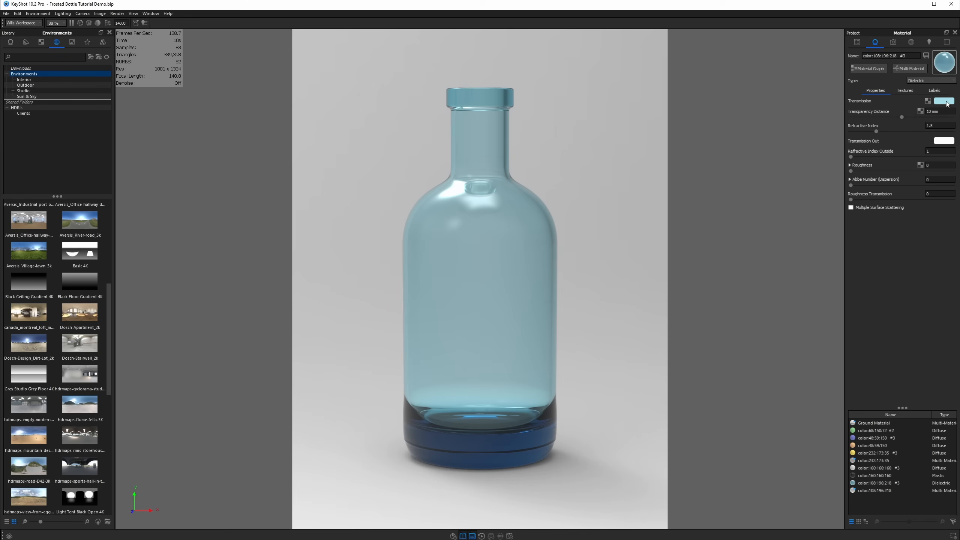
click(944, 100)
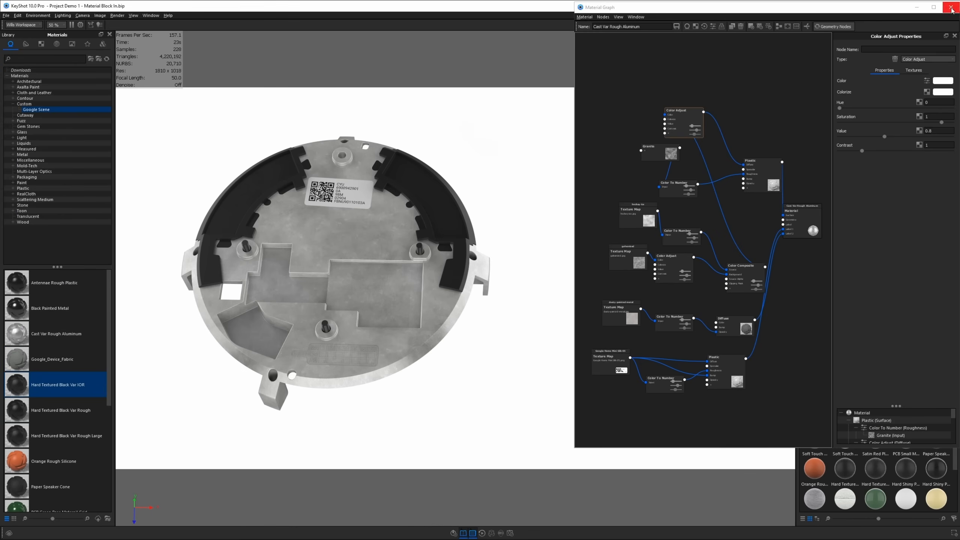
Step: Close the example project's Material Graph window
click(953, 7)
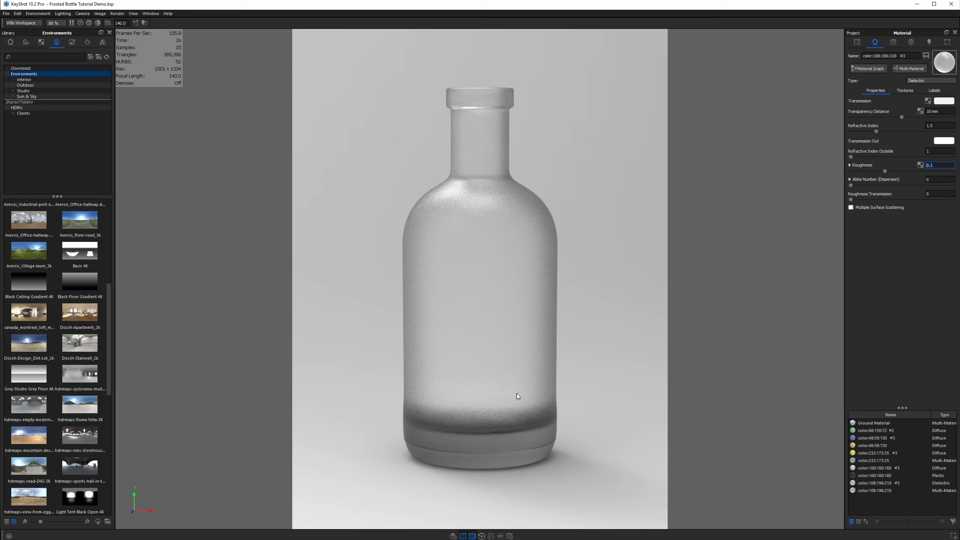
mouse_move(493, 285)
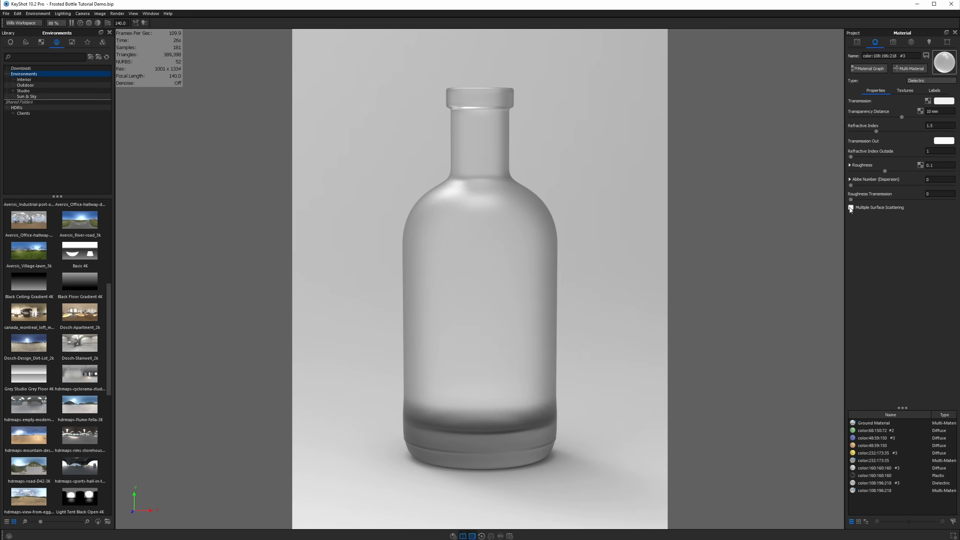
Step: Enable multiple surface scattering and set transmission roughness to 0.05
click(850, 208)
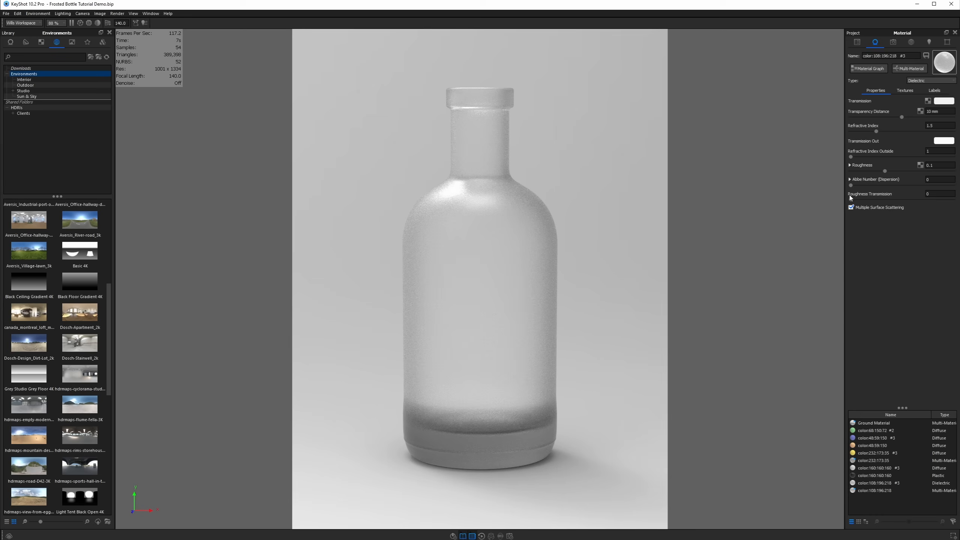
mouse_move(597, 238)
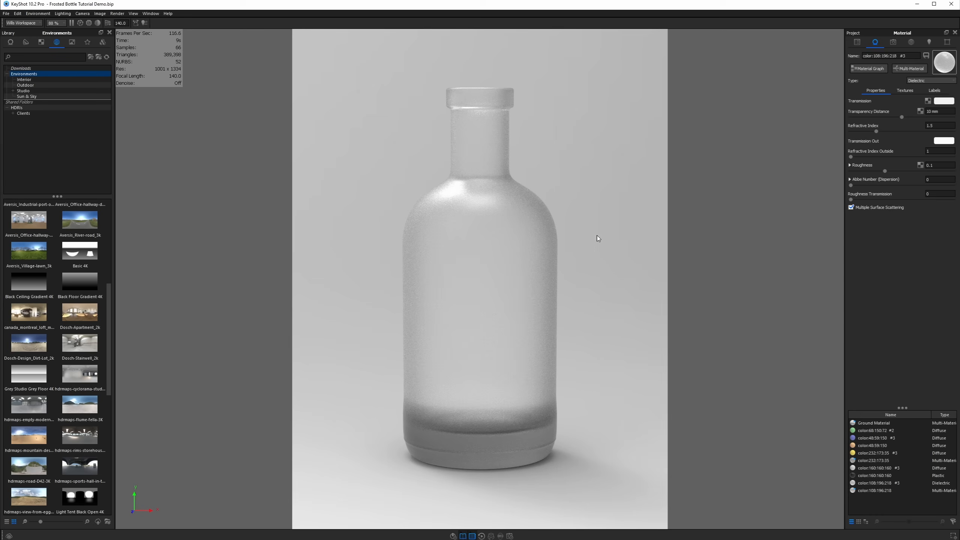
click(940, 193)
text(.05)
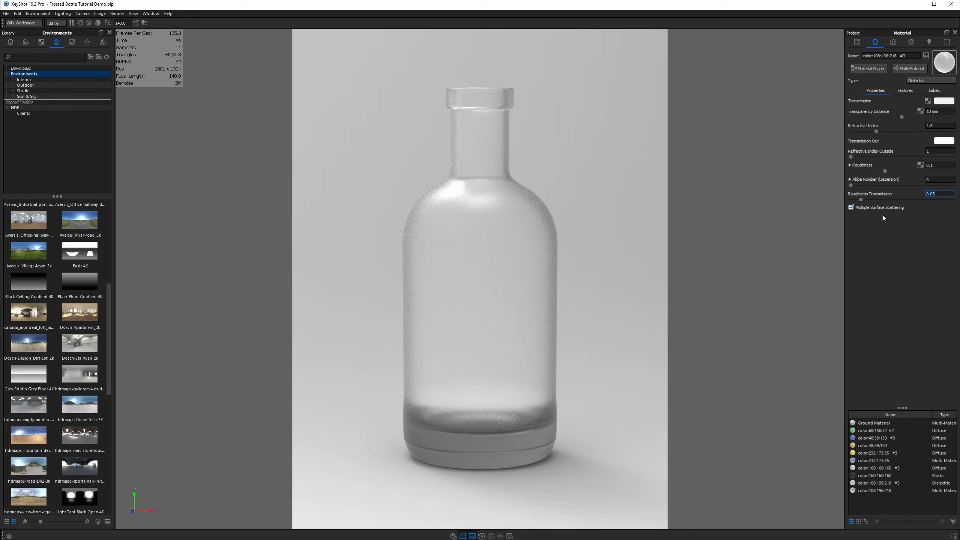
Step: Raise the glass roughness to 0.3 and transmission roughness to 0.1
click(941, 164)
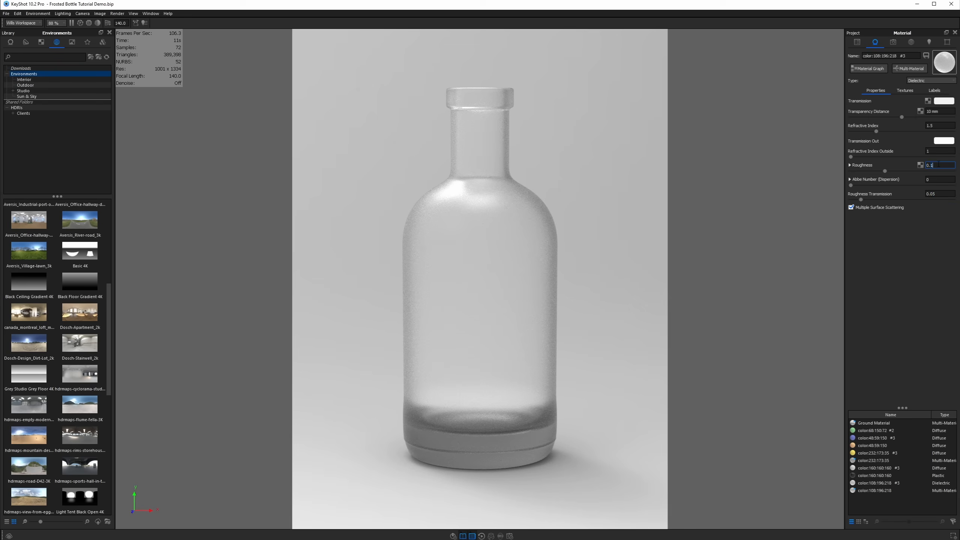
text(0.2)
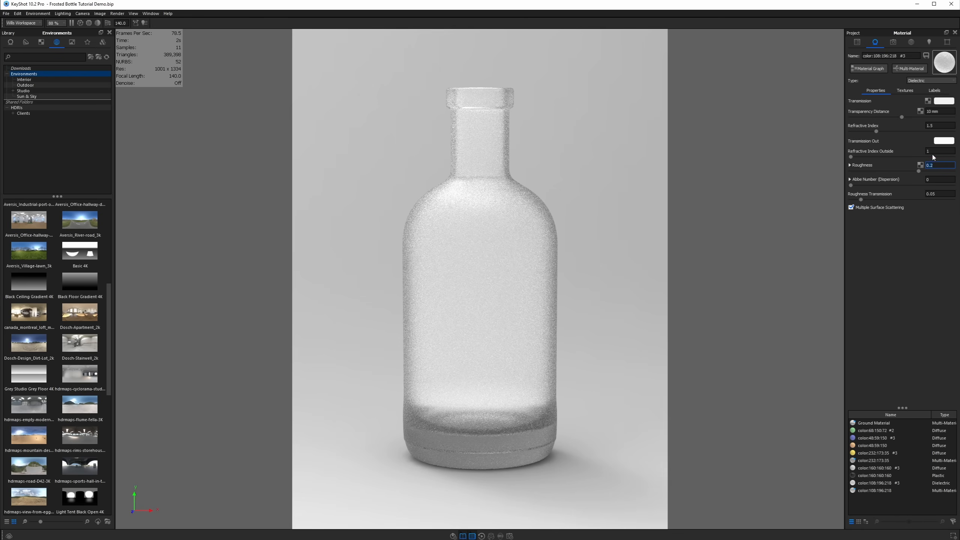
click(938, 193)
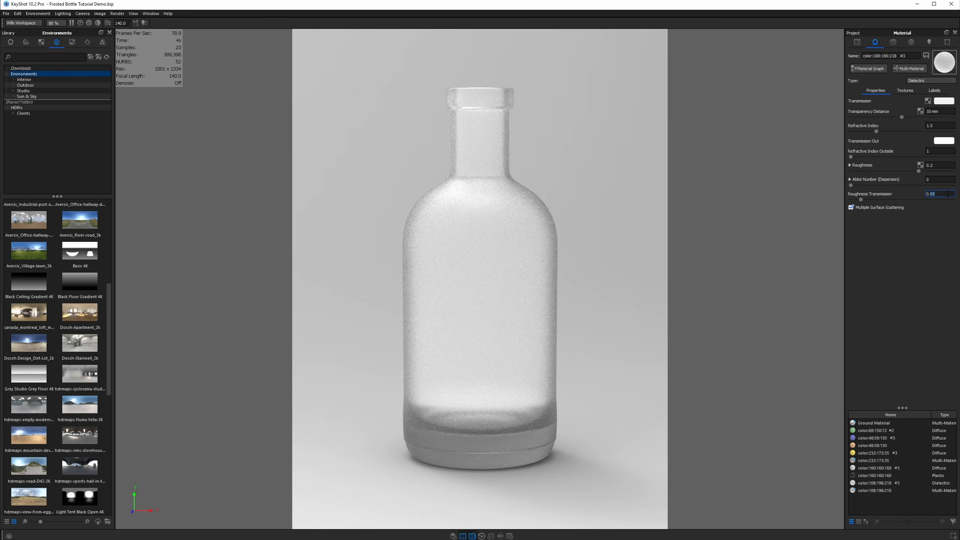
text(0.1)
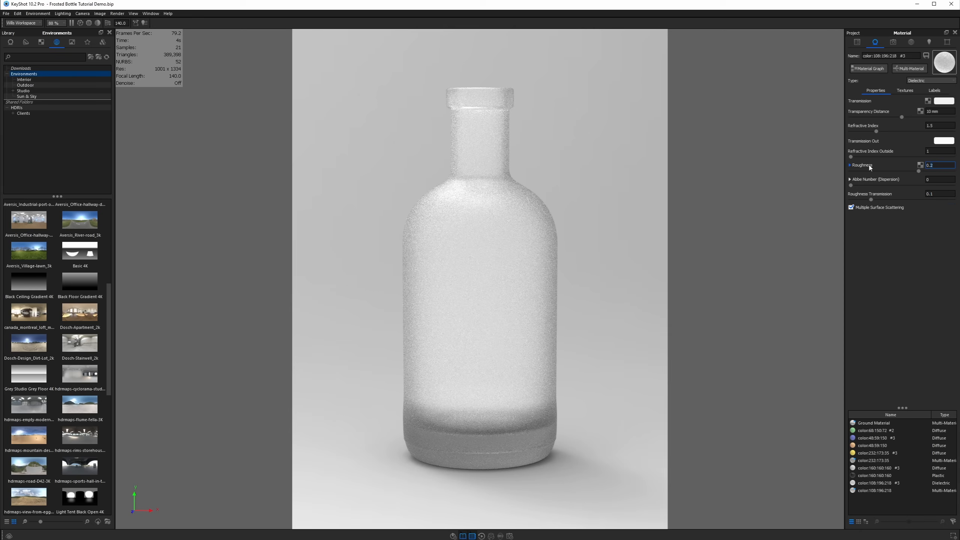
click(937, 194)
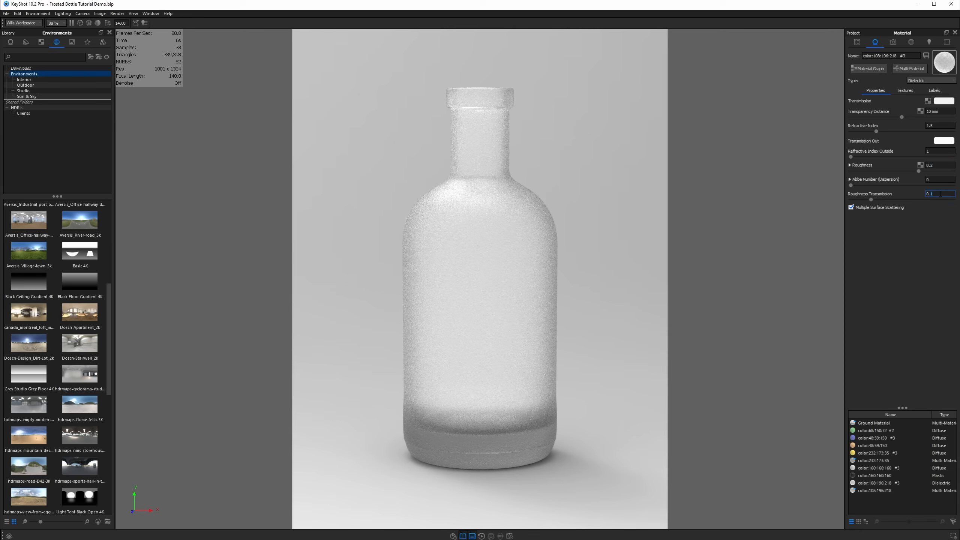
text(0.2)
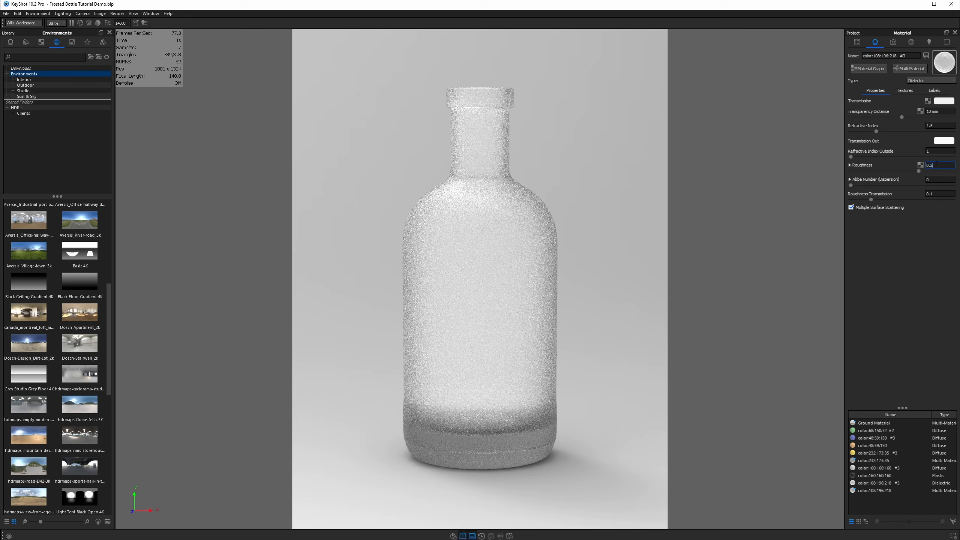
text(0.3)
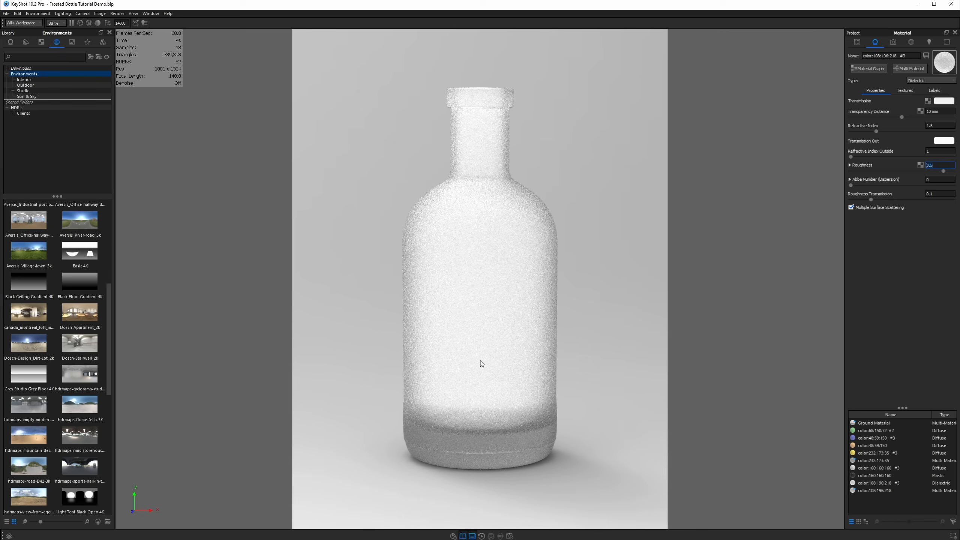
mouse_move(492, 366)
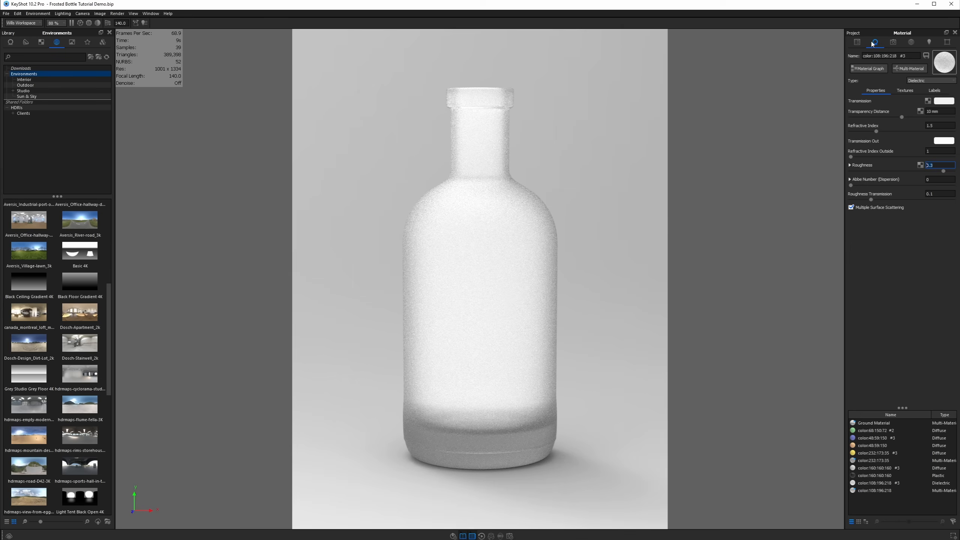
click(853, 32)
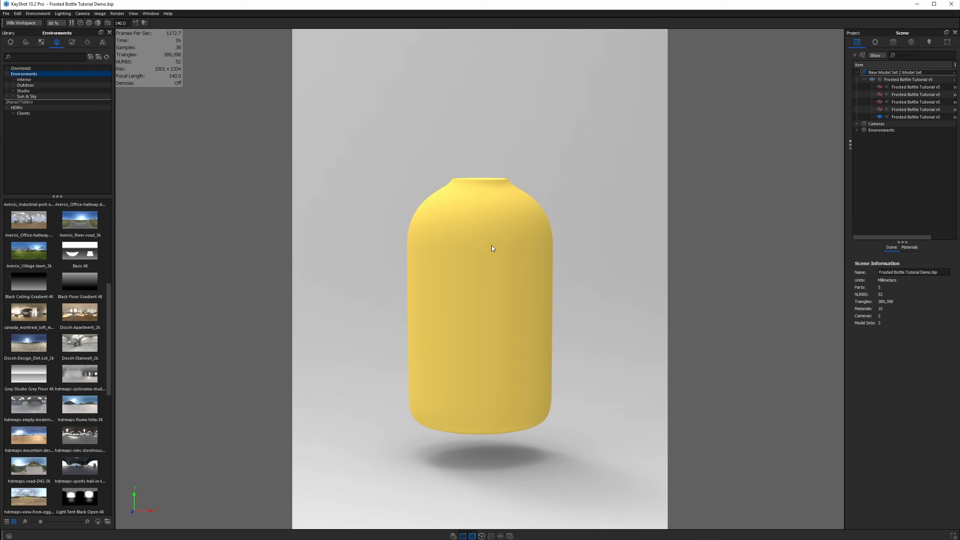
Step: Change the inner part's material type to Liquid and unhide the glass bottle
click(915, 117)
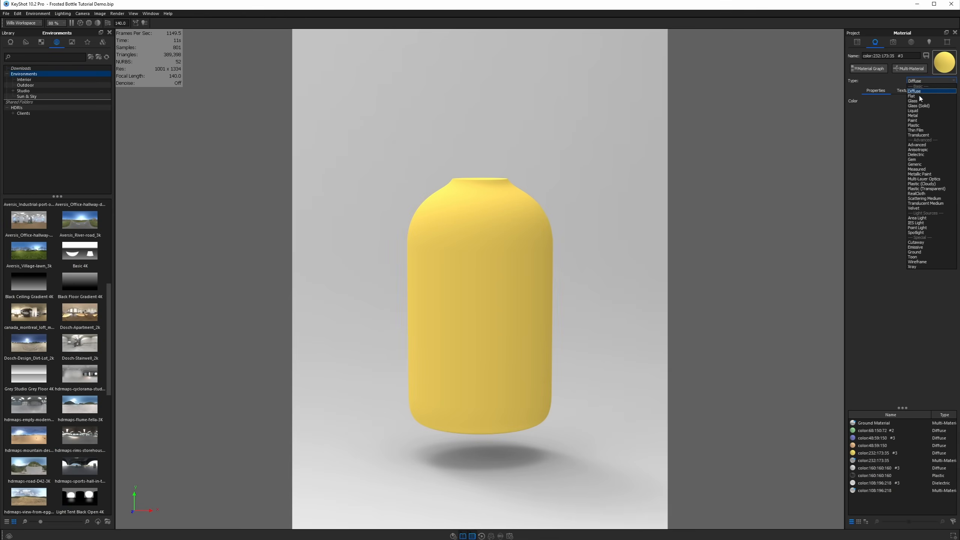
click(913, 110)
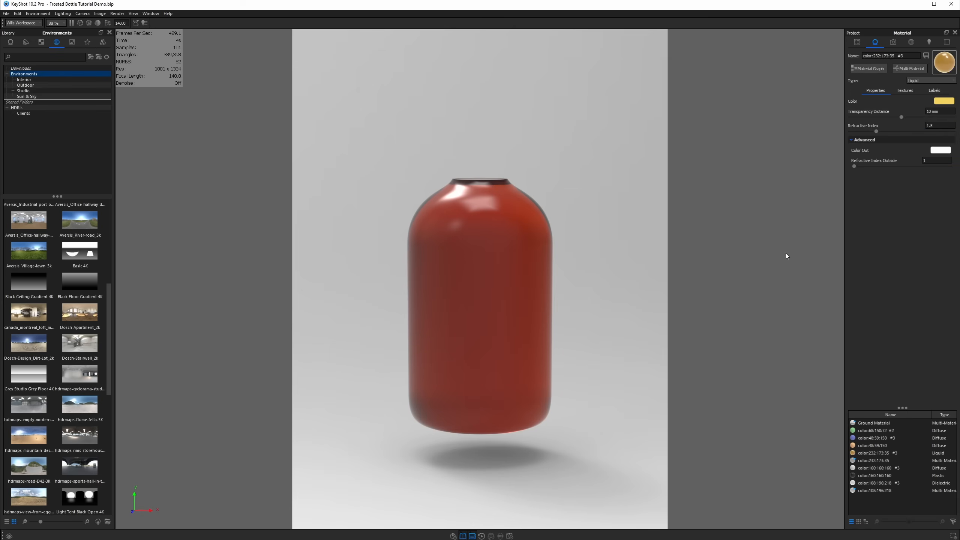
mouse_move(507, 260)
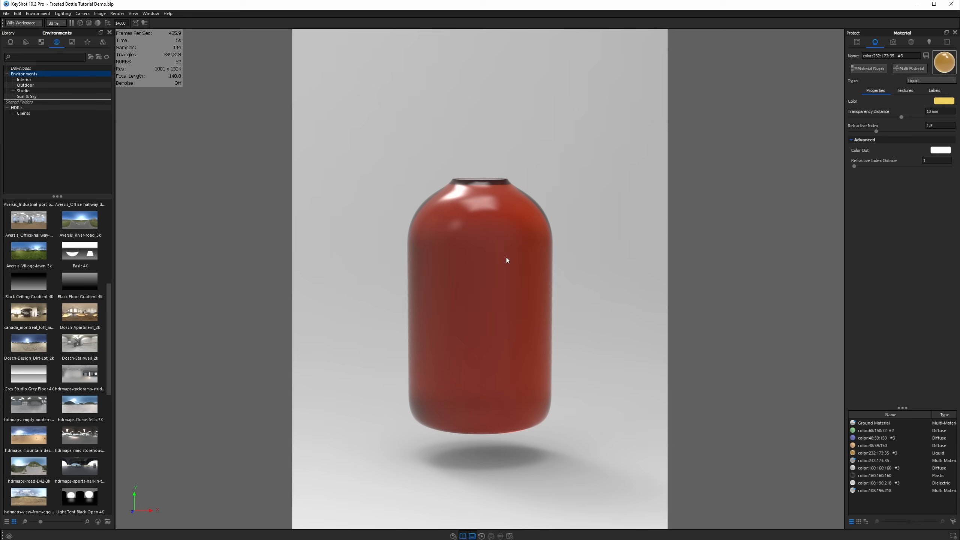
mouse_move(494, 193)
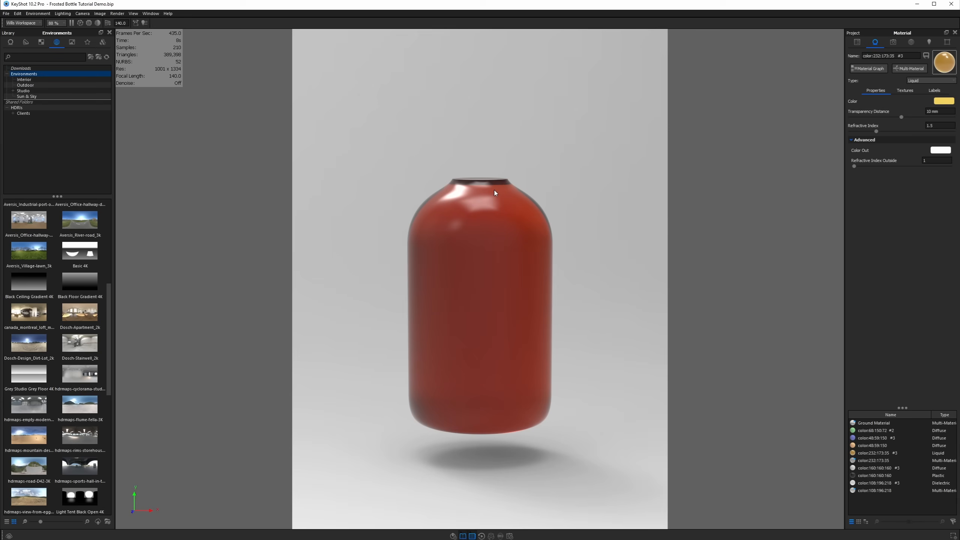
mouse_move(494, 172)
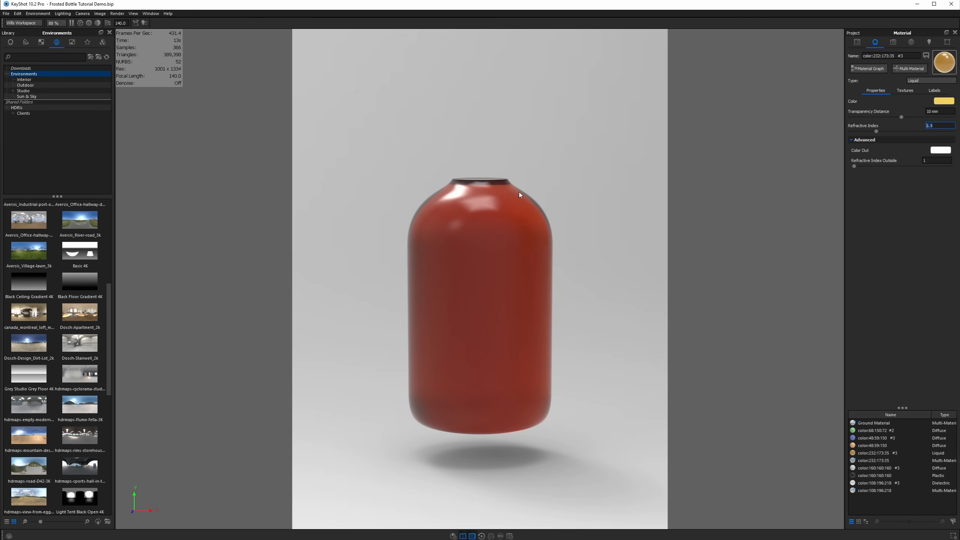
mouse_move(591, 209)
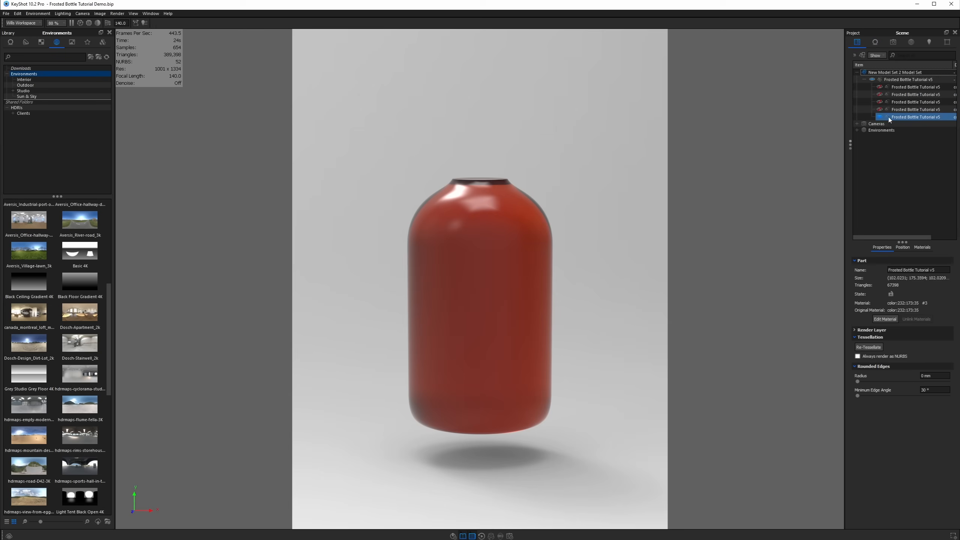
click(912, 93)
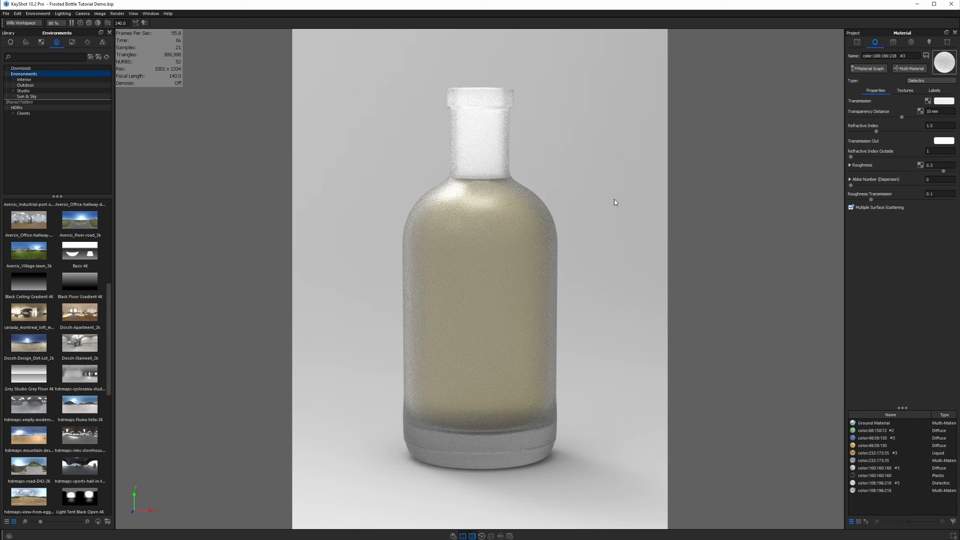
Step: Give the liquid refractive index 1.36, an orange colour and 50 mm transparency distance
click(940, 126)
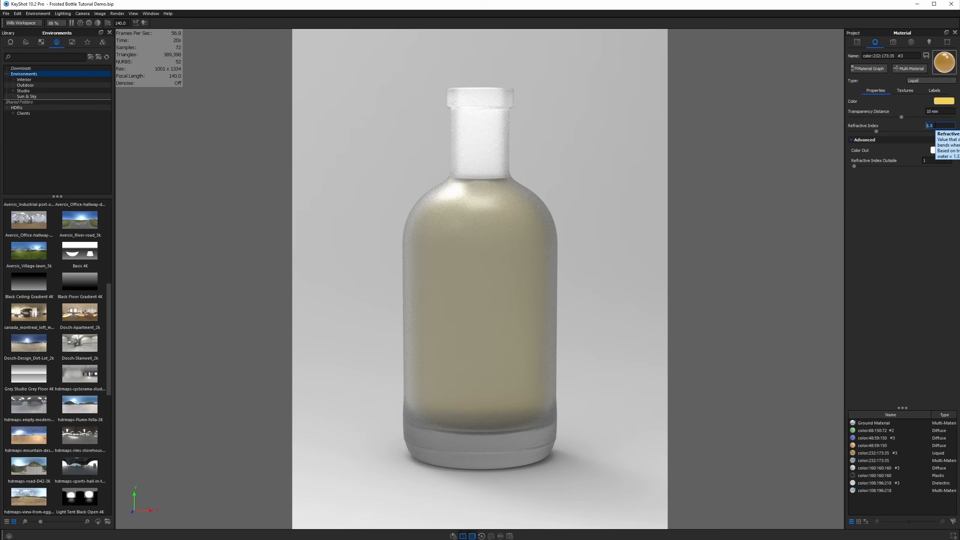
text(1.36)
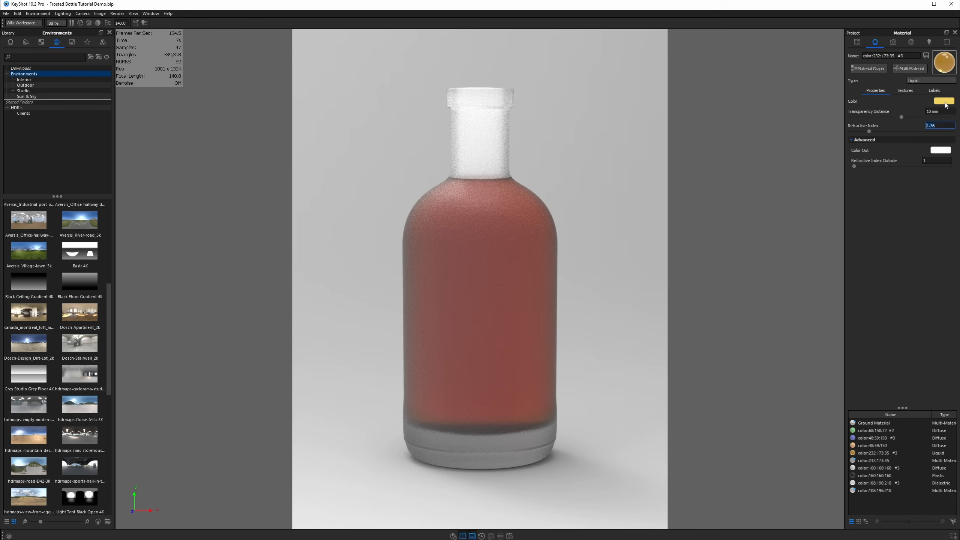
click(944, 101)
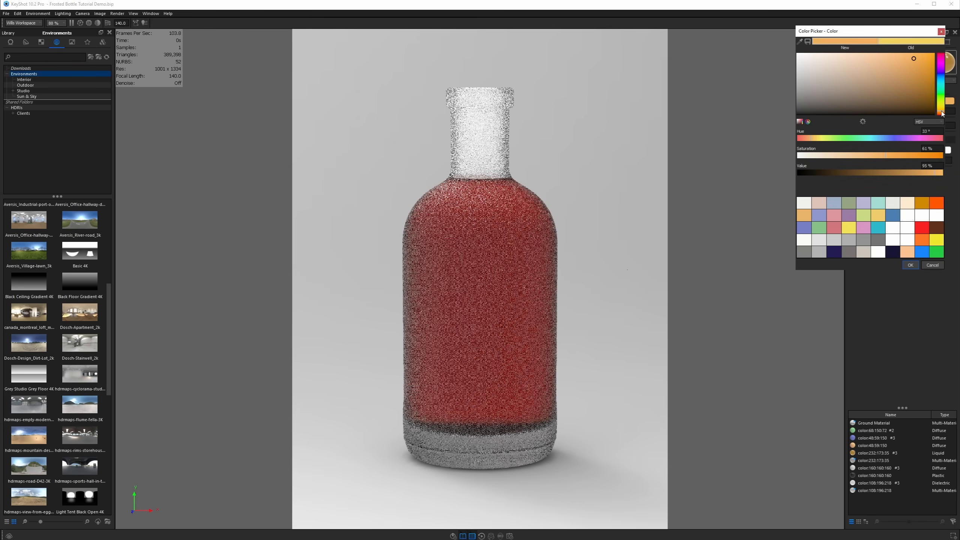
click(910, 264)
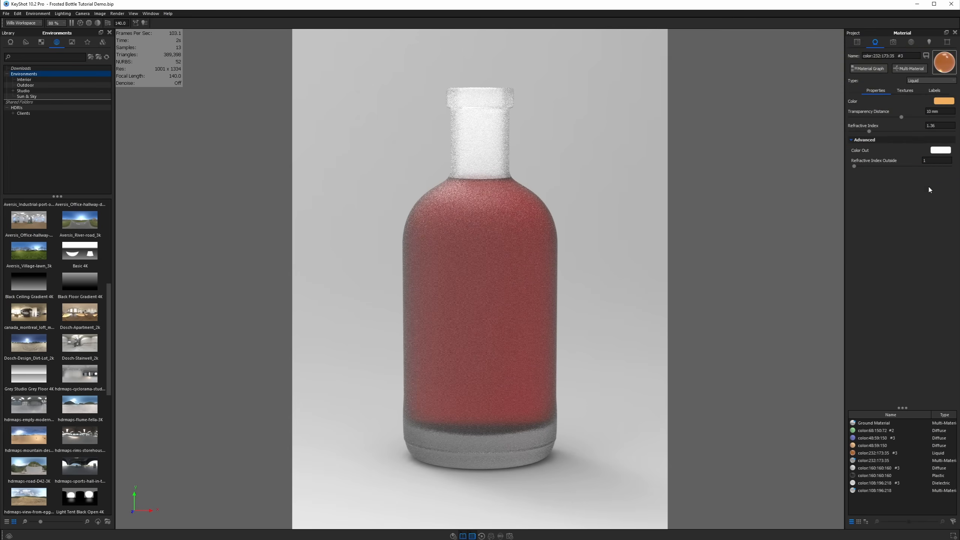
drag(901, 118, 862, 118)
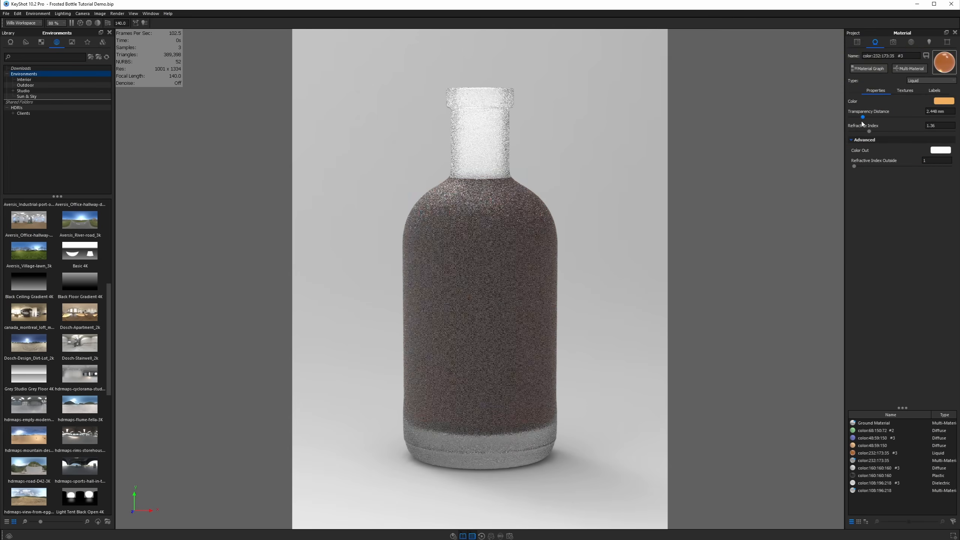
drag(863, 117, 945, 117)
text(50)
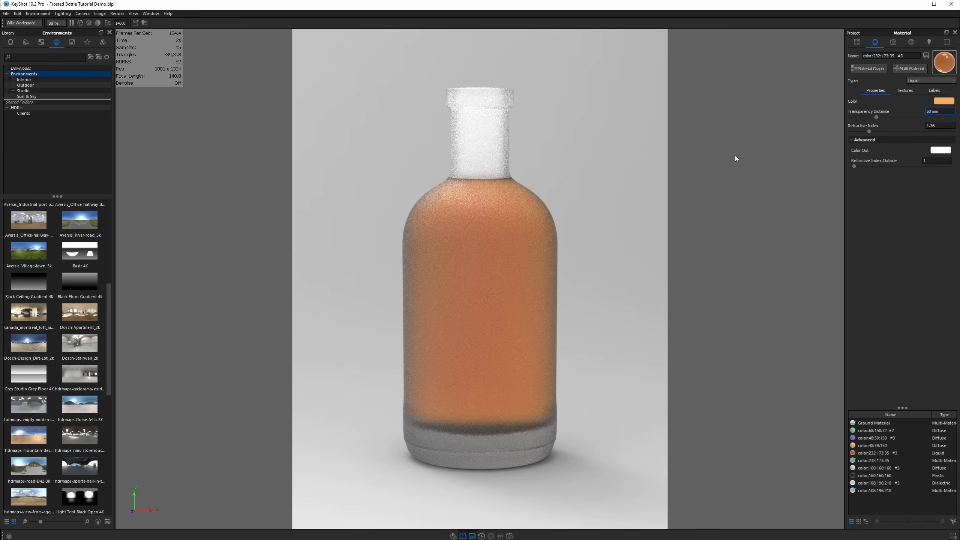
click(944, 101)
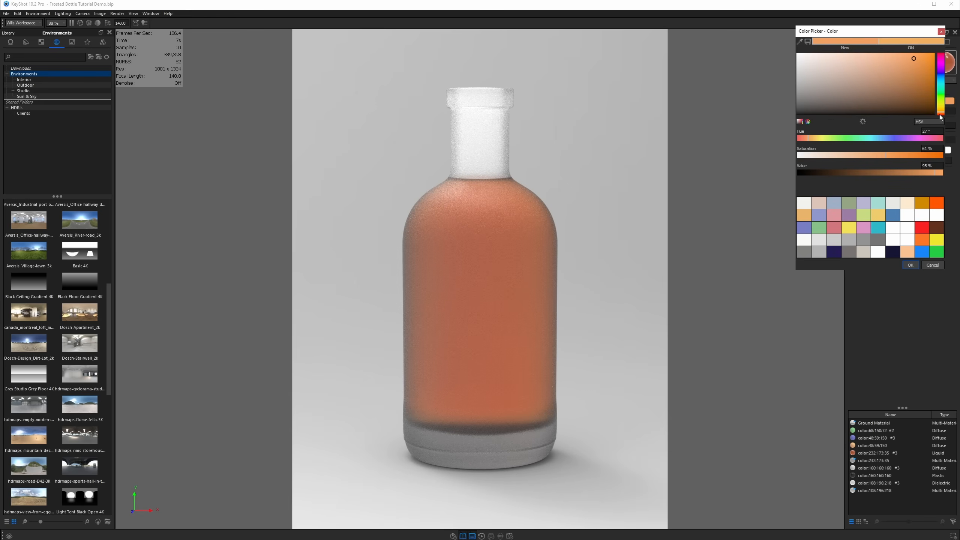
click(911, 265)
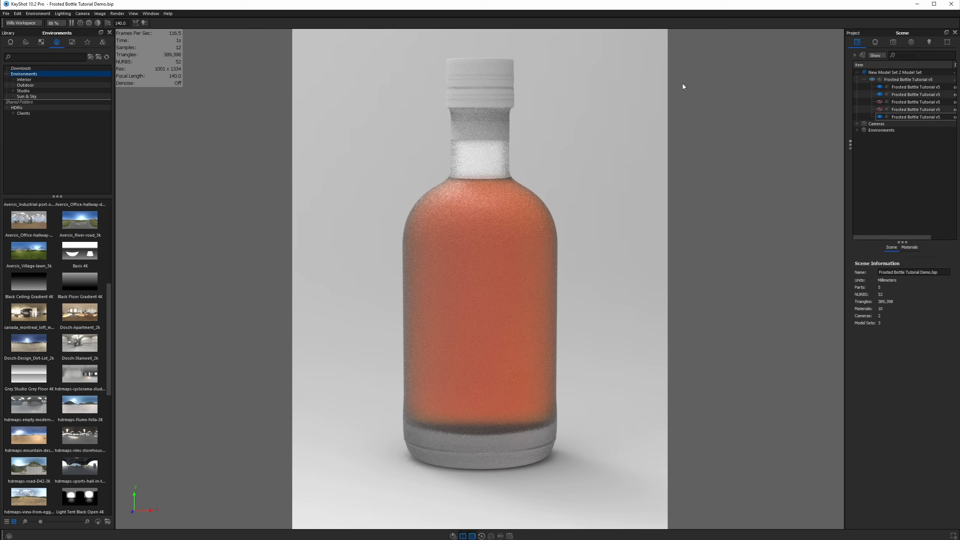
Step: Make the cap a black Plastic material with refractive index 2
click(931, 81)
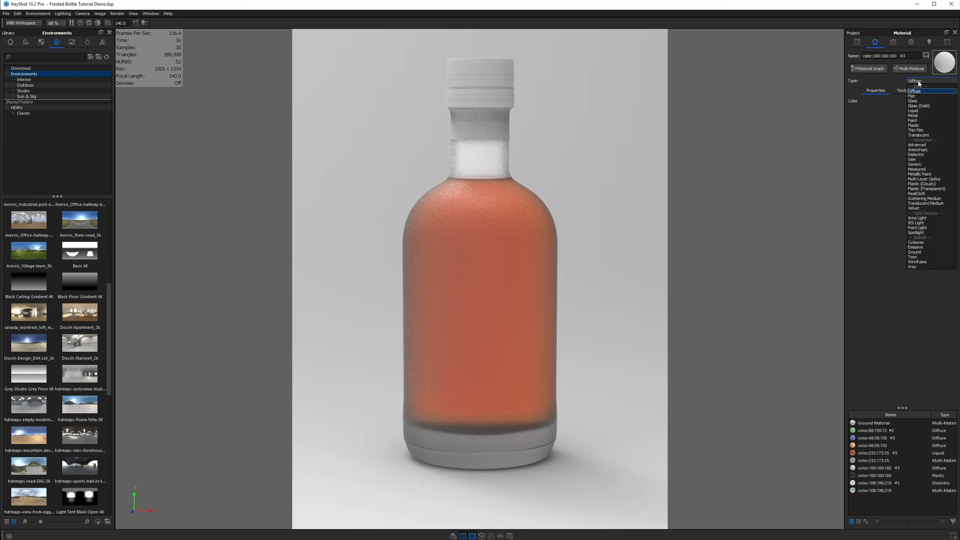
click(915, 126)
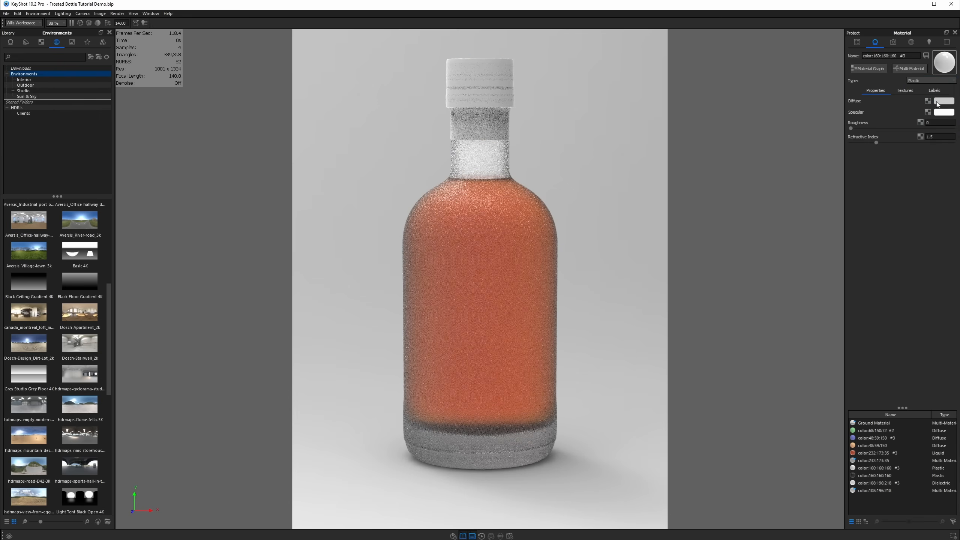
click(945, 101)
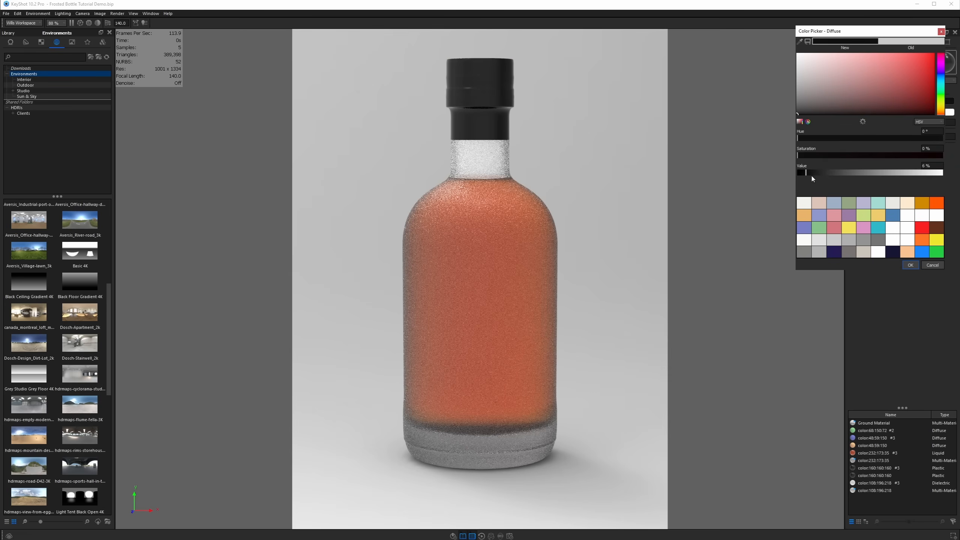
click(909, 264)
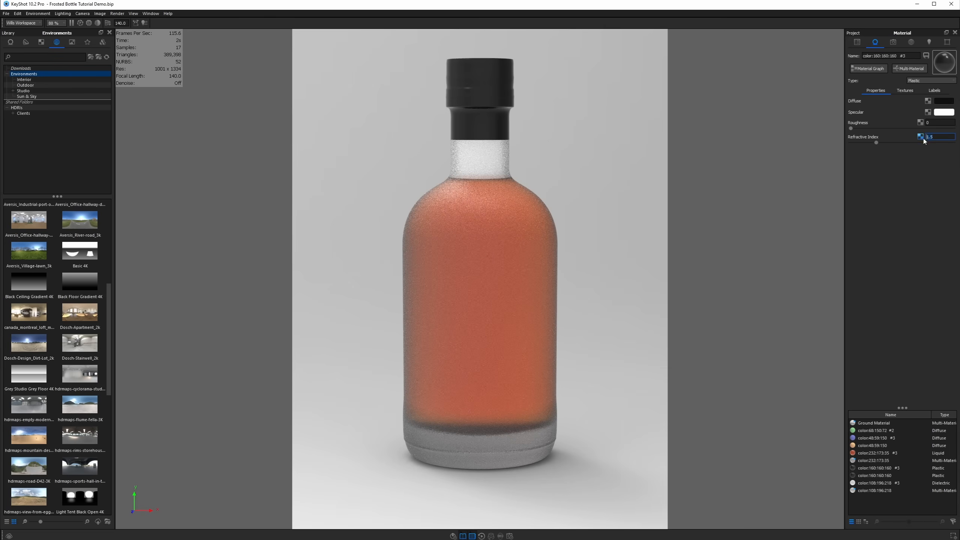
text(2)
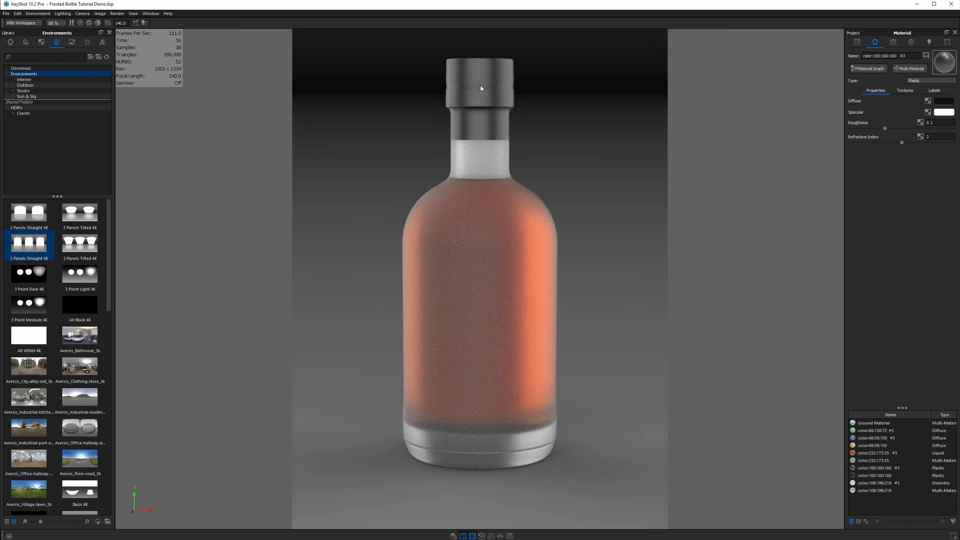
Step: Lower the cap's roughness to 0.05 for a glossier finish
click(939, 122)
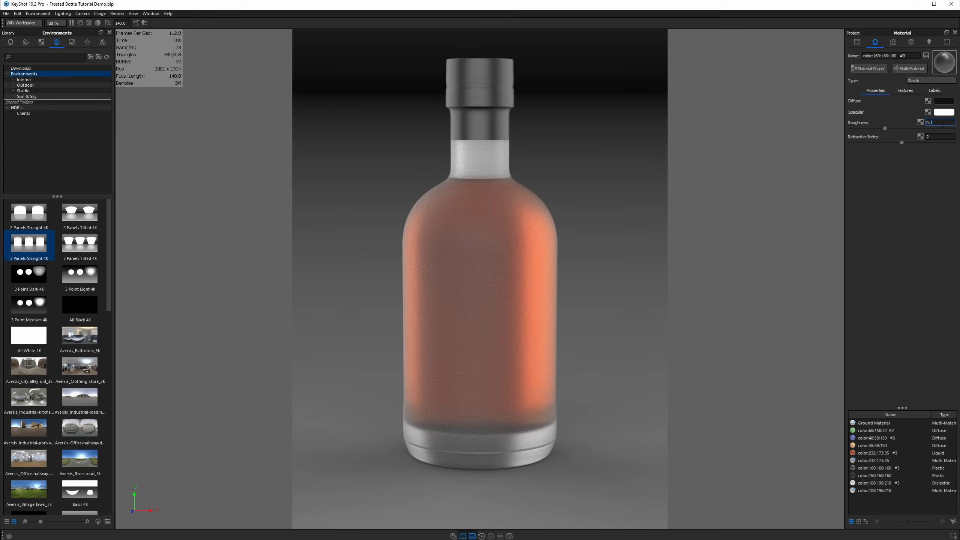
text(0.05)
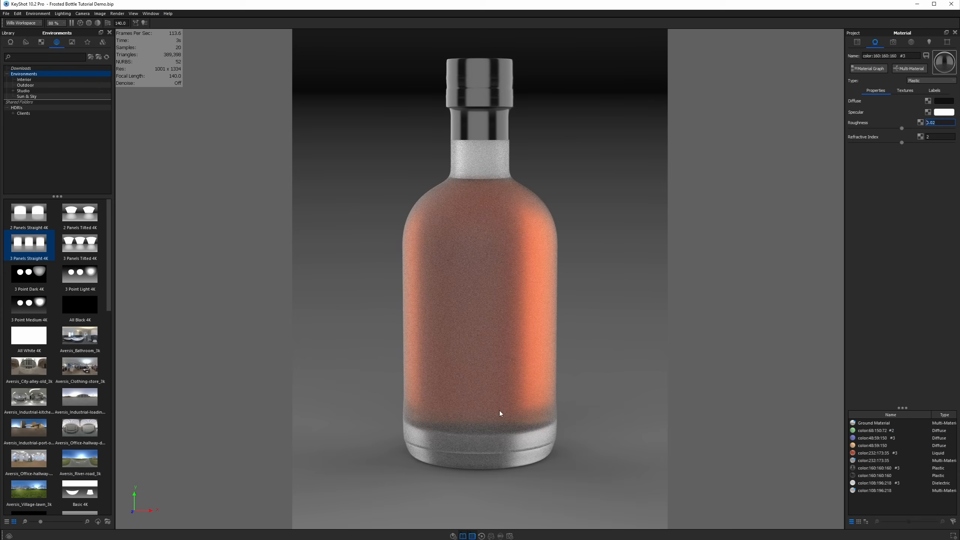
mouse_move(516, 283)
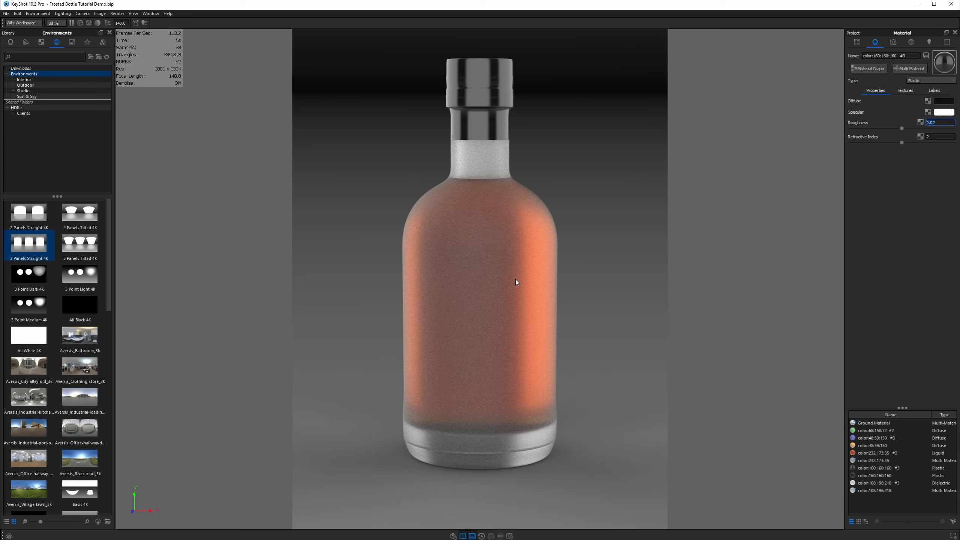
mouse_move(451, 359)
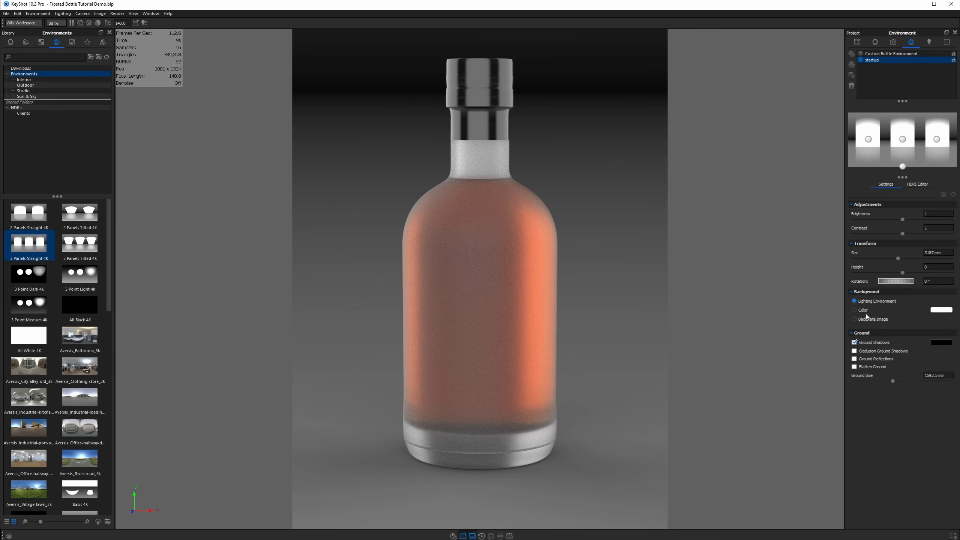
mouse_move(853, 317)
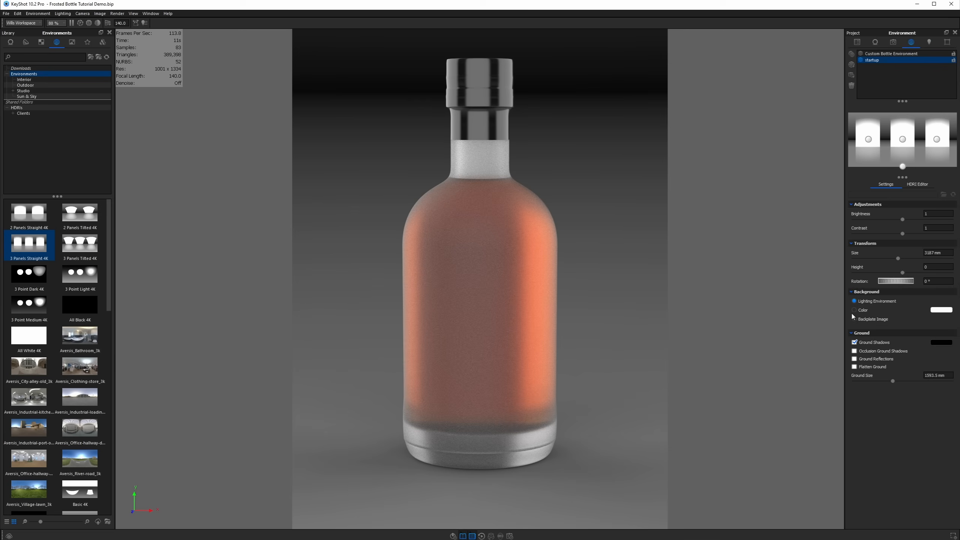
Step: Switch the background to a plain colour, then go to the render lighting settings
click(855, 310)
text(.5)
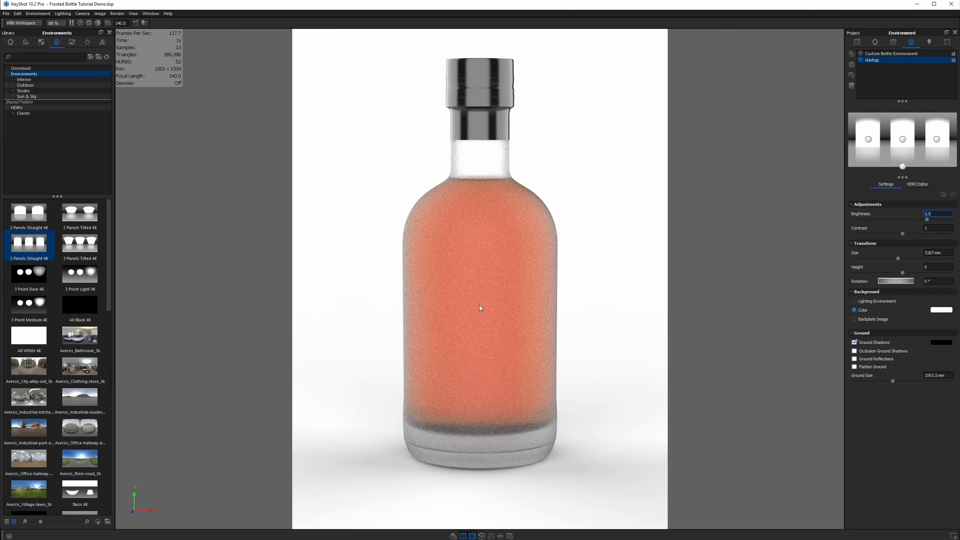
mouse_move(537, 175)
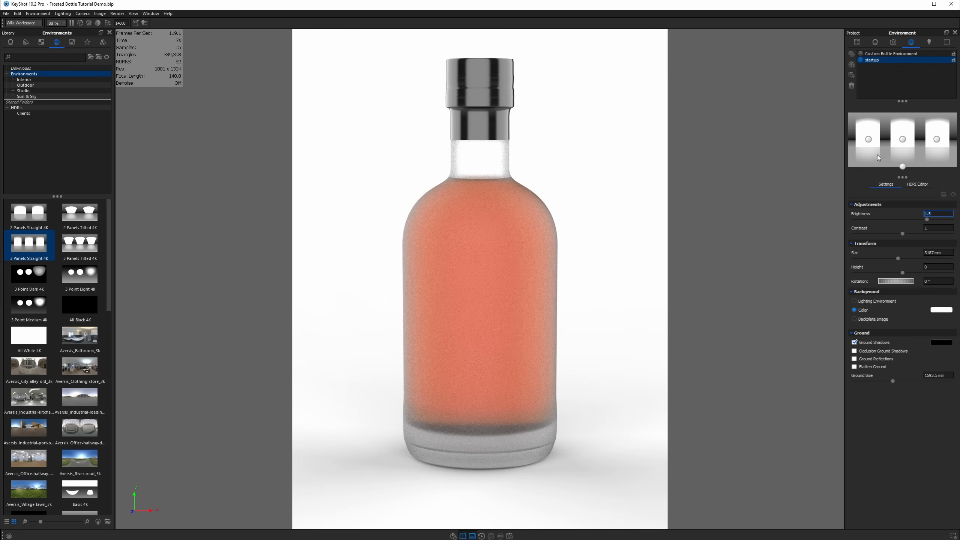
mouse_move(482, 203)
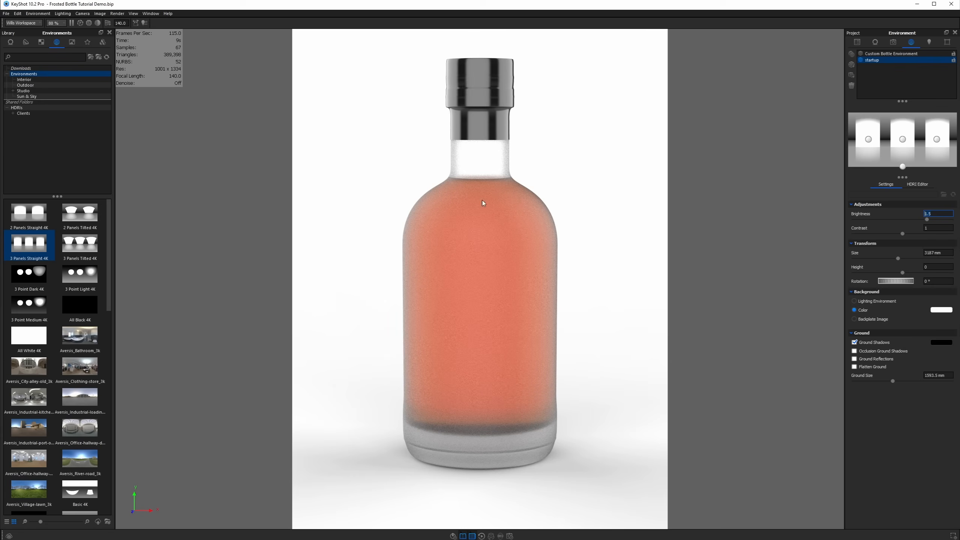
mouse_move(454, 424)
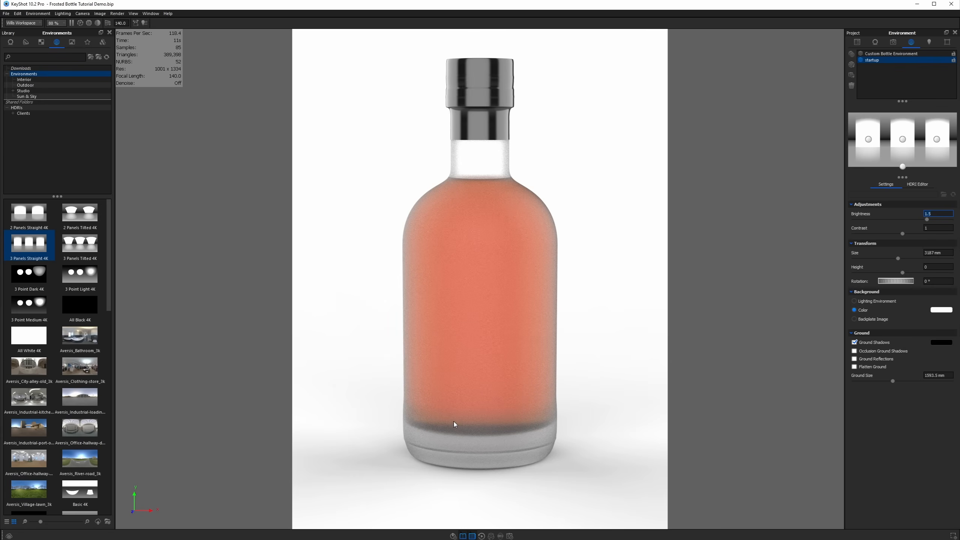
mouse_move(483, 151)
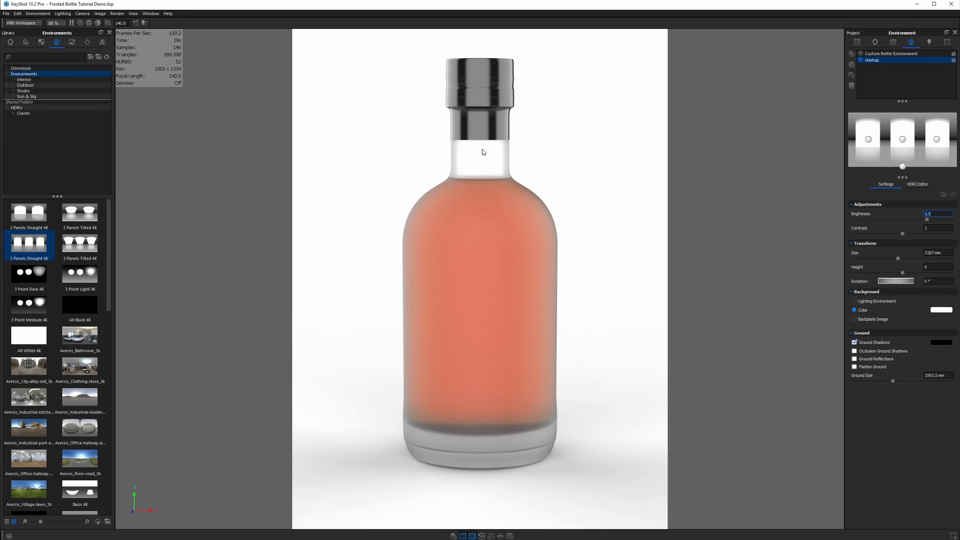
mouse_move(480, 153)
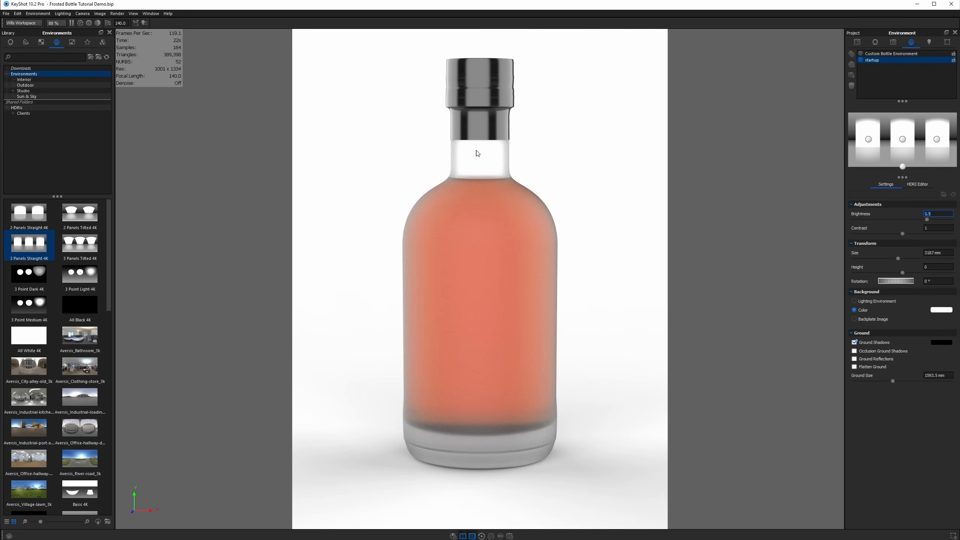
mouse_move(489, 222)
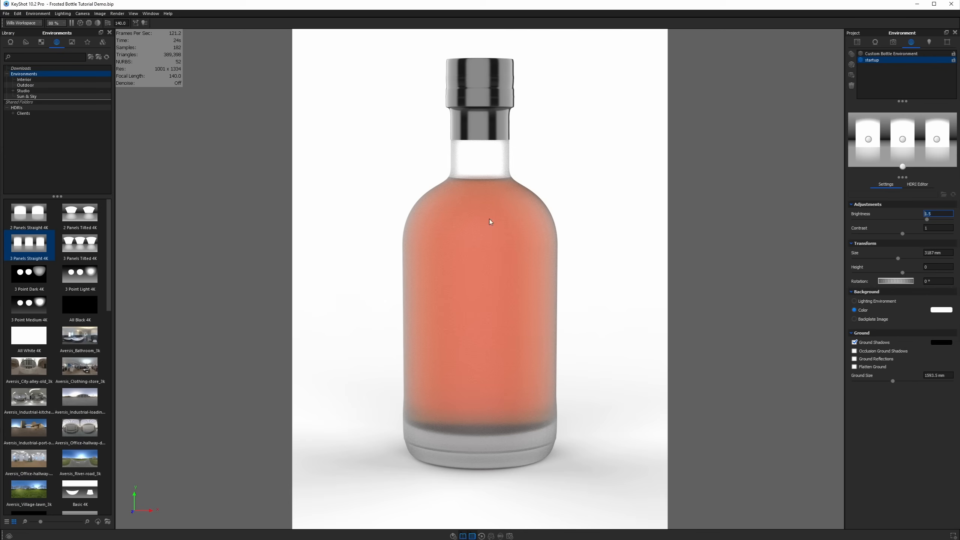
mouse_move(487, 162)
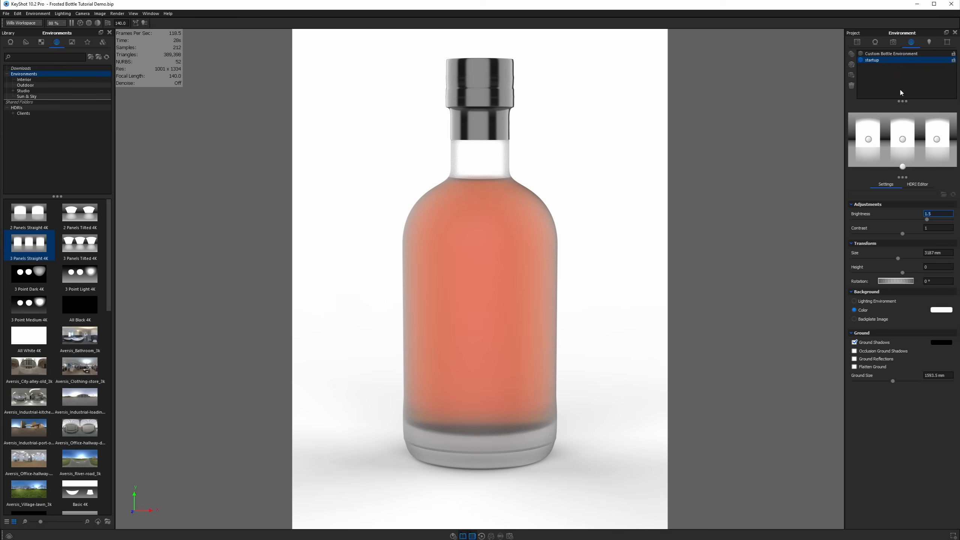
click(929, 42)
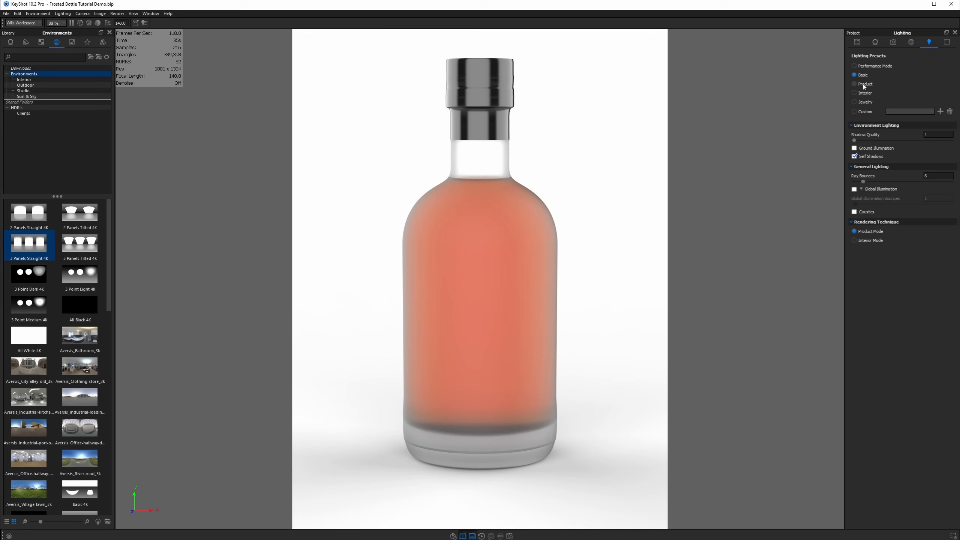
Step: Apply the Product lighting preset and return to the Environment settings
click(855, 84)
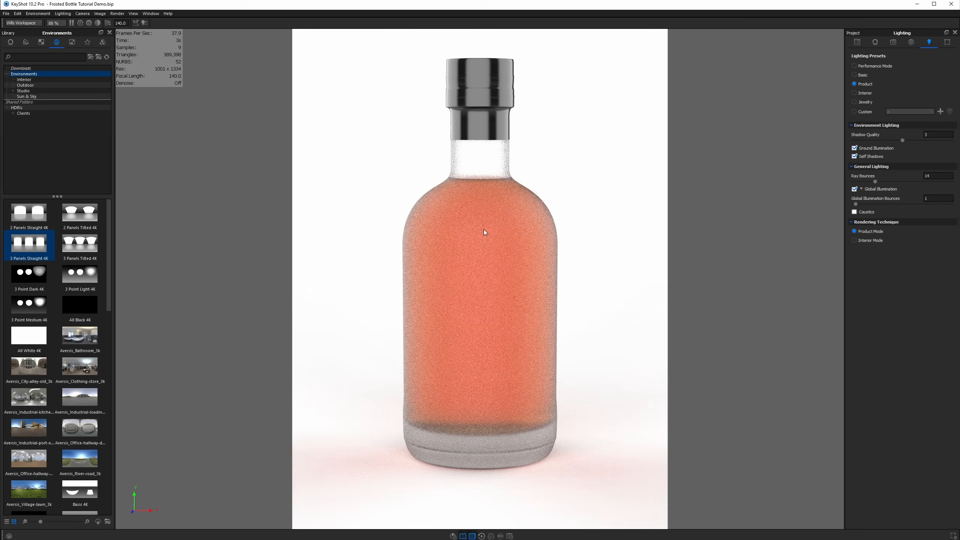
mouse_move(455, 320)
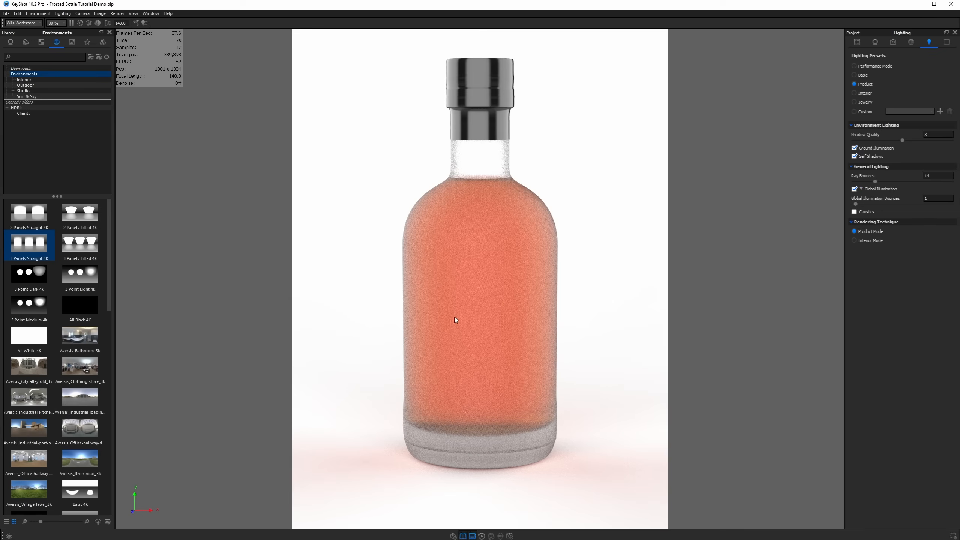
mouse_move(398, 472)
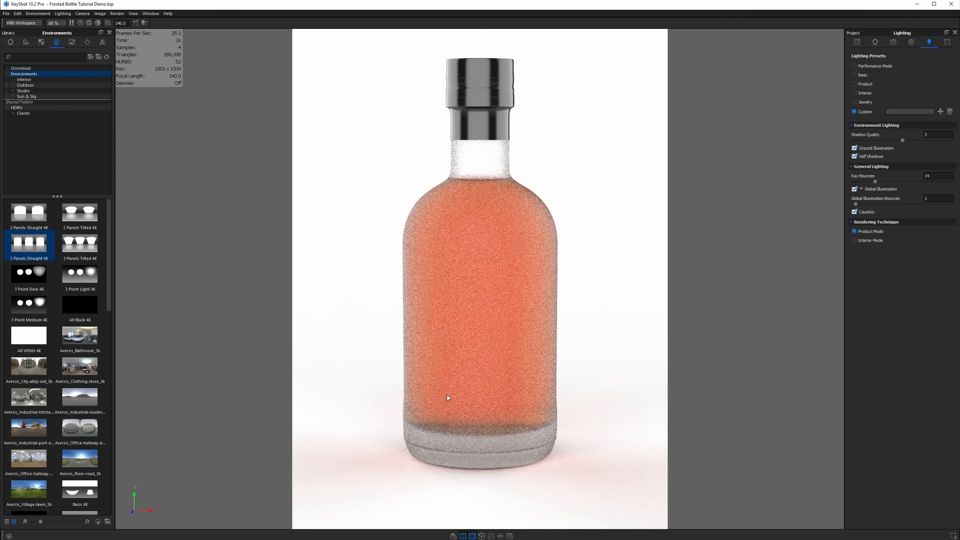
mouse_move(565, 468)
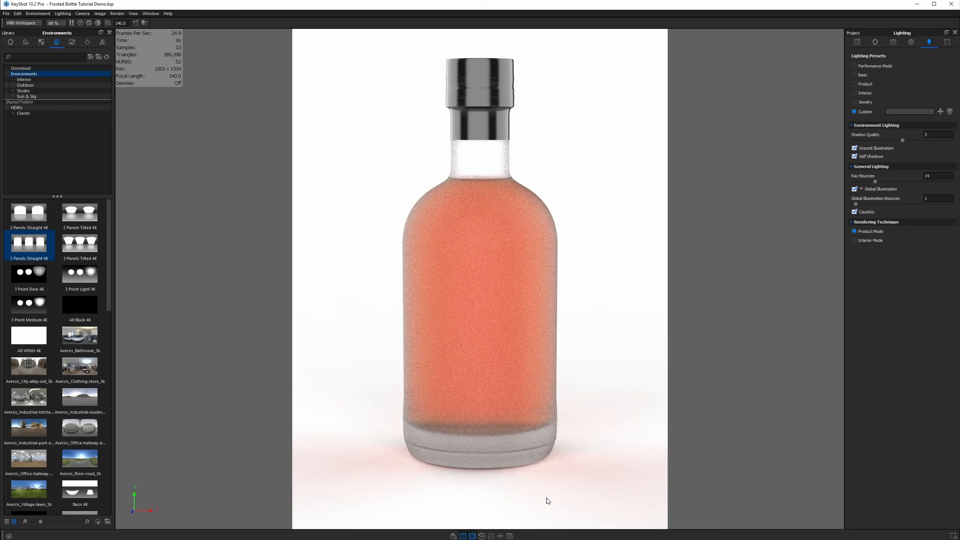
click(911, 42)
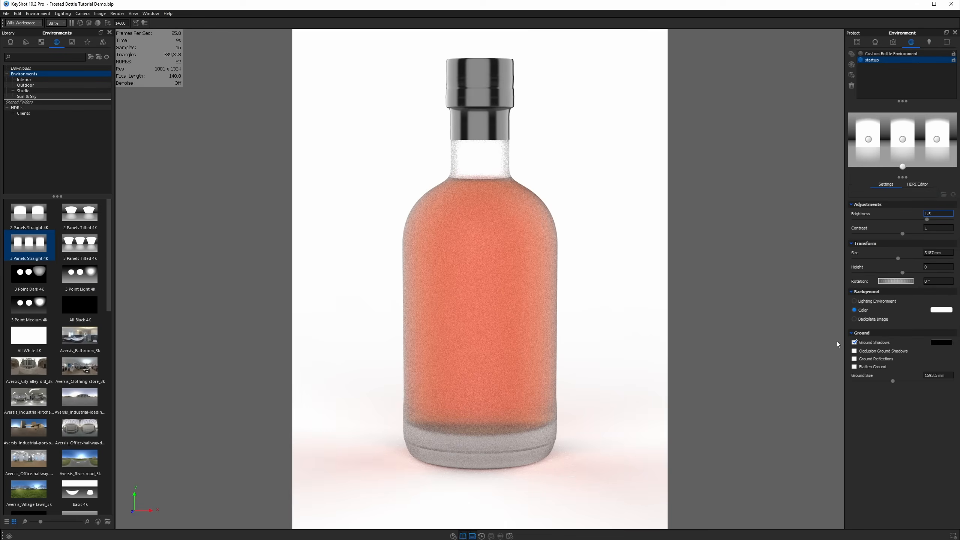
Step: Uncheck Ground Shadows and add a ground plane beneath the bottle
click(855, 359)
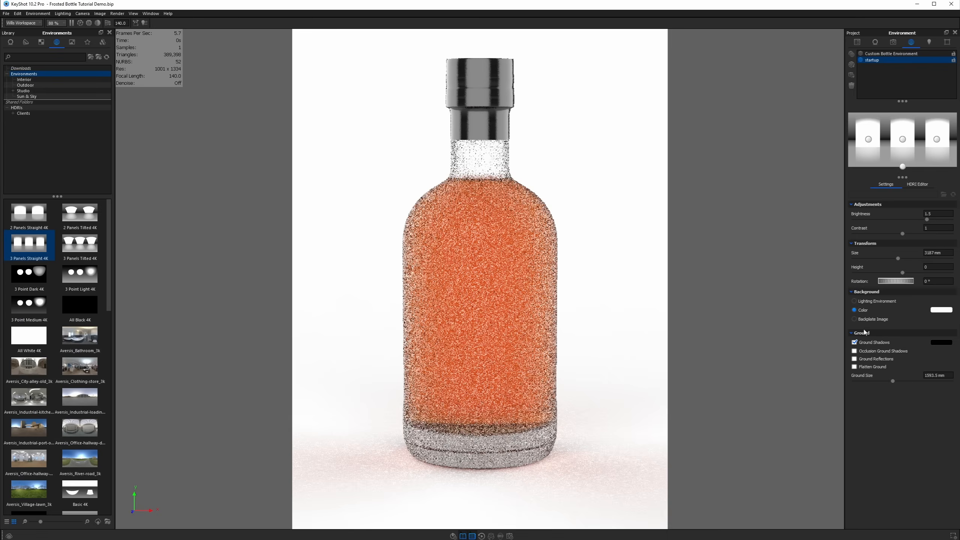
click(855, 342)
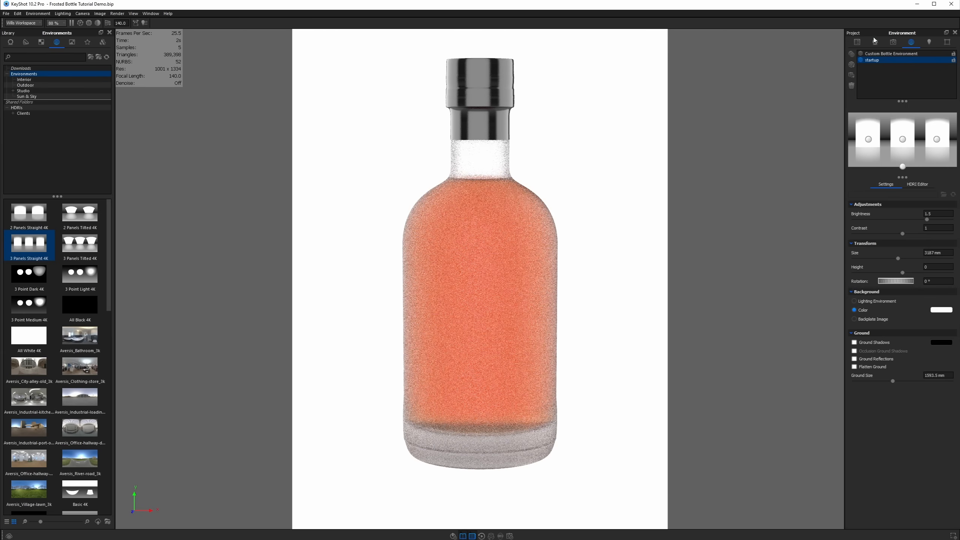
click(481, 91)
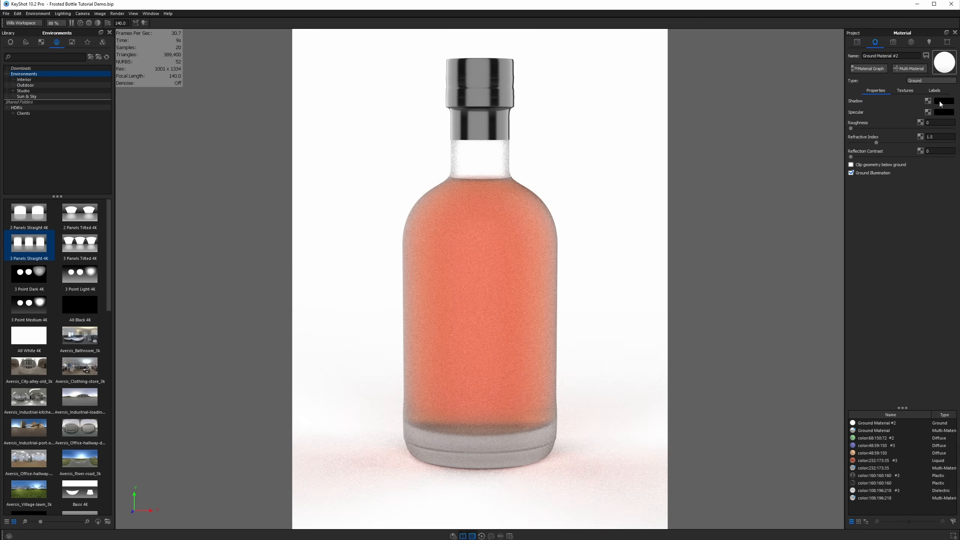
Step: Give the ground material a white specular colour and 0.01 roughness
click(945, 112)
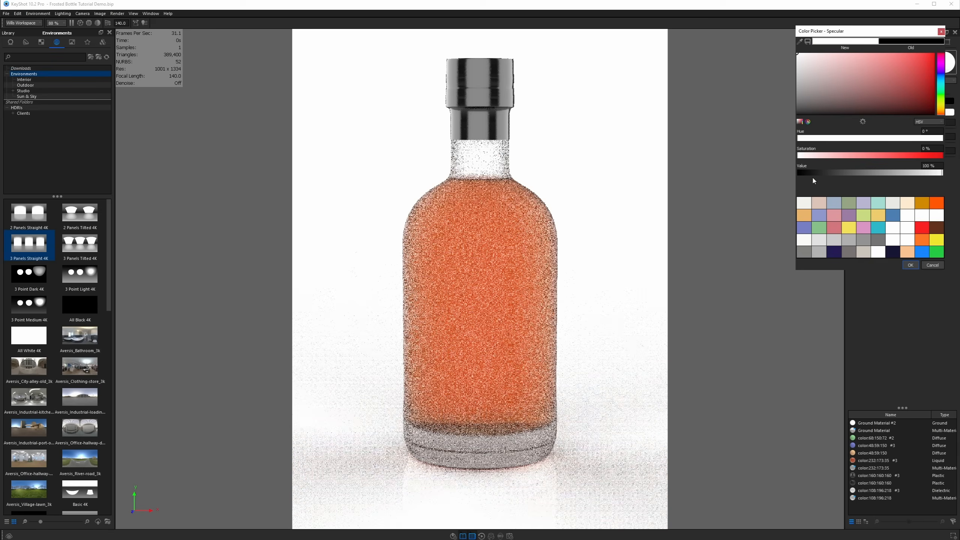
click(910, 264)
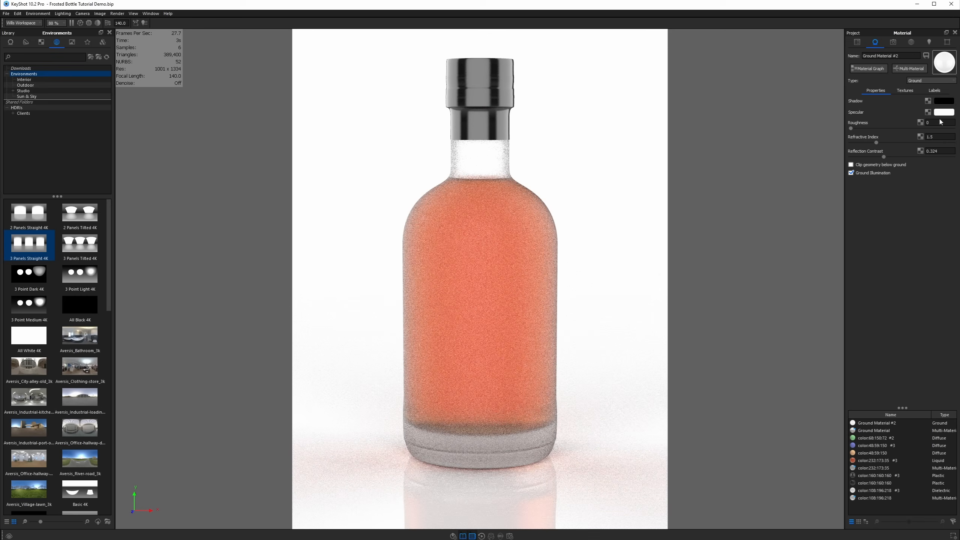
click(943, 122)
text(.5)
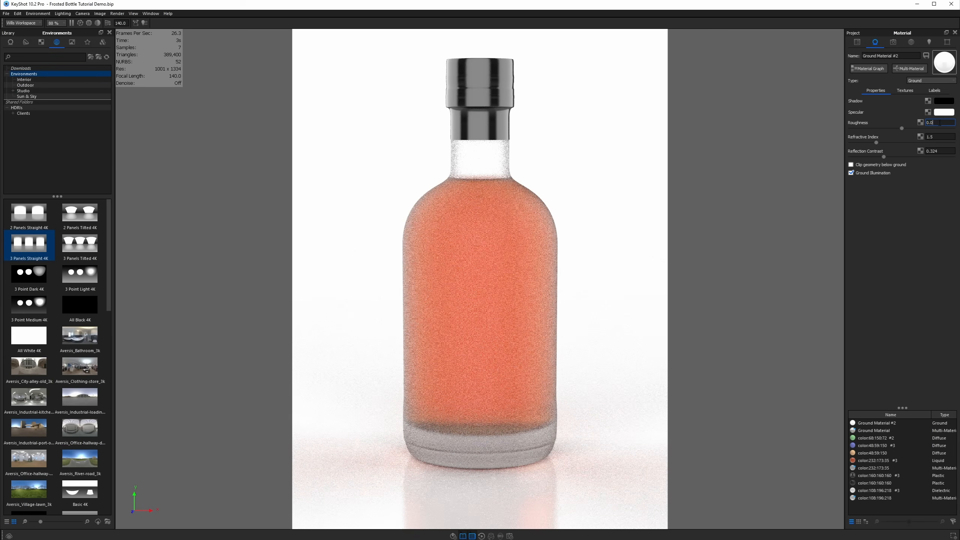
text(0.01)
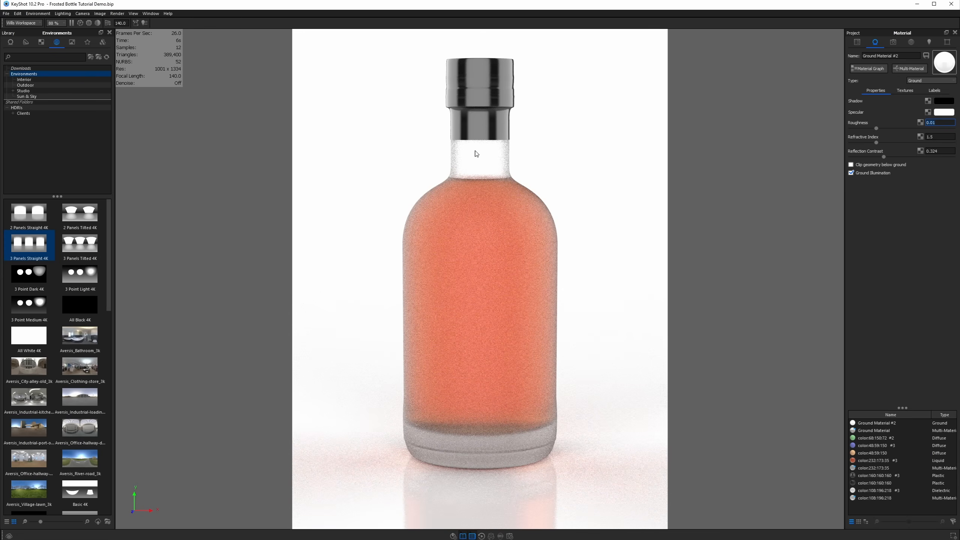
click(946, 42)
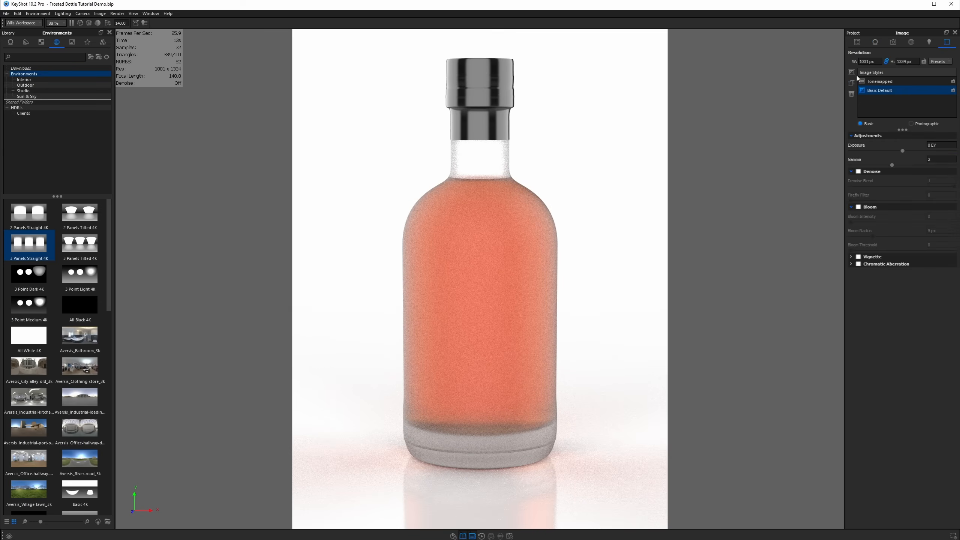
Step: Add a Photographic image style, settling on Low Contrast after comparing Linear and High Contrast
click(852, 72)
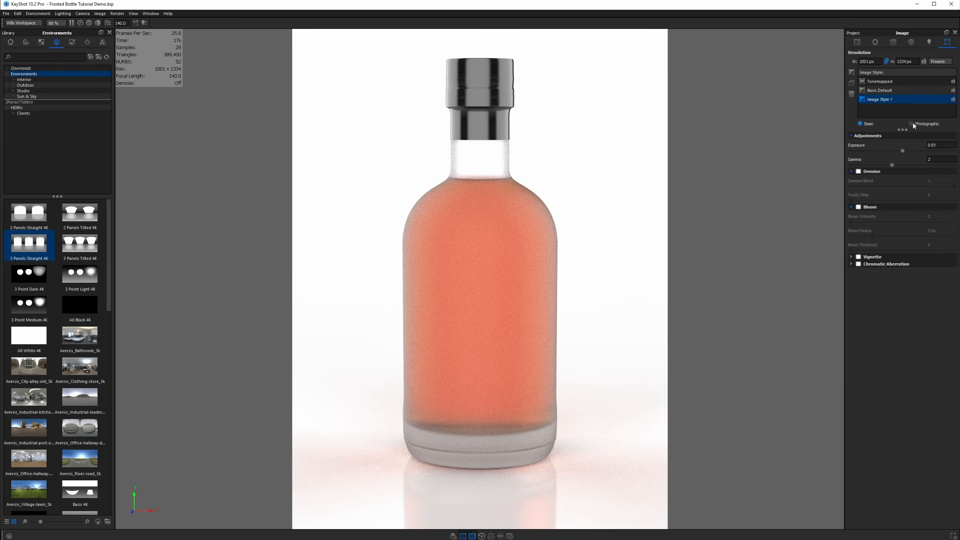
click(928, 124)
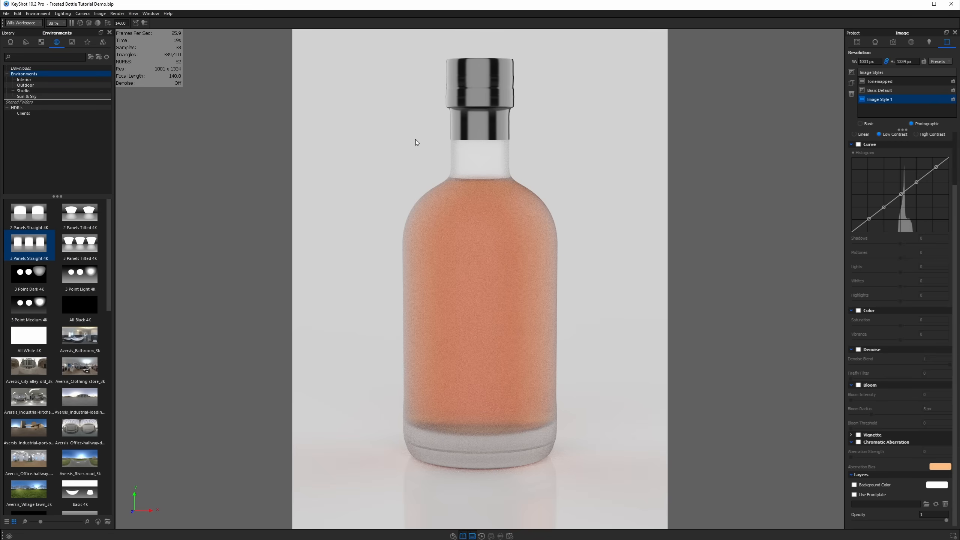
click(869, 135)
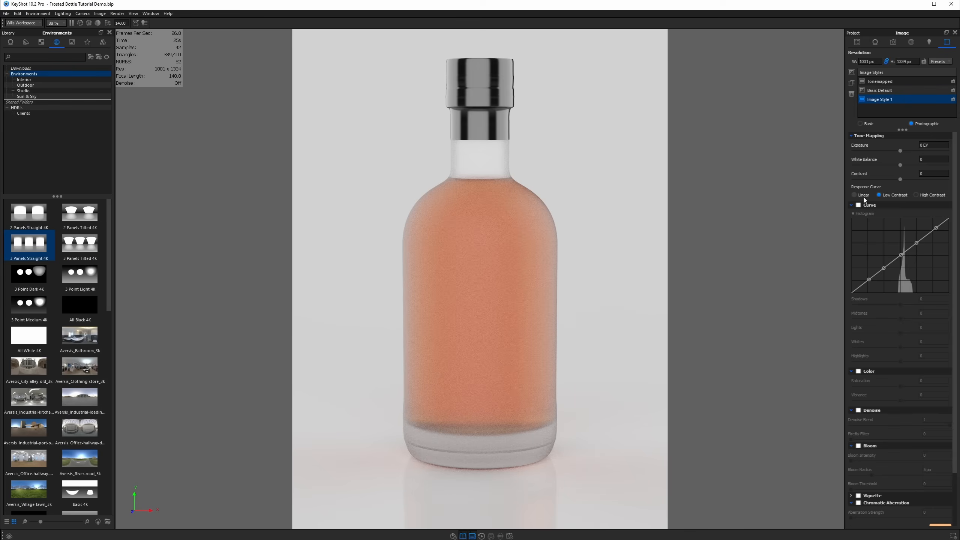
click(855, 195)
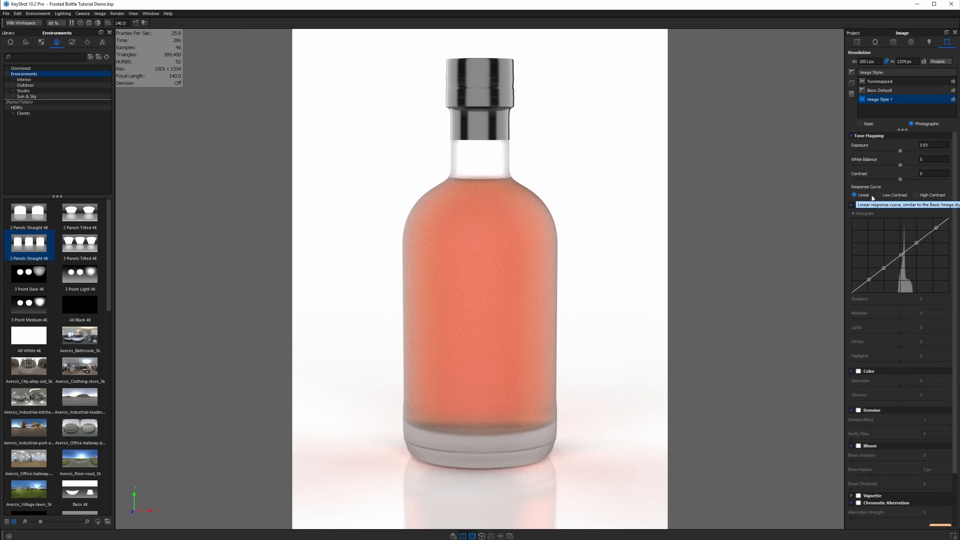
click(879, 194)
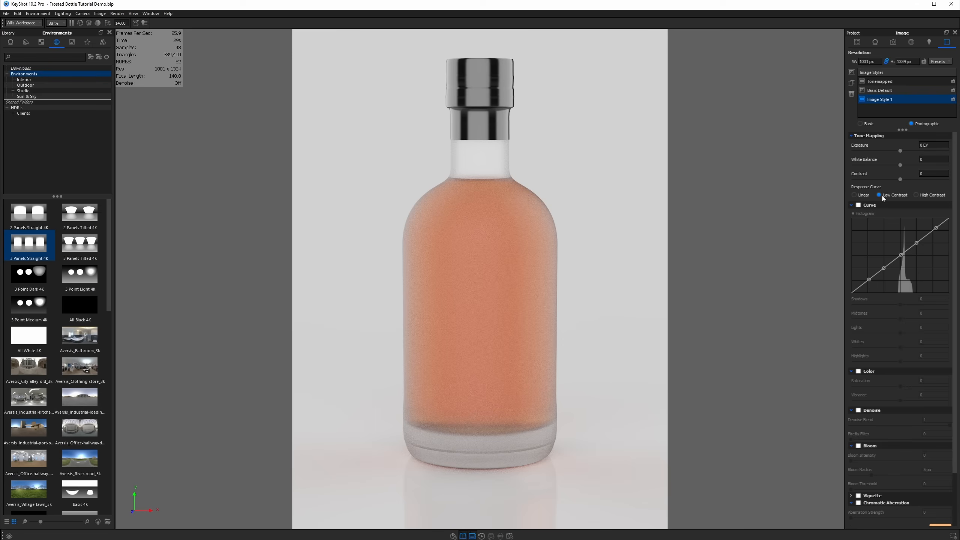
click(918, 195)
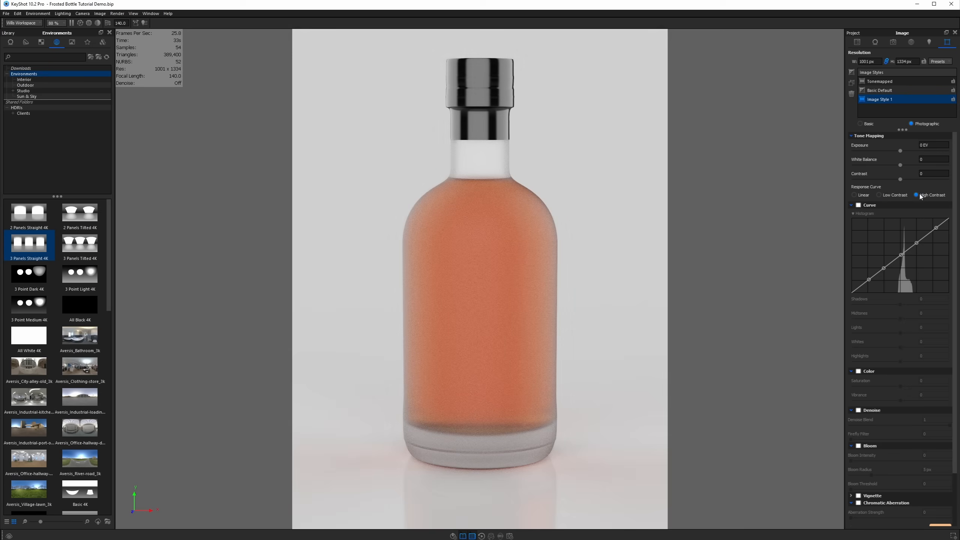
click(880, 195)
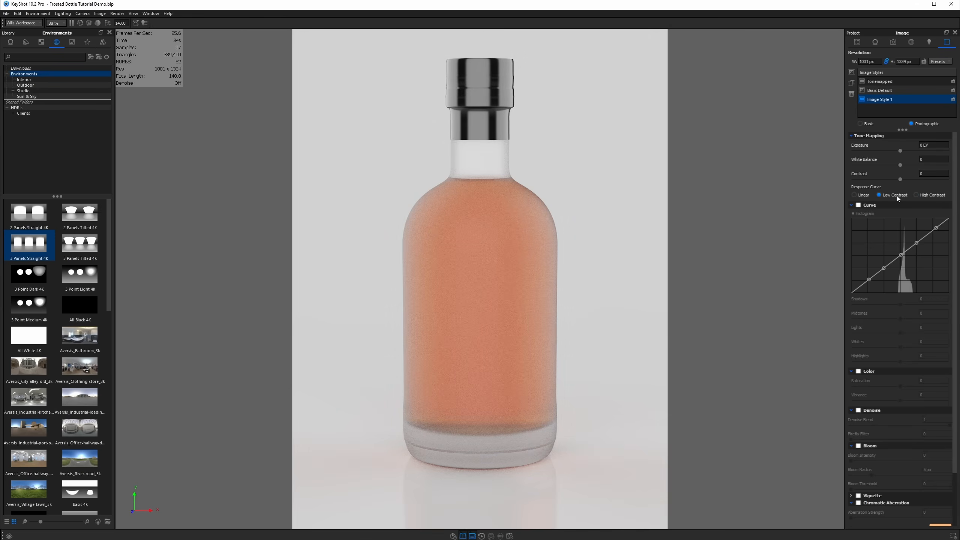
click(855, 194)
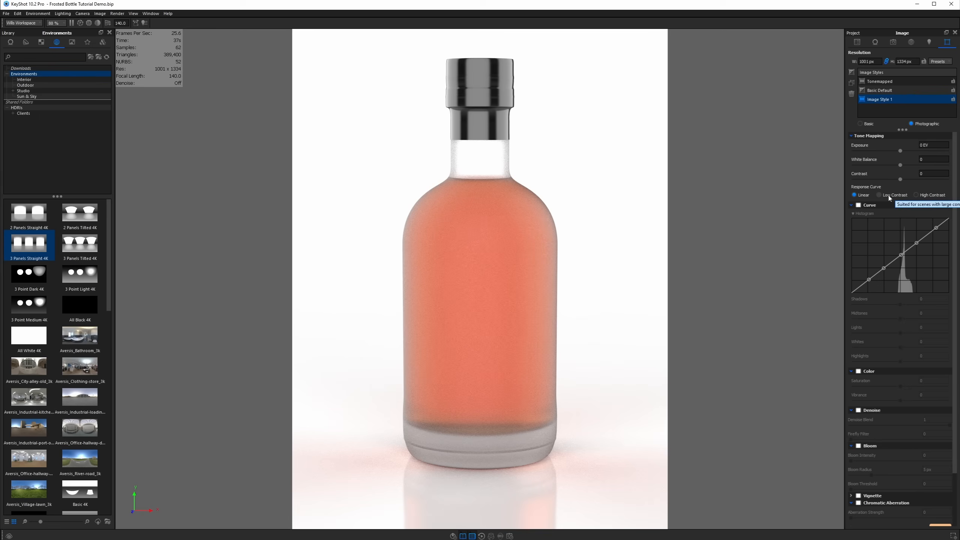
click(879, 194)
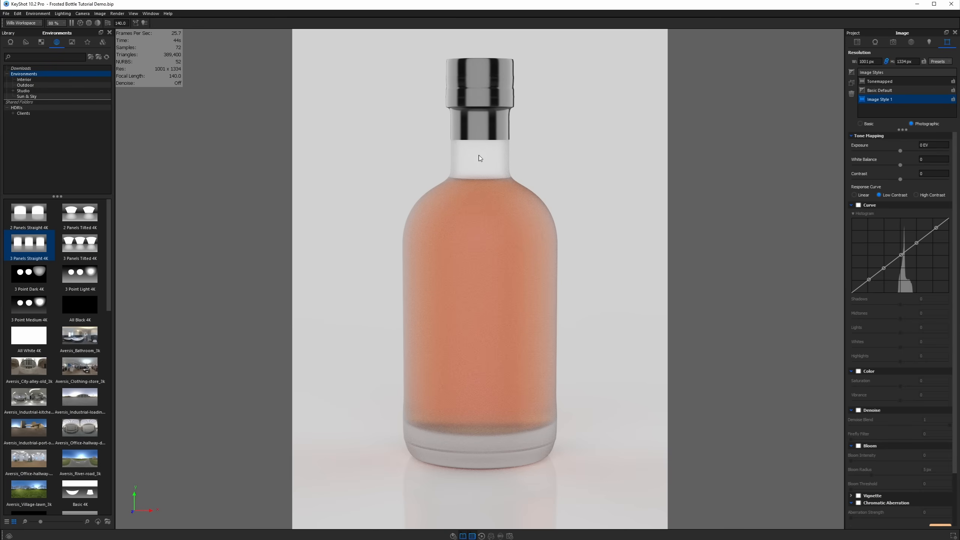
mouse_move(879, 313)
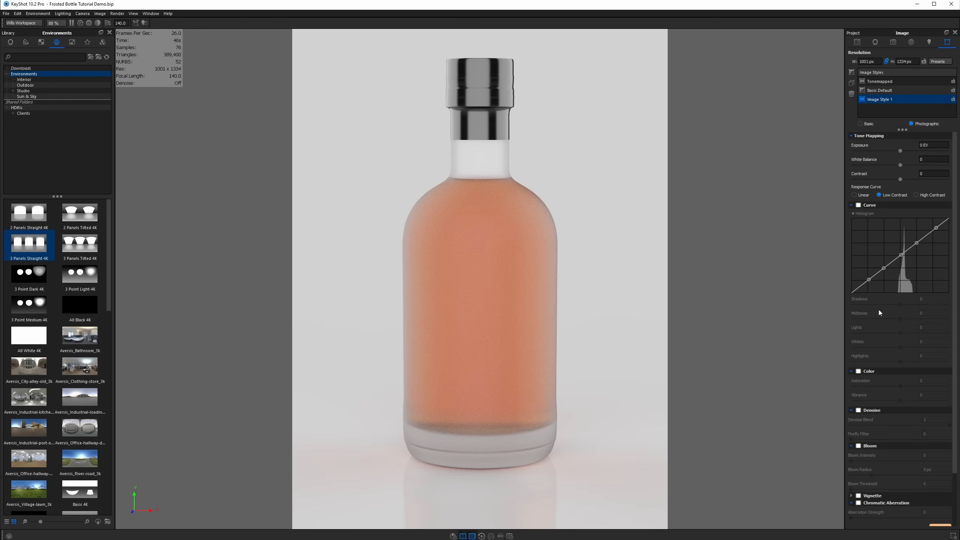
Step: Enable curve adjustments and raise the whites and lights
click(859, 204)
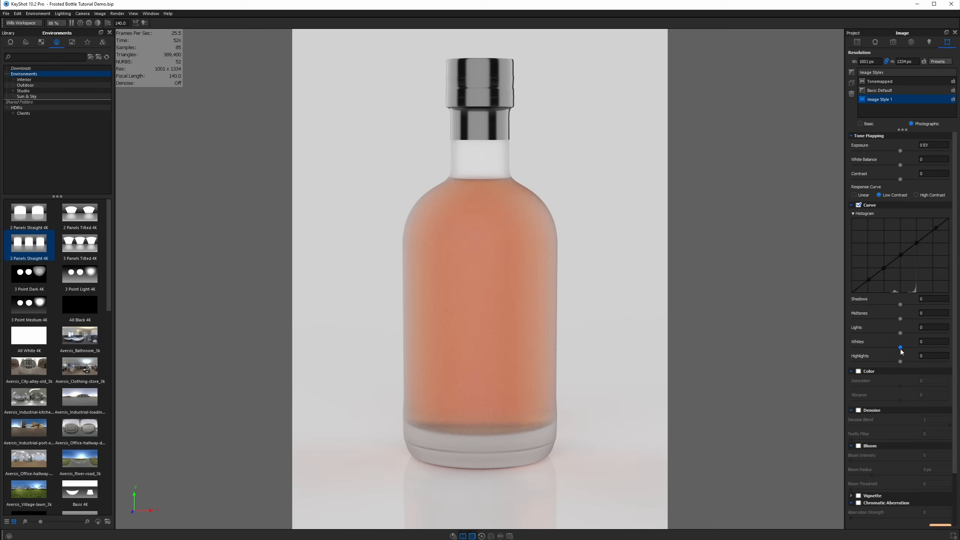
drag(901, 348, 907, 348)
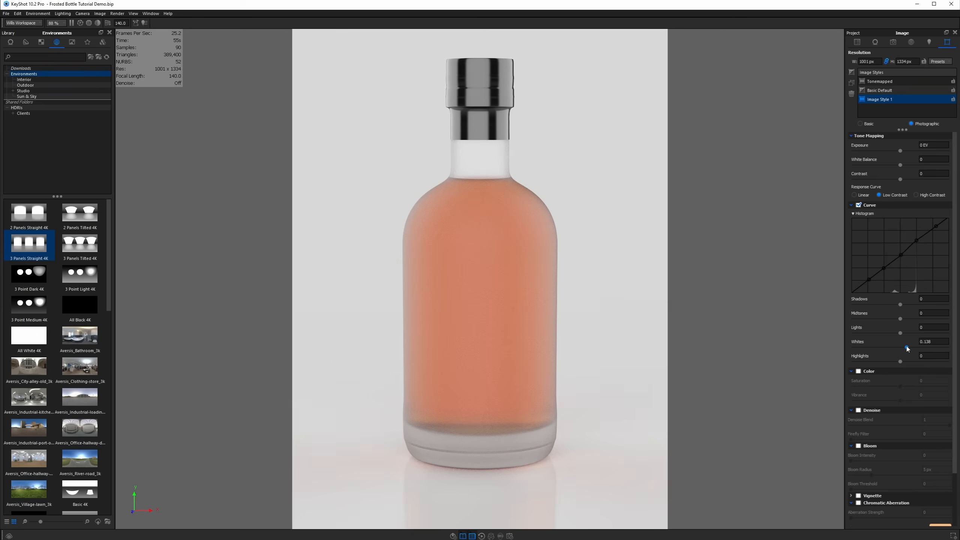
drag(901, 348, 917, 348)
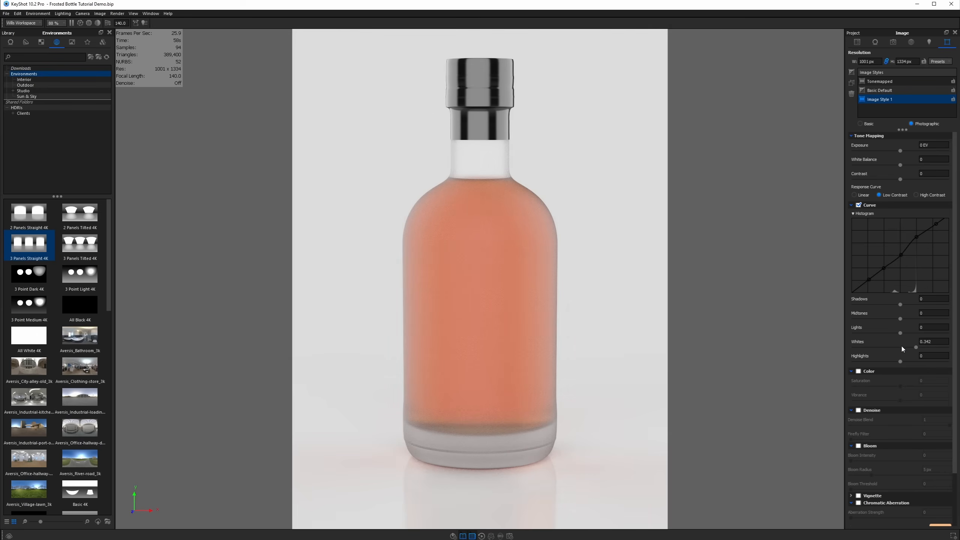
drag(901, 333, 906, 333)
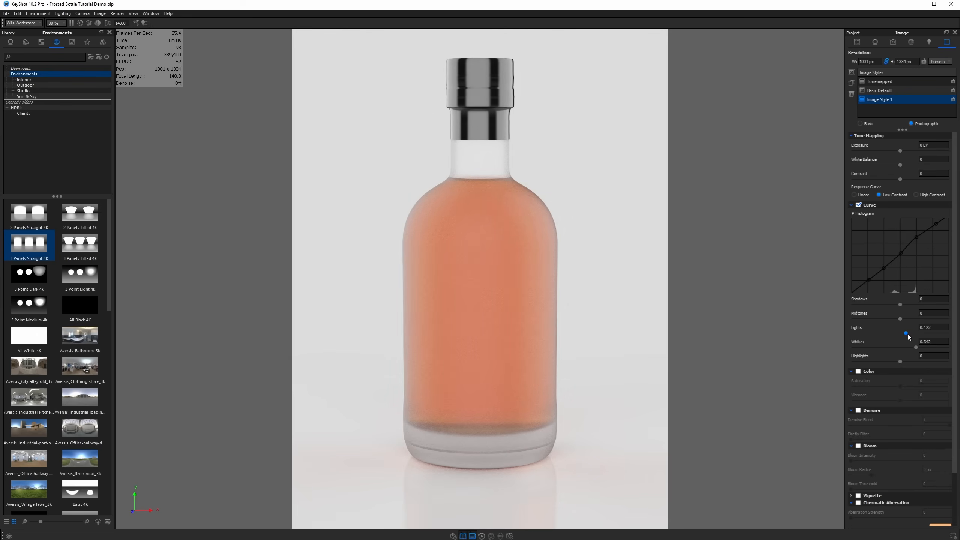
drag(907, 333, 901, 333)
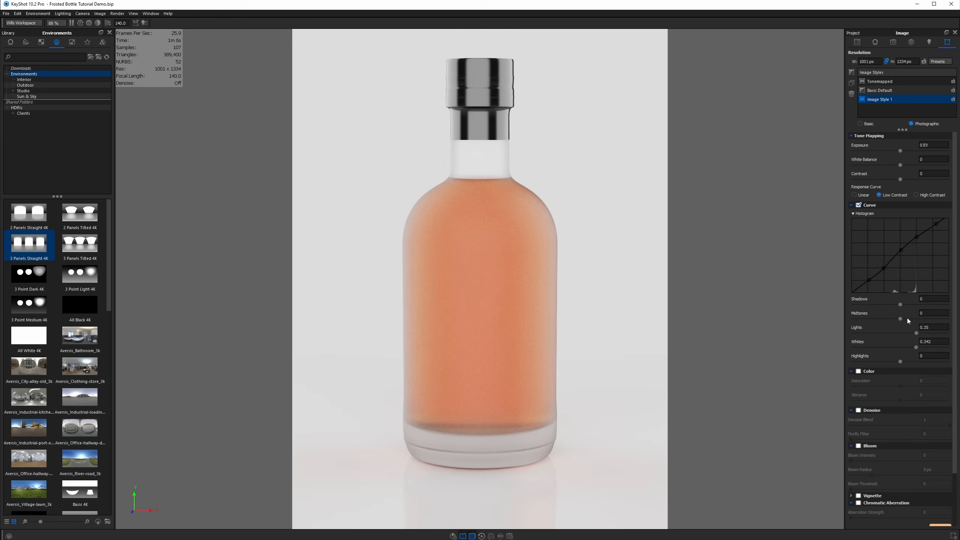
Step: Darken midtones slightly, lift shadows, and add a touch of contrast (0.114)
drag(900, 317, 899, 320)
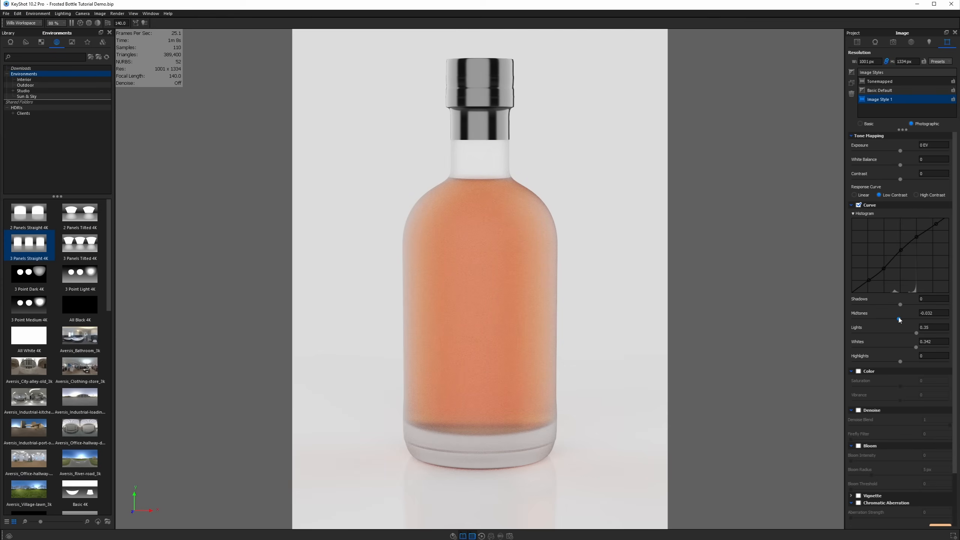
drag(901, 305, 908, 305)
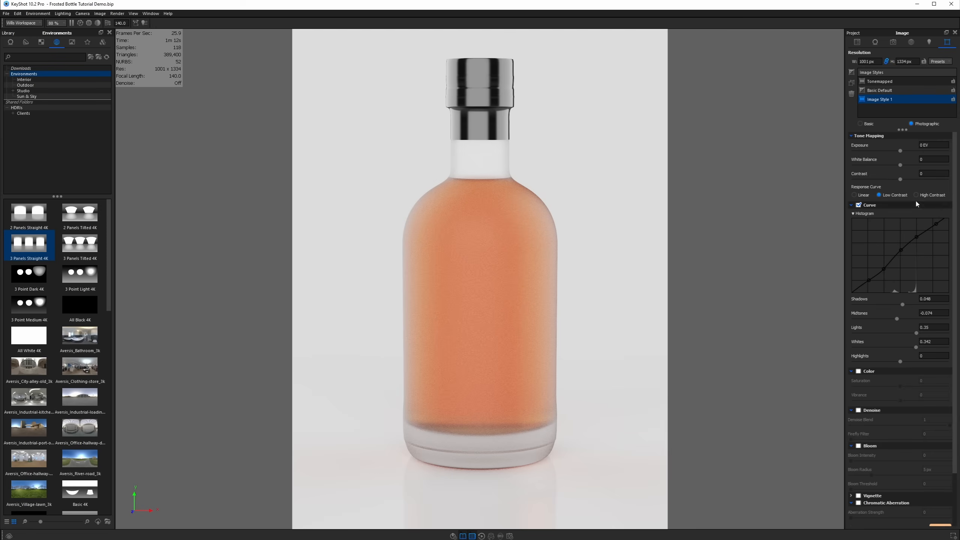
drag(900, 179, 907, 179)
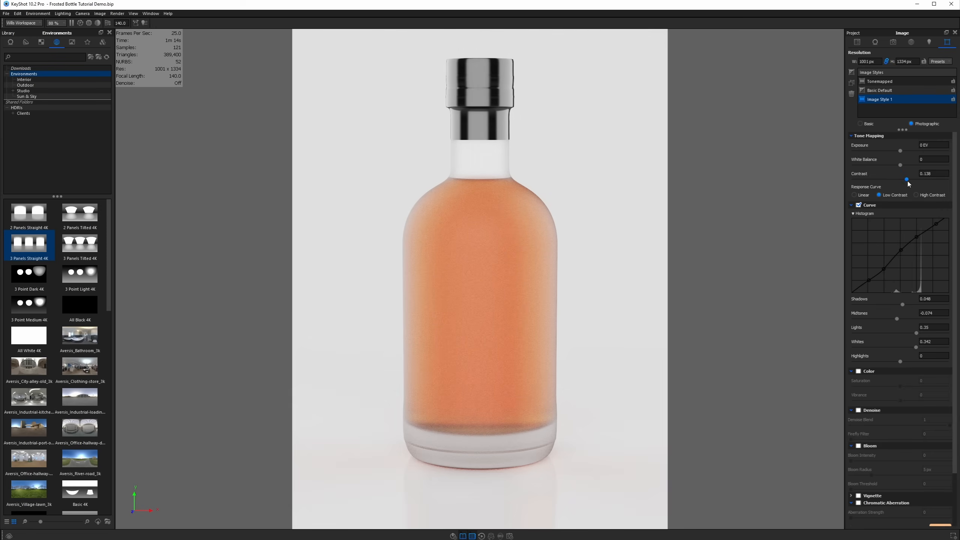
drag(907, 179, 901, 179)
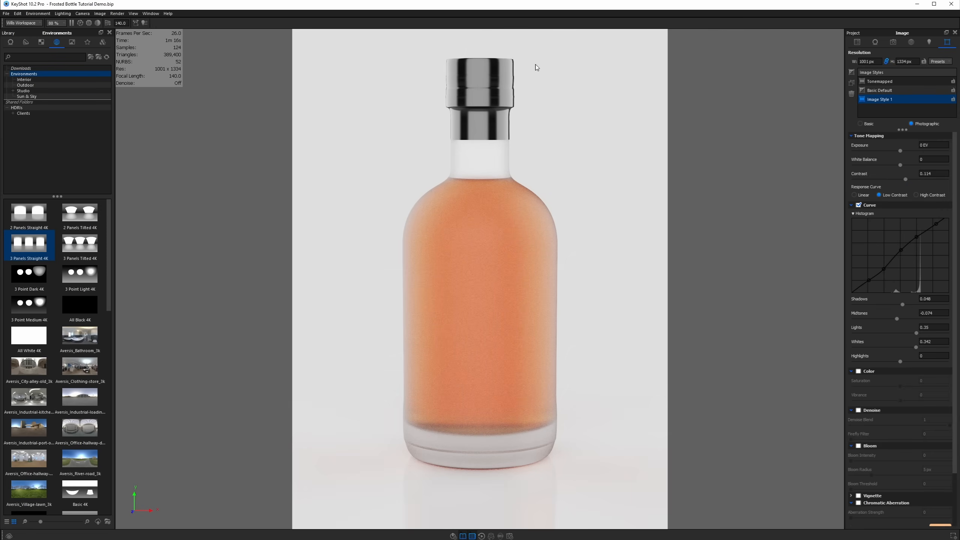
mouse_move(574, 181)
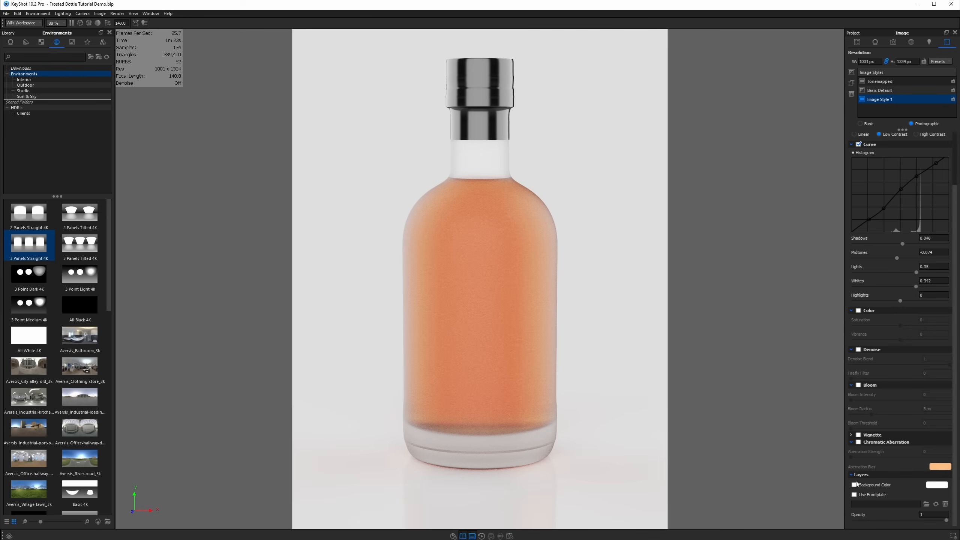
Step: Fill the render background with solid white and nudge the contrast higher
click(856, 485)
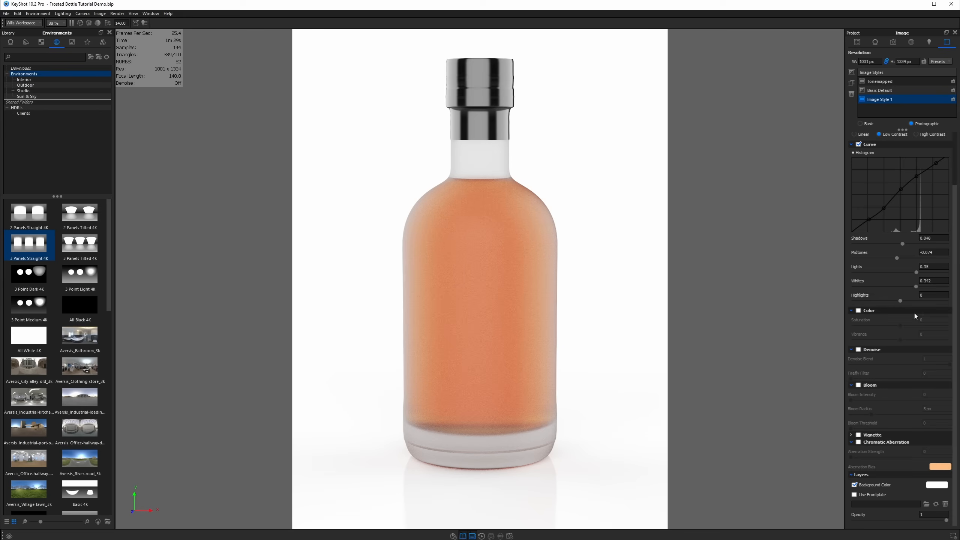
click(868, 135)
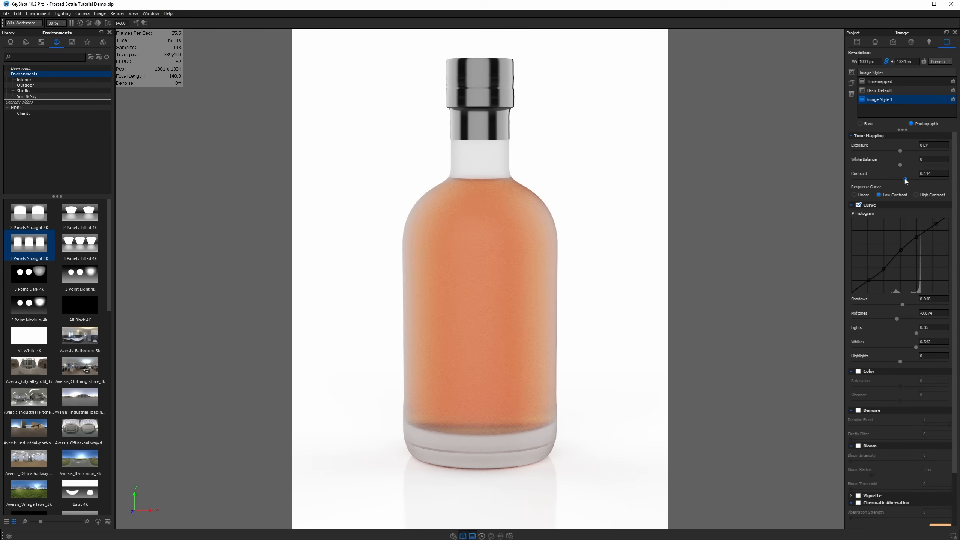
drag(899, 151, 903, 151)
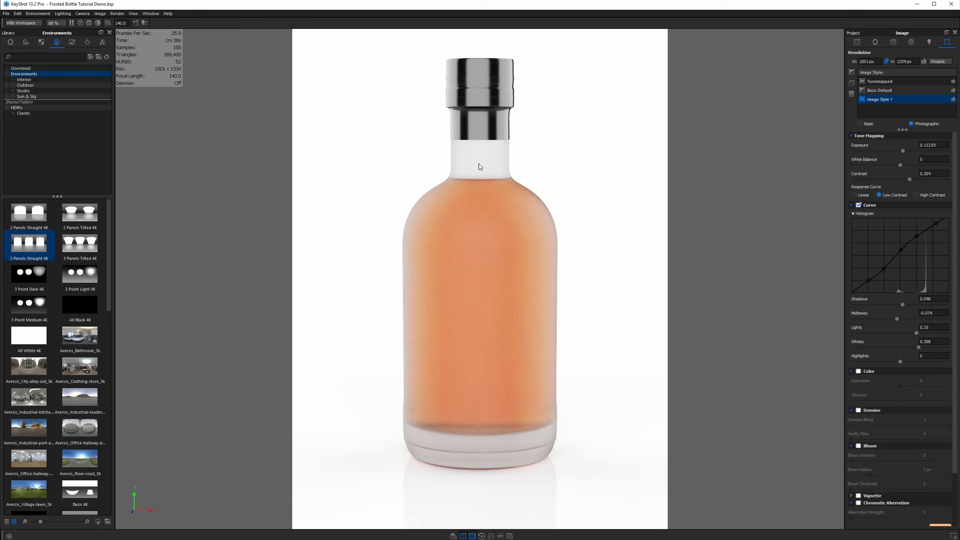
mouse_move(491, 414)
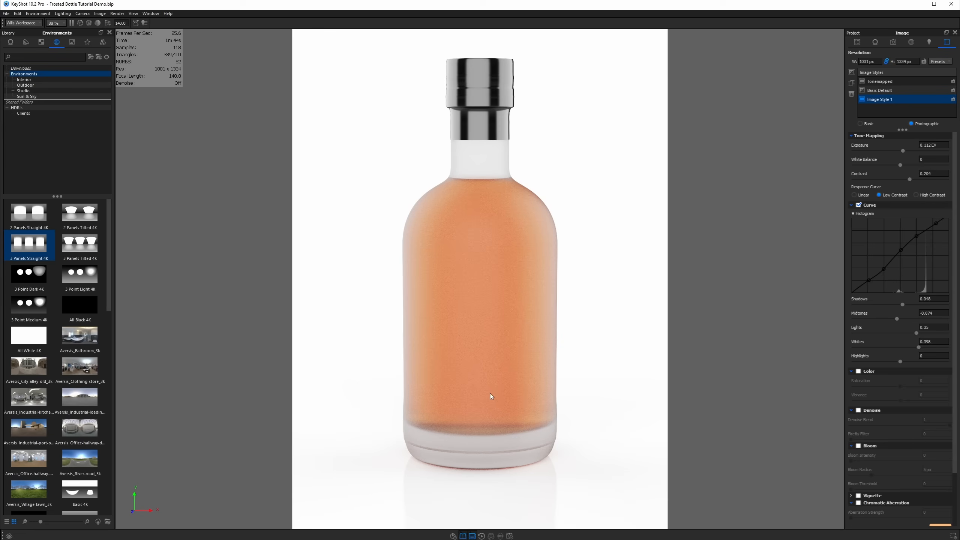
mouse_move(702, 402)
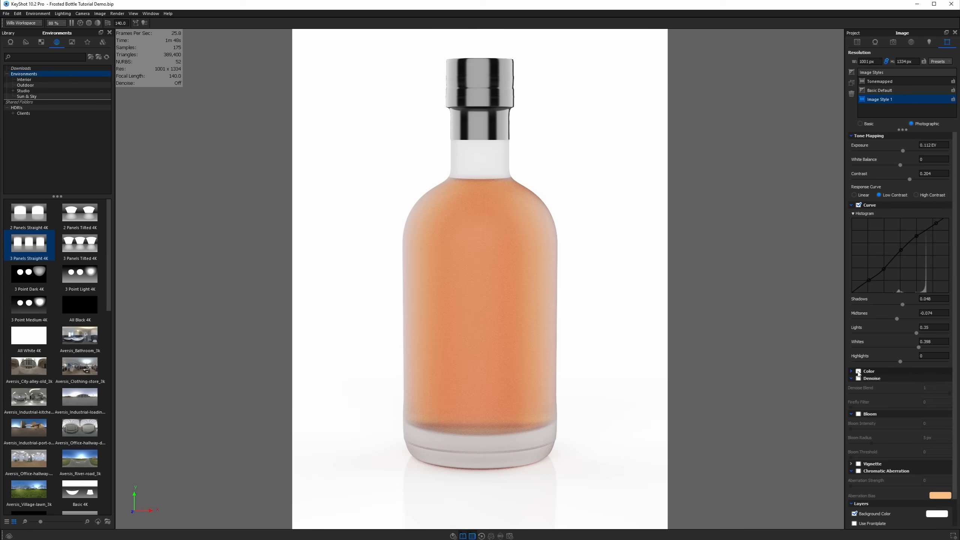
Step: Enable colour adjustments and raise saturation to 0.13 and vibrance
click(859, 371)
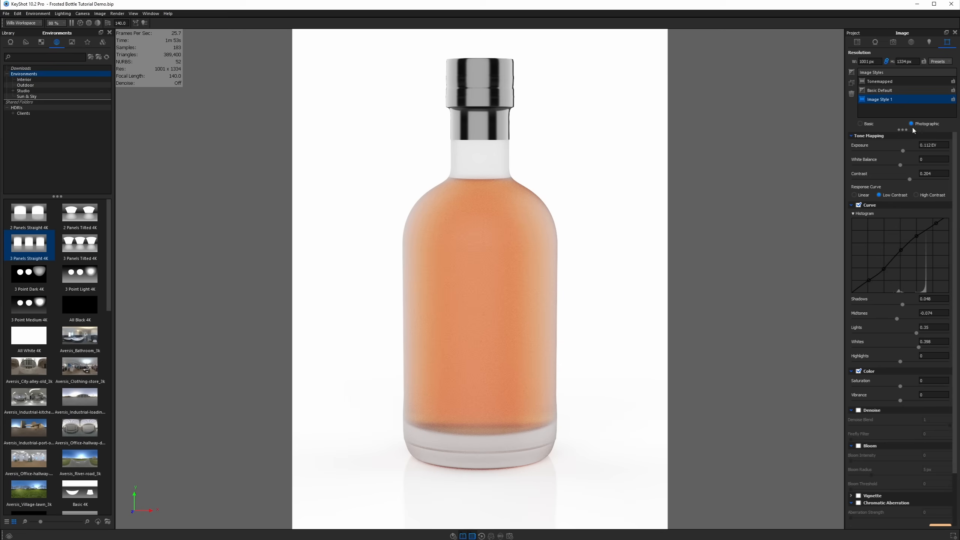
mouse_move(901, 389)
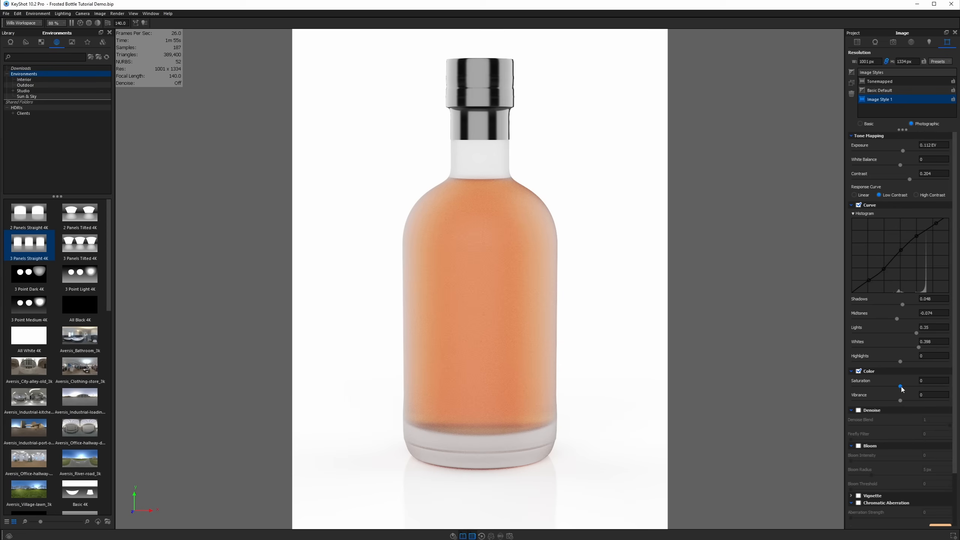
drag(900, 389, 901, 389)
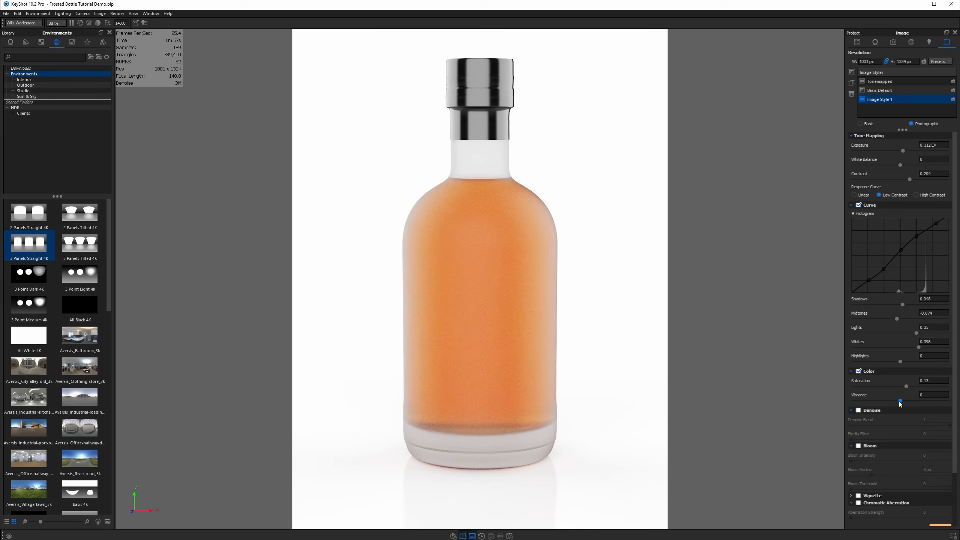
drag(900, 402, 918, 402)
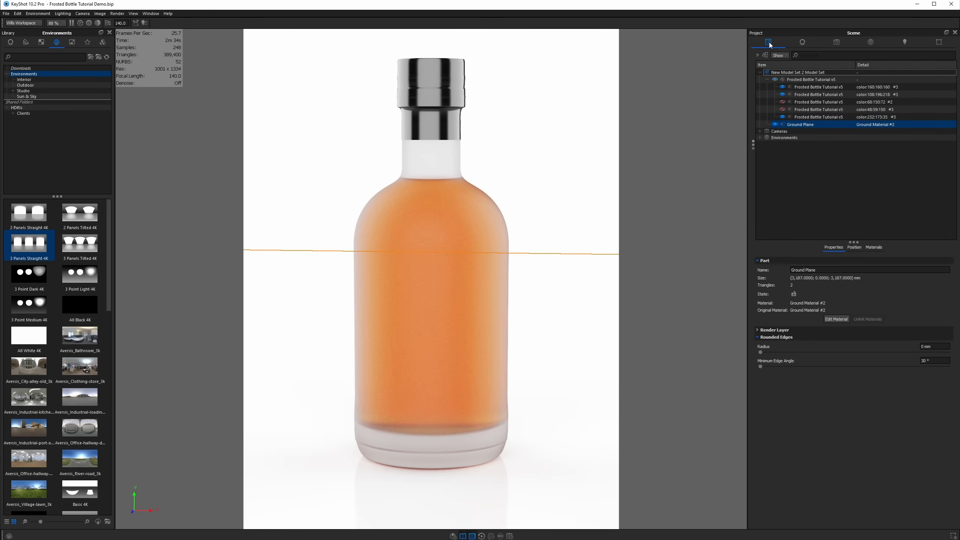
Step: Cycle through Studios 3 and 4, then settle on the yellow-liquid Studio 2
click(765, 42)
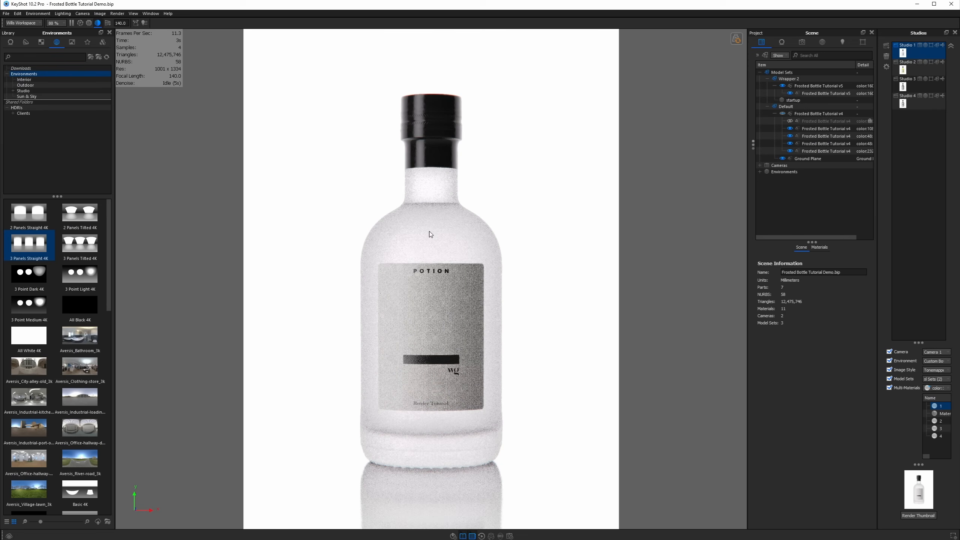
click(909, 62)
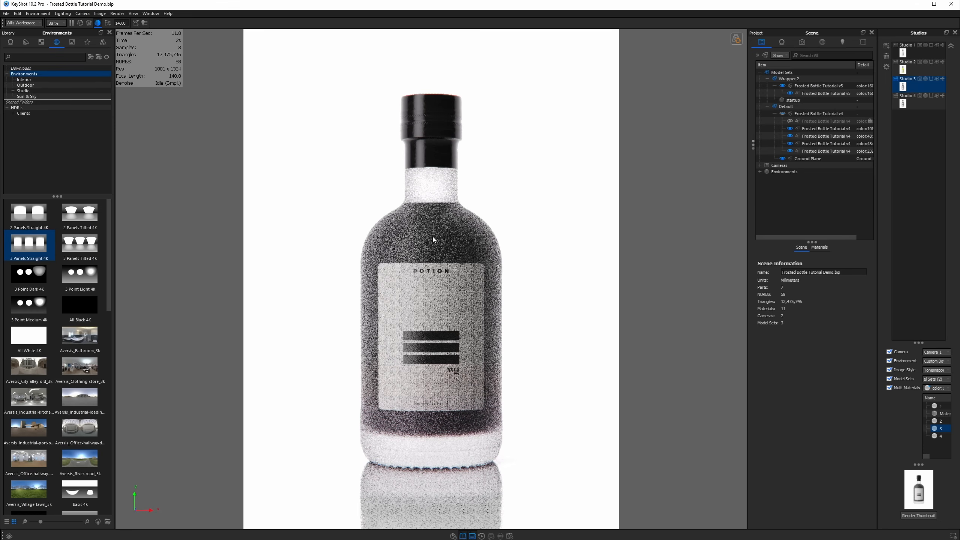
click(907, 96)
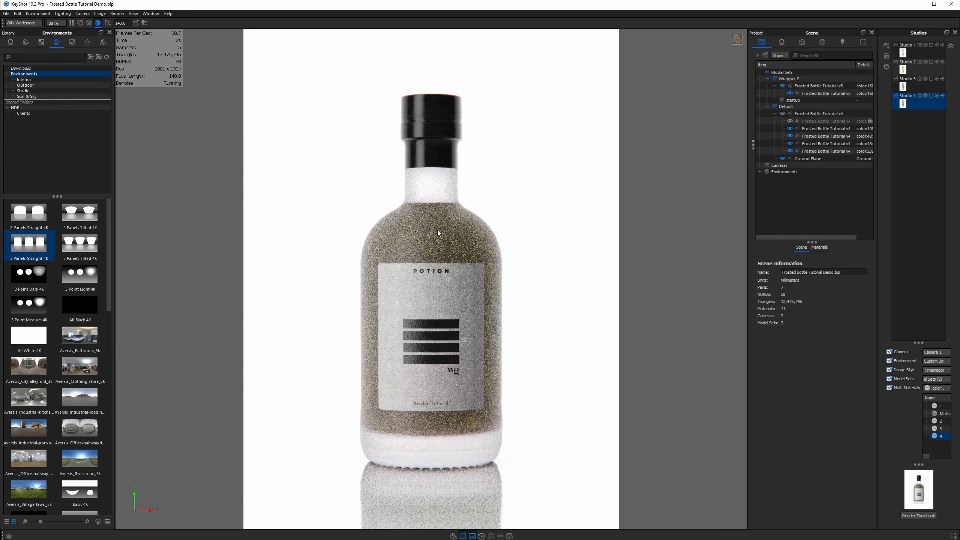
click(908, 61)
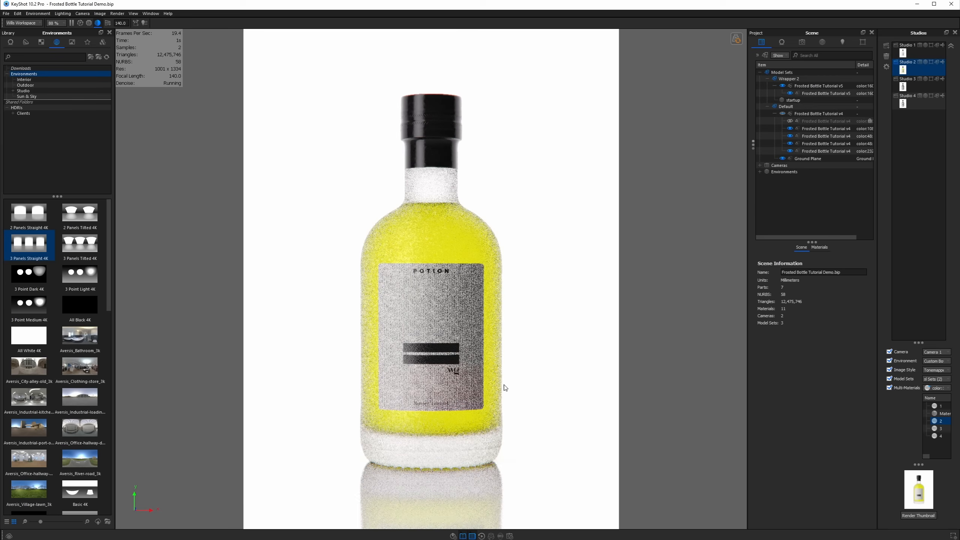
mouse_move(402, 447)
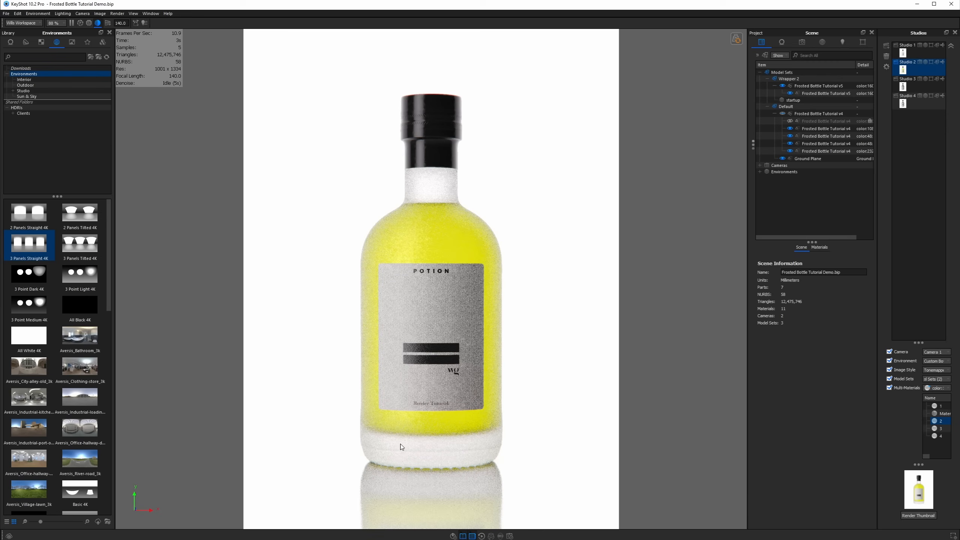
mouse_move(431, 457)
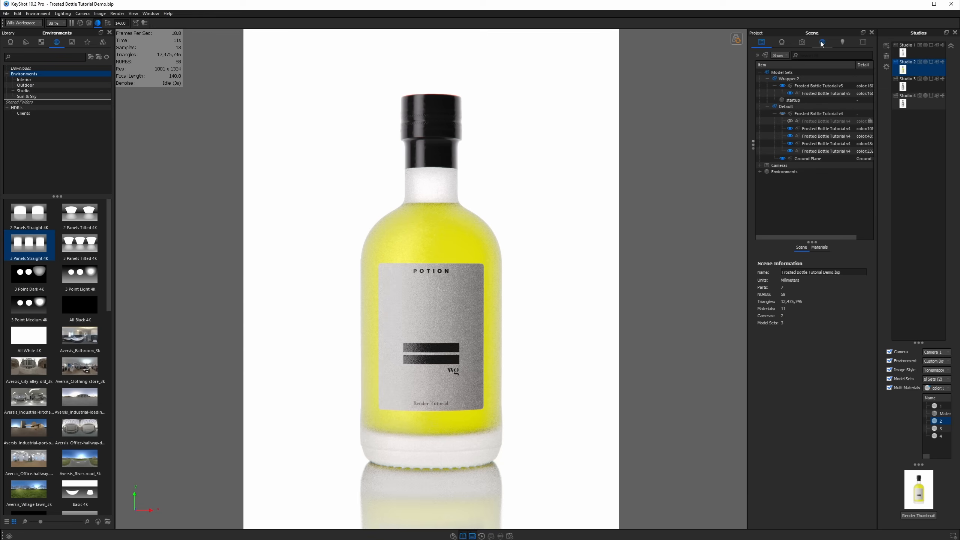
click(823, 41)
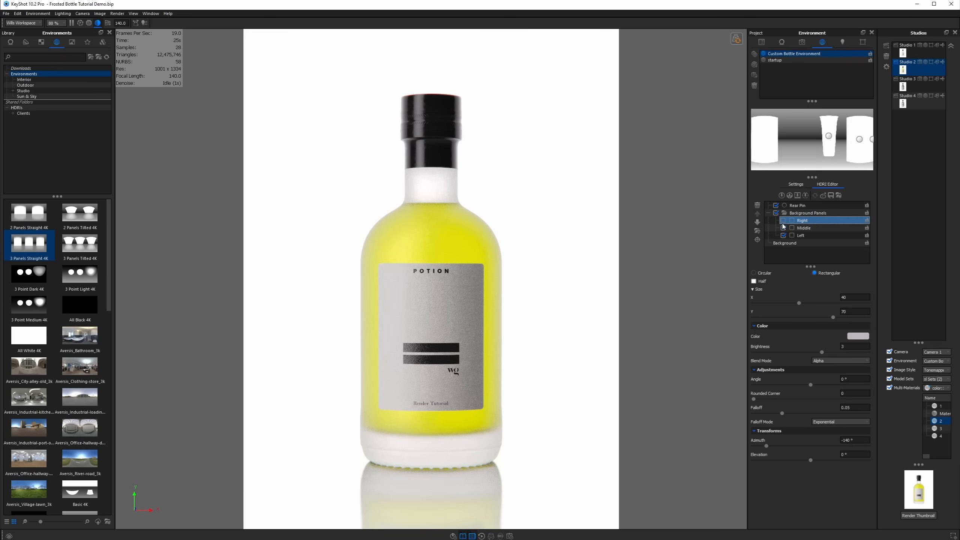
Step: Select the left background panel in the HDRI Editor and switch it on
click(783, 220)
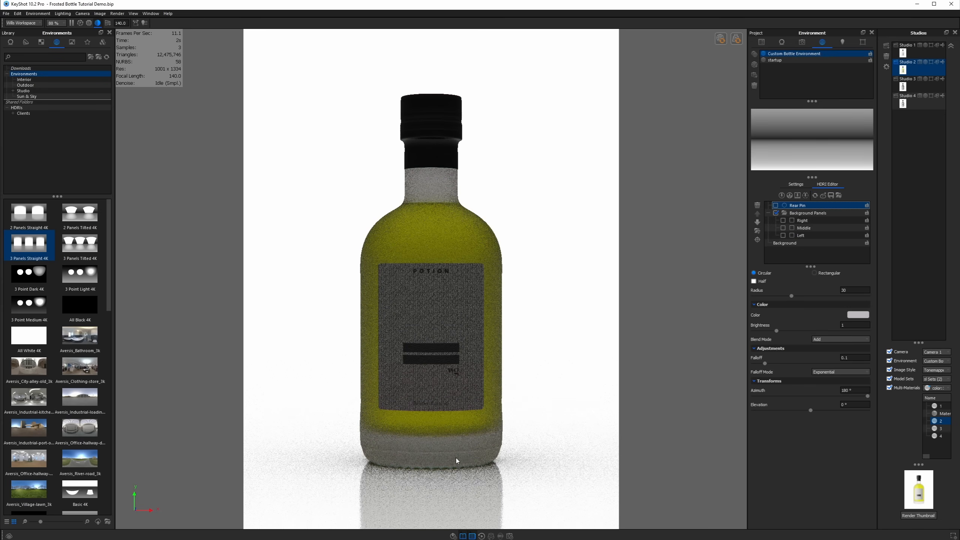
mouse_move(816, 118)
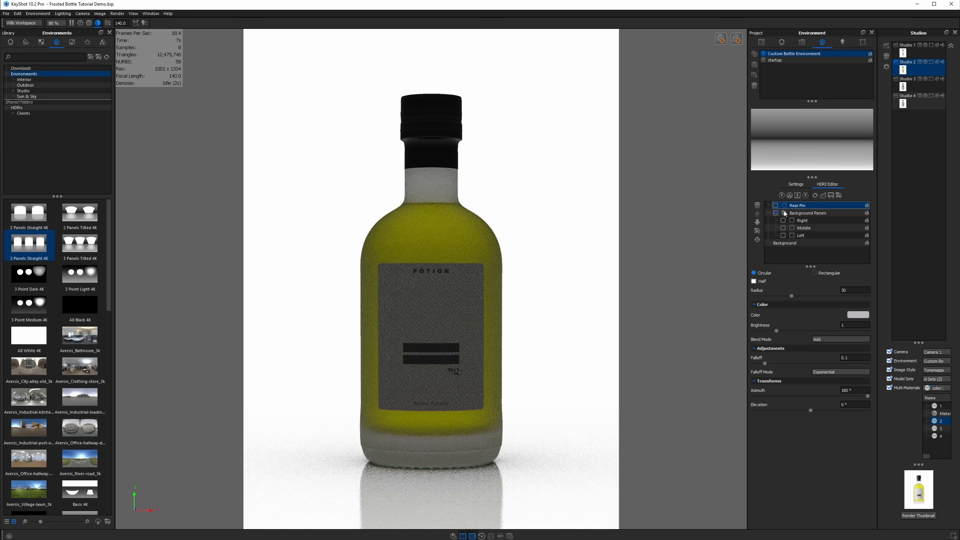
click(785, 243)
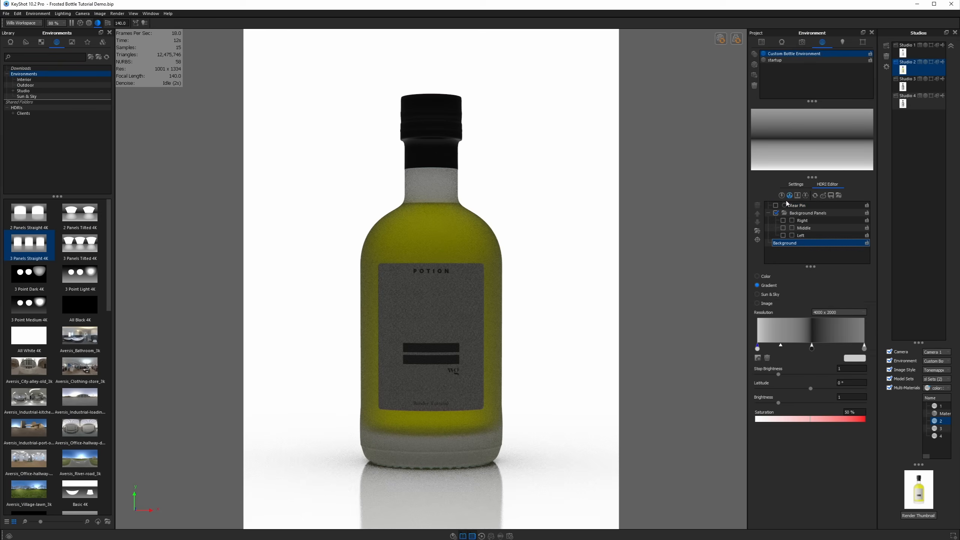
click(802, 236)
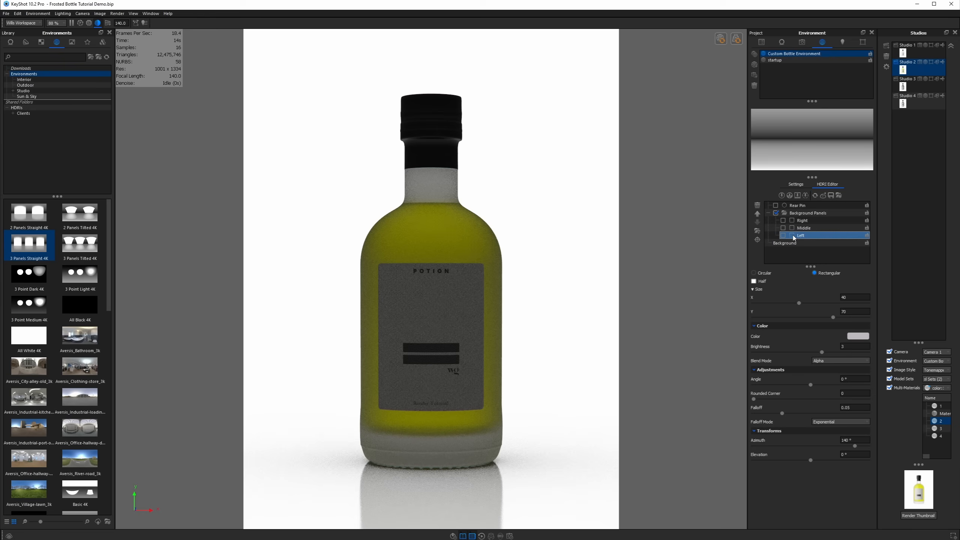
click(784, 235)
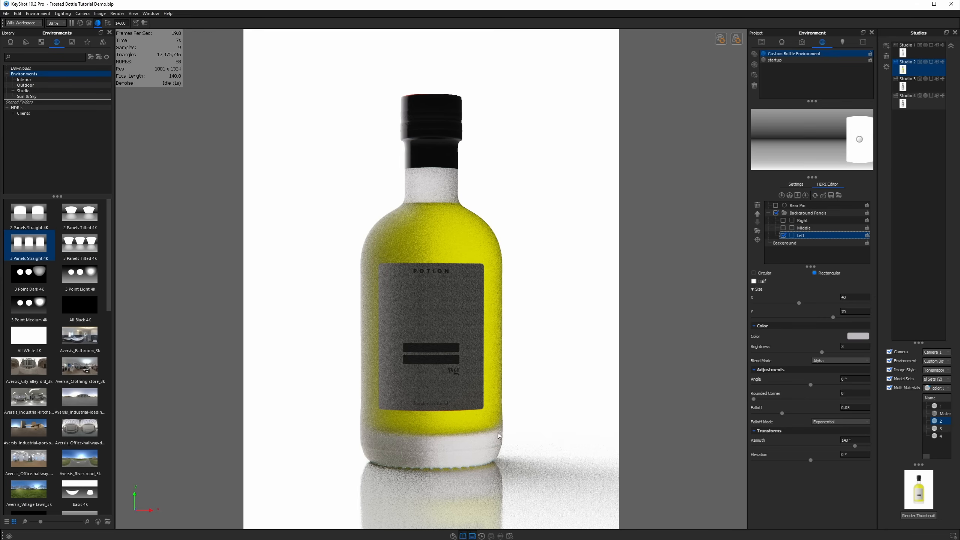
mouse_move(333, 222)
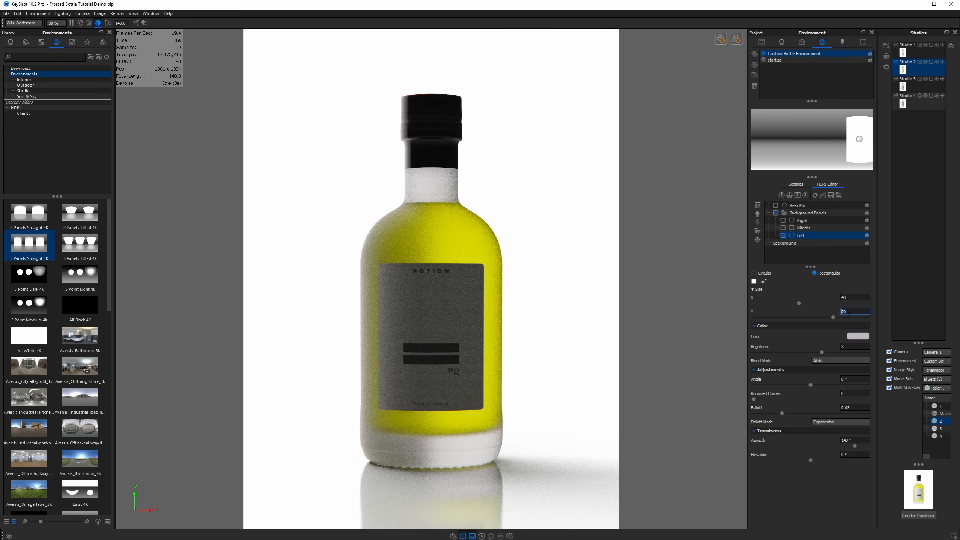
Step: Set the left panel's falloff to exponential 0.05 at 140° azimuth
click(854, 346)
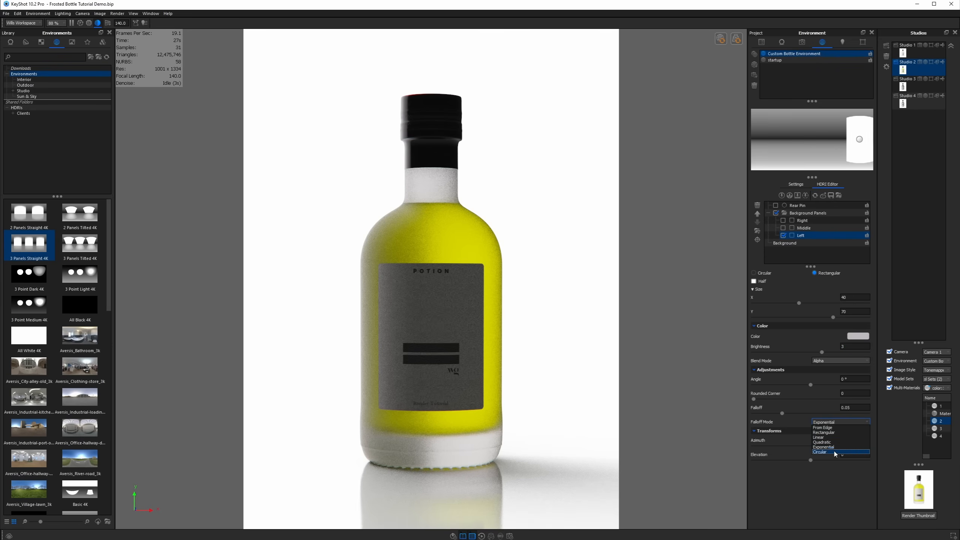
click(820, 452)
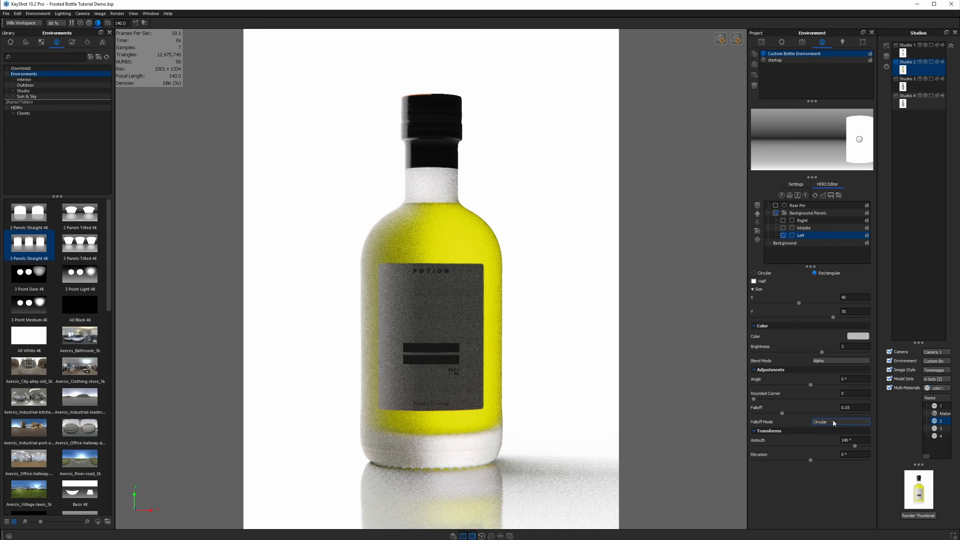
click(840, 421)
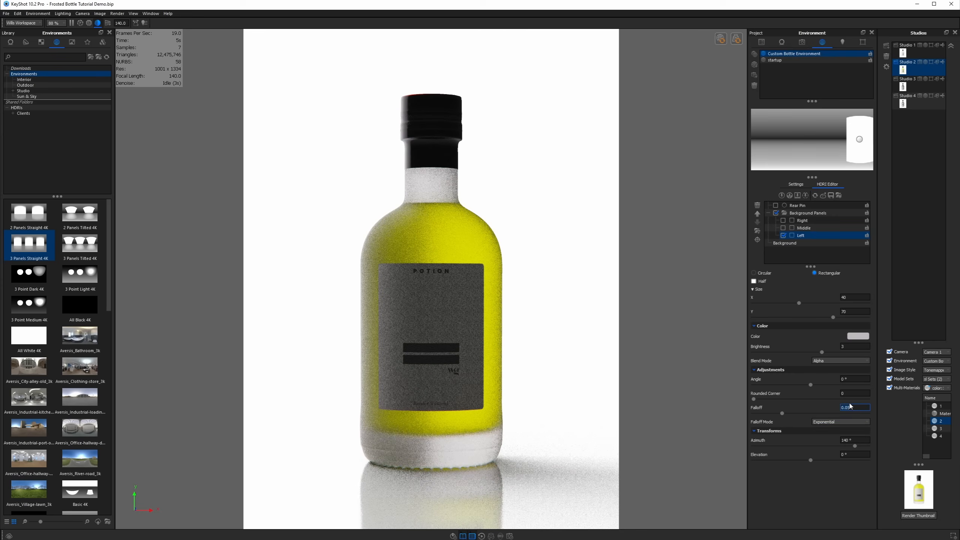
Step: Enable the right panel, rear pin and middle panel, with the middle panel at brightness 7
click(808, 212)
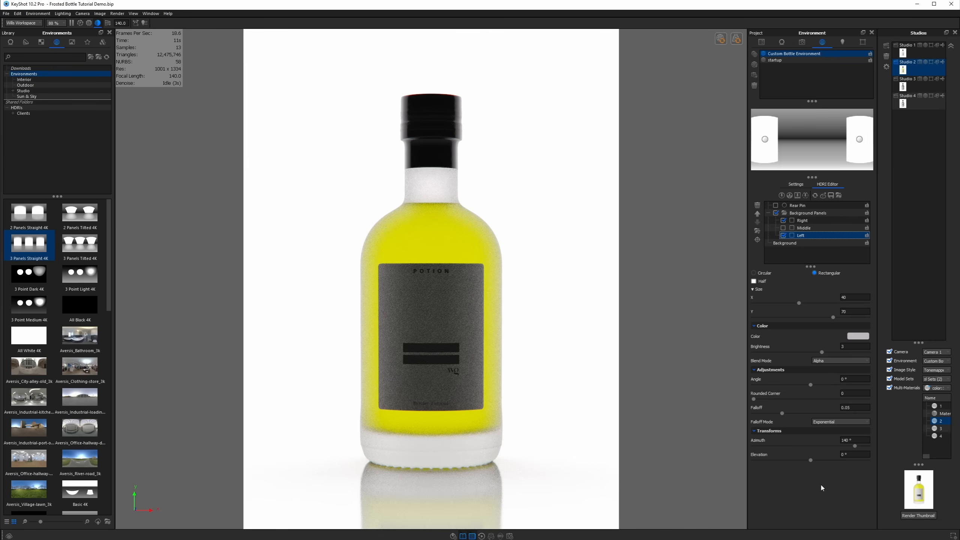
drag(848, 439, 839, 447)
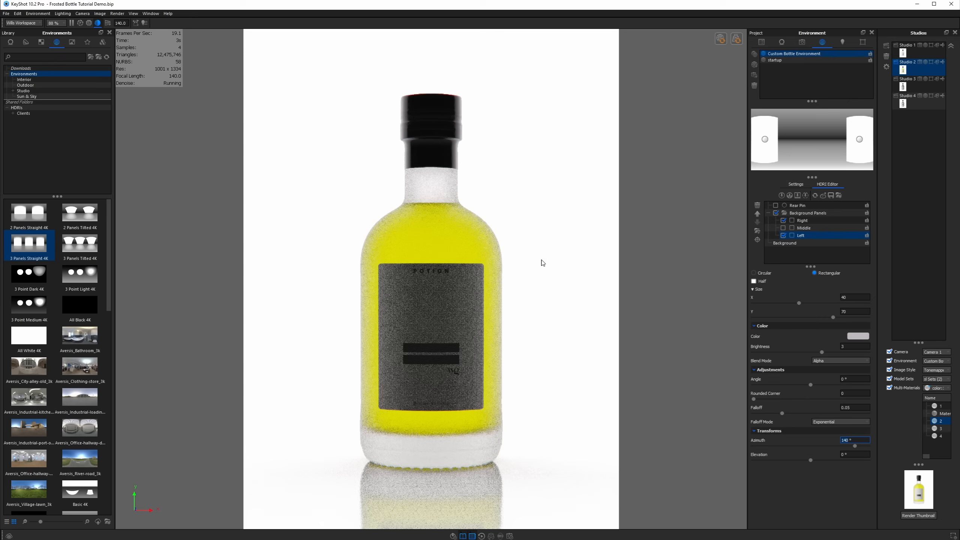
click(803, 227)
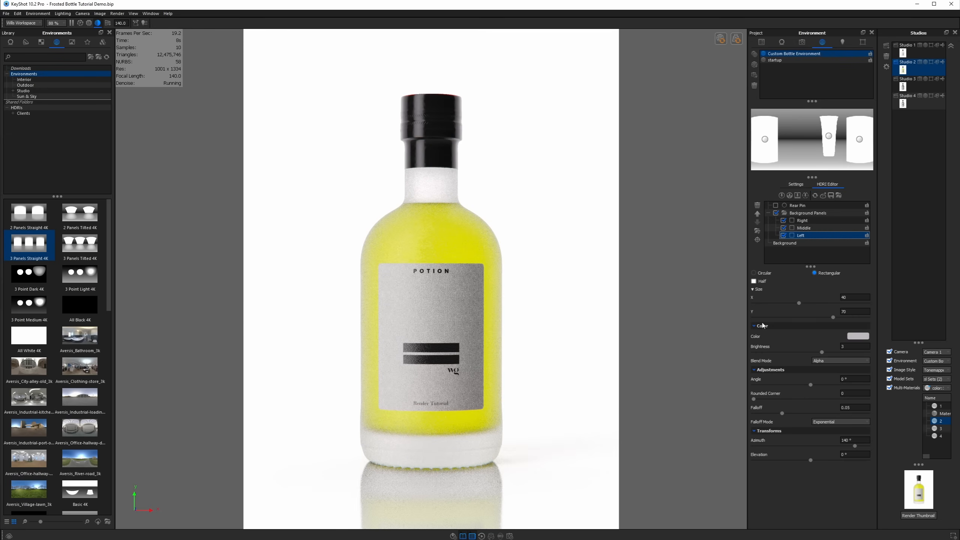
click(802, 228)
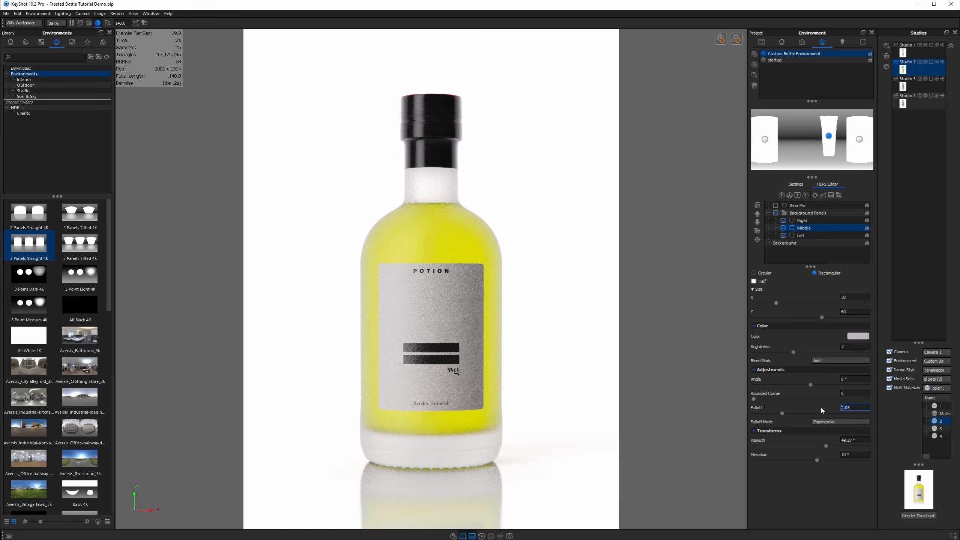
click(854, 454)
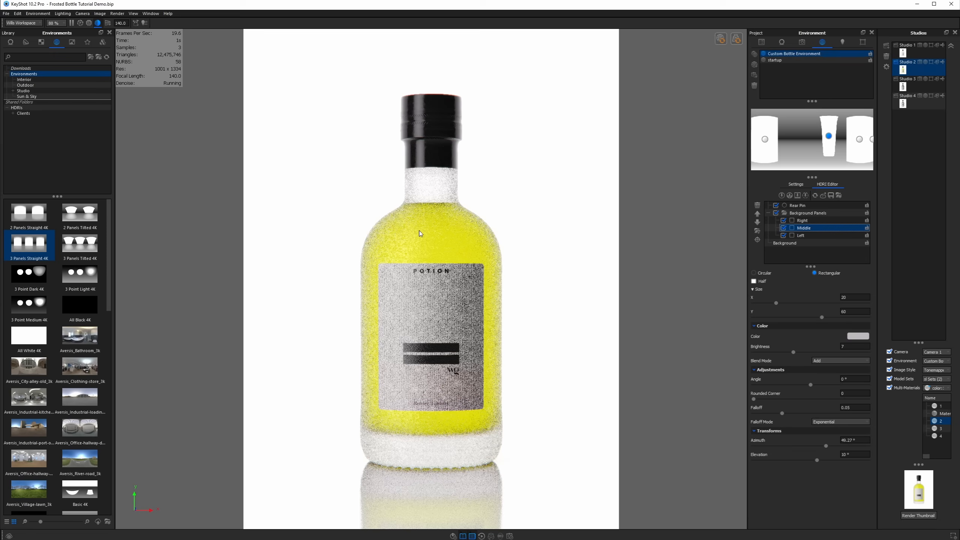
click(800, 235)
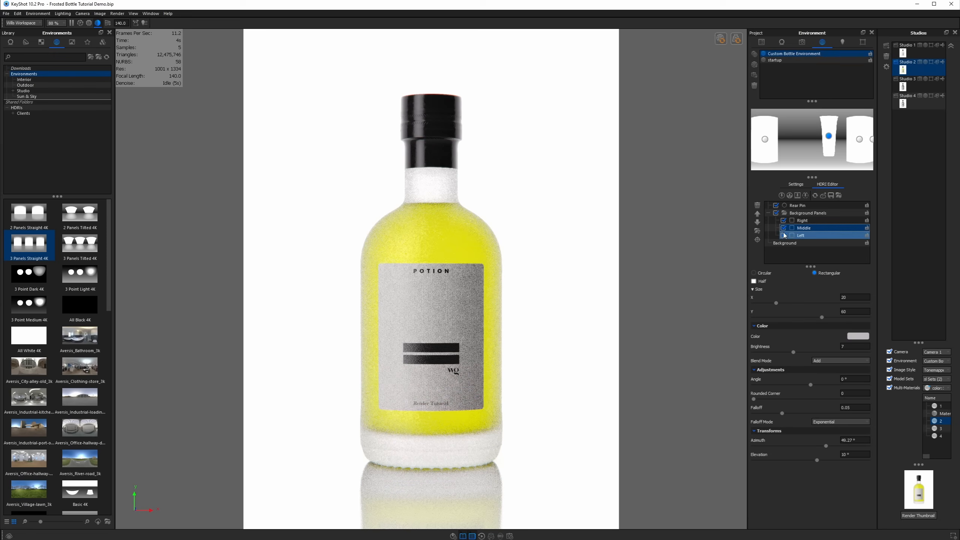
click(793, 235)
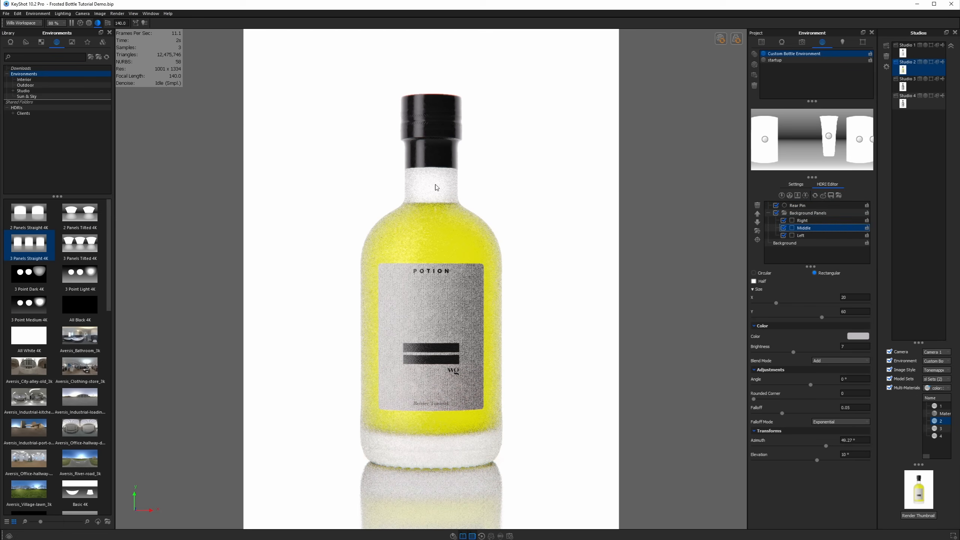
click(912, 62)
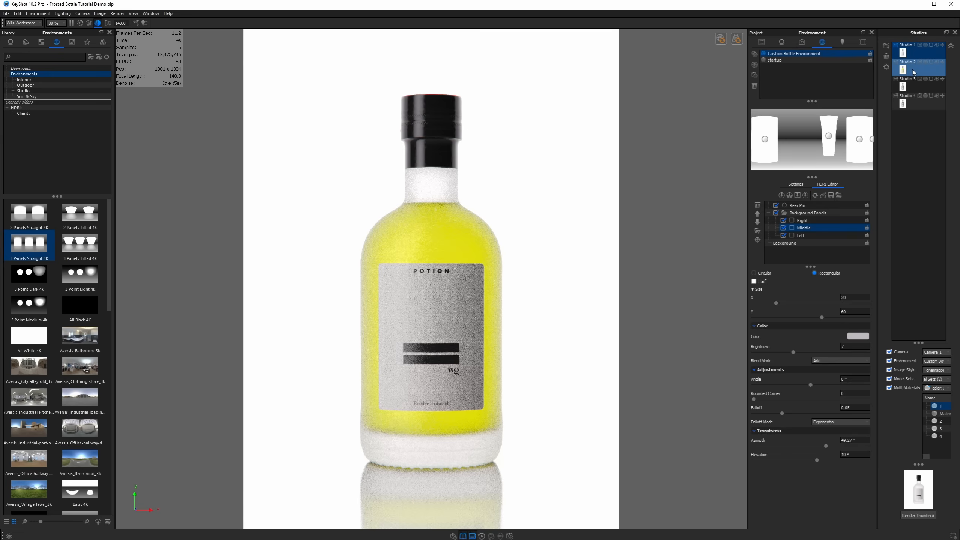
click(912, 78)
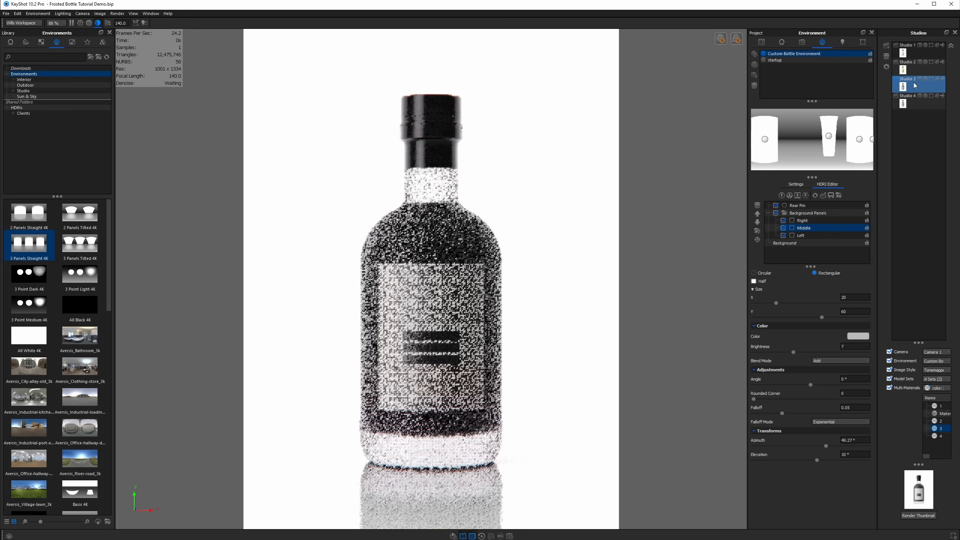
click(912, 98)
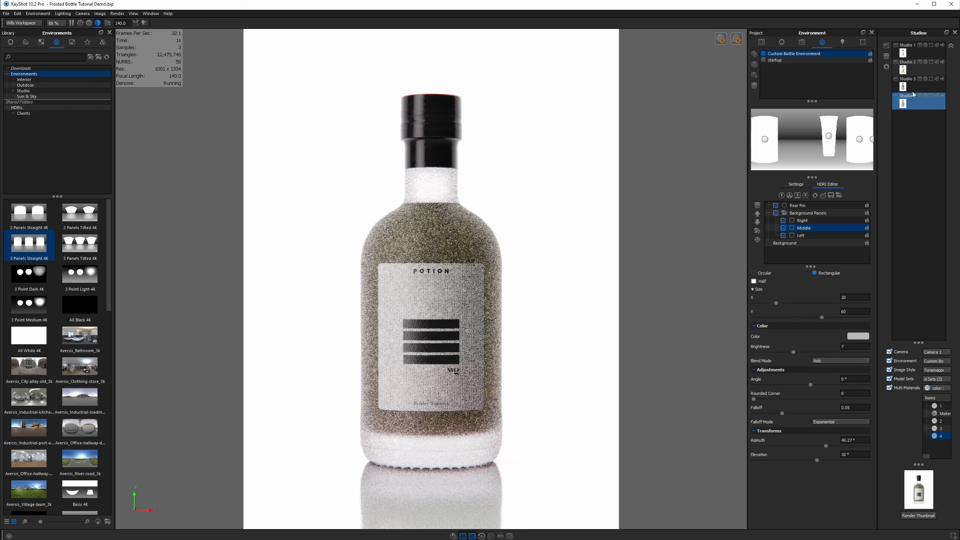
click(909, 62)
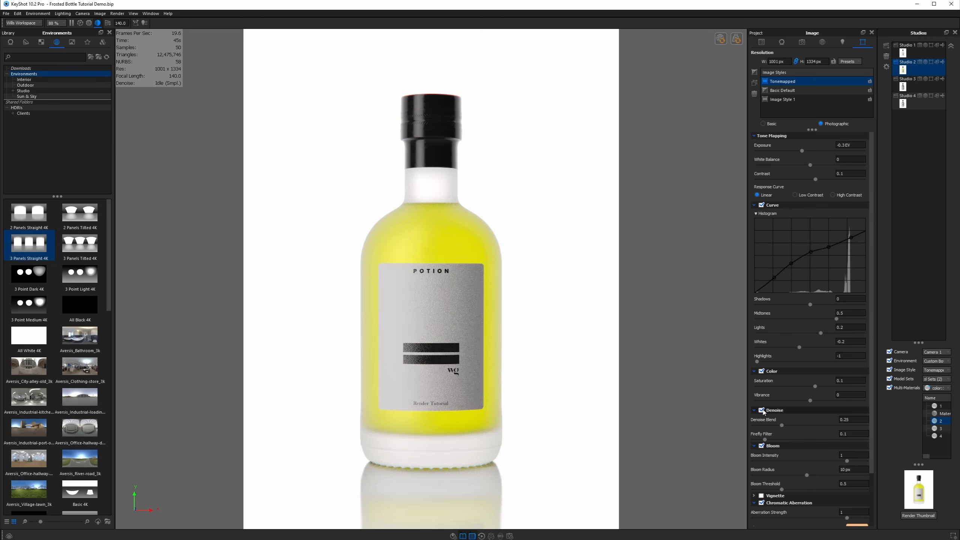
Step: Set Denoise Blend to 0.25 in the Photographic image style
click(853, 420)
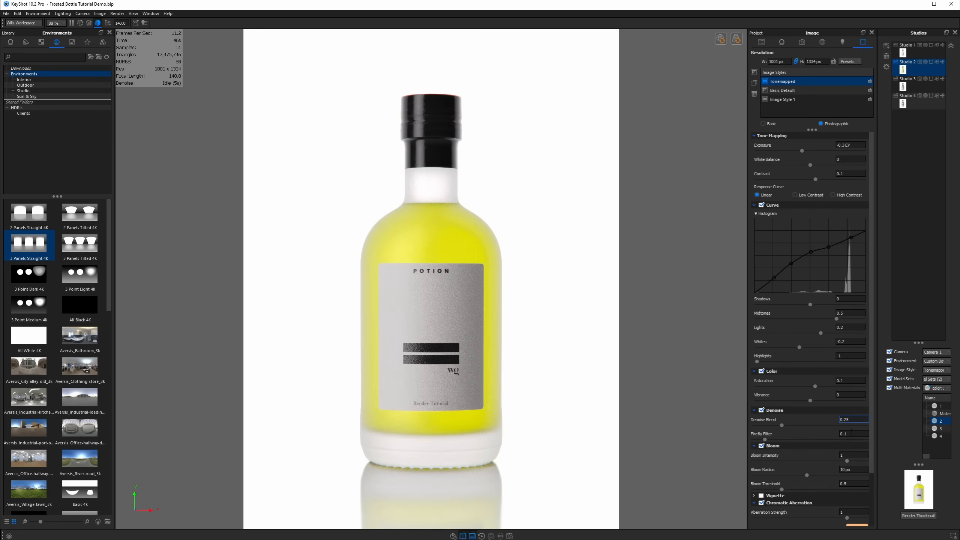
click(754, 445)
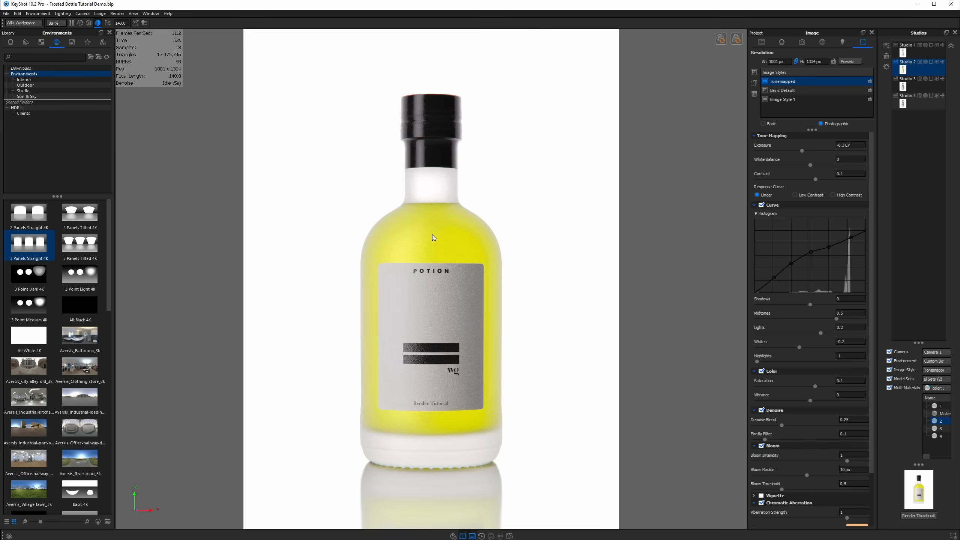
mouse_move(837, 444)
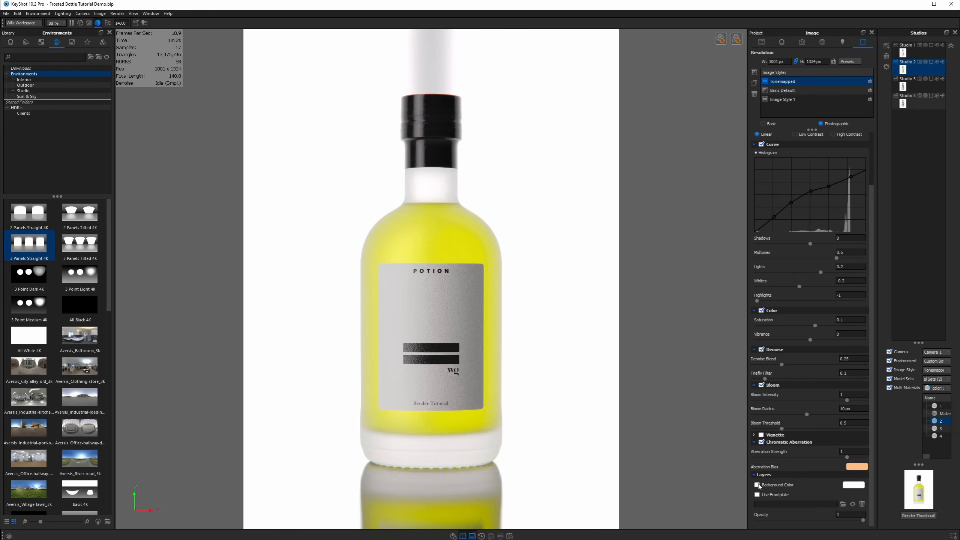
Step: Pick a new shadow colour for the ground material
click(782, 41)
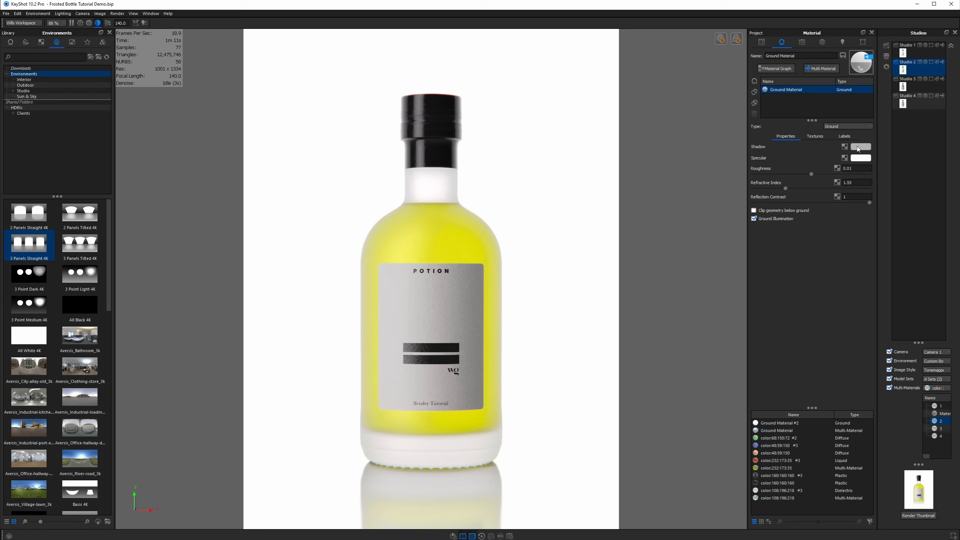
click(860, 147)
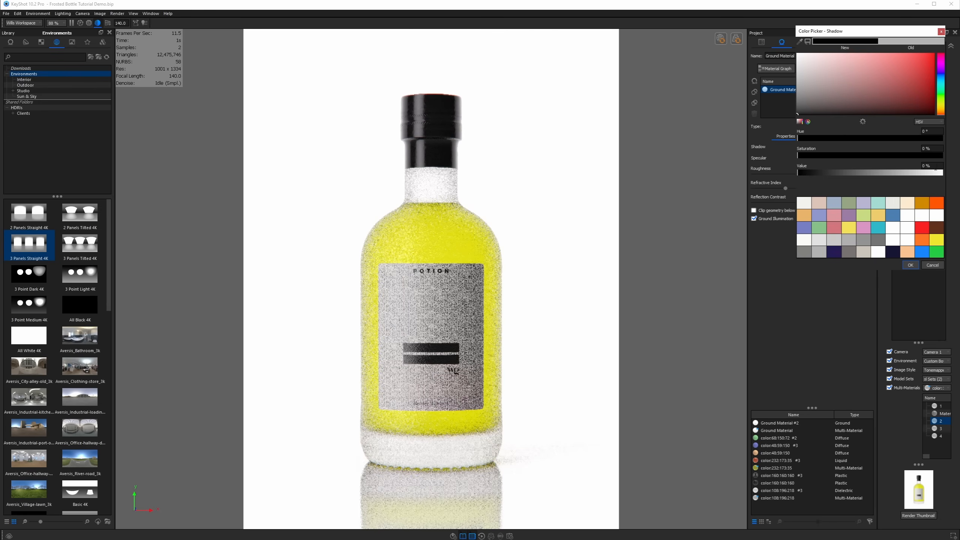
drag(786, 172, 931, 172)
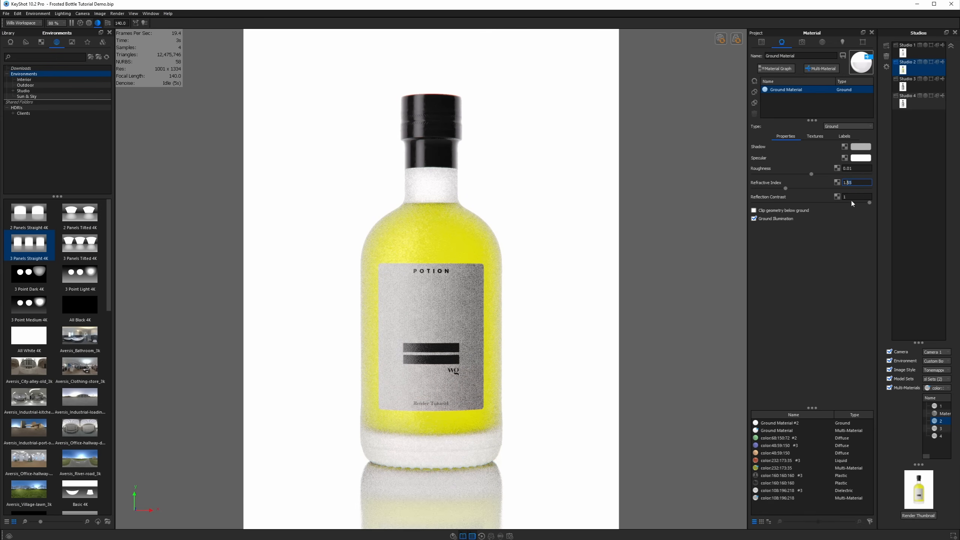
Step: Set the ground's reflection contrast to about 0.87
drag(867, 202, 753, 202)
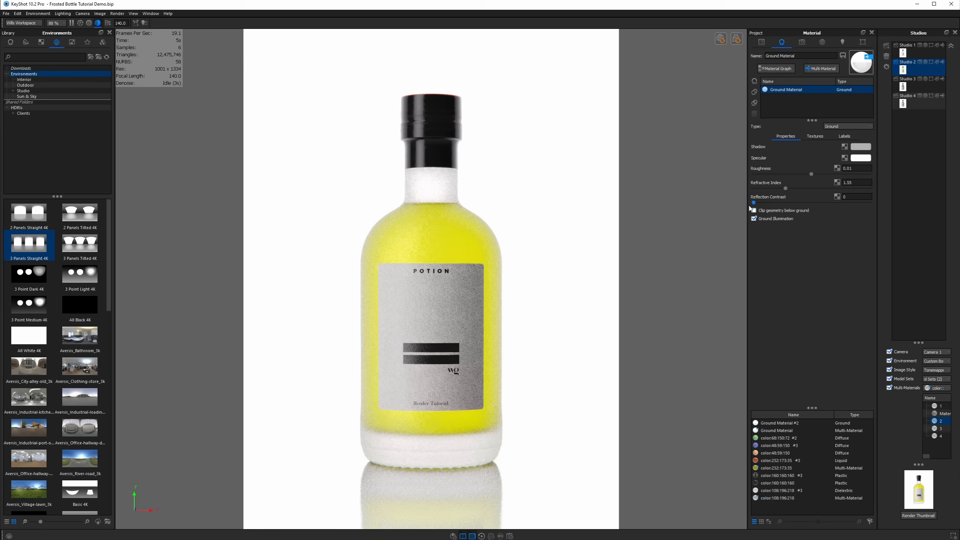
drag(754, 203, 856, 202)
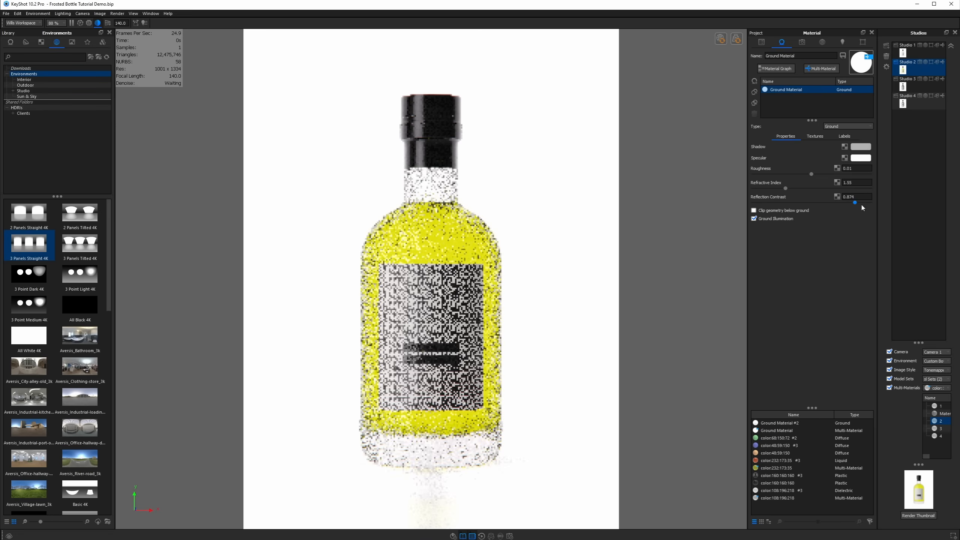
drag(855, 202, 869, 202)
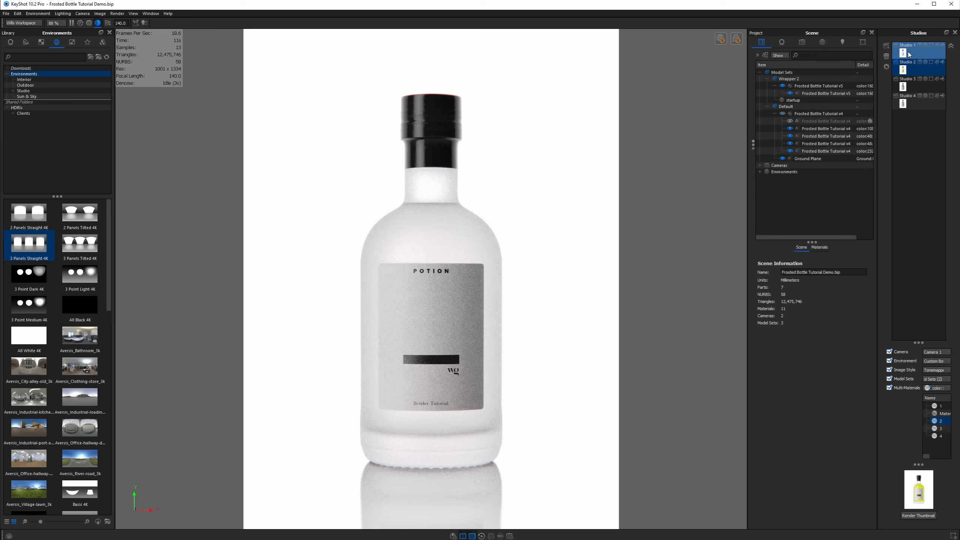
Step: Switch to Studio 3 and show the bottle's multi-material in the Material tab
click(909, 79)
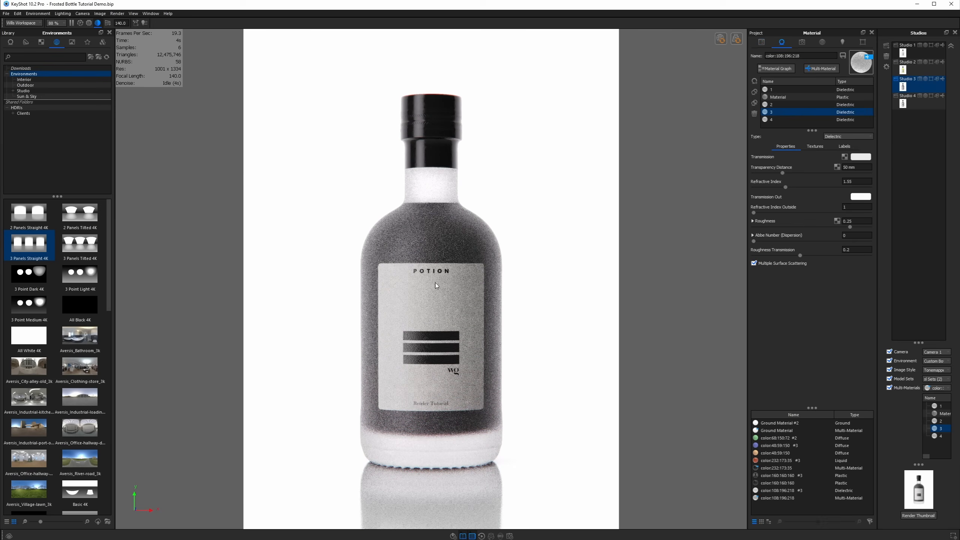
click(796, 90)
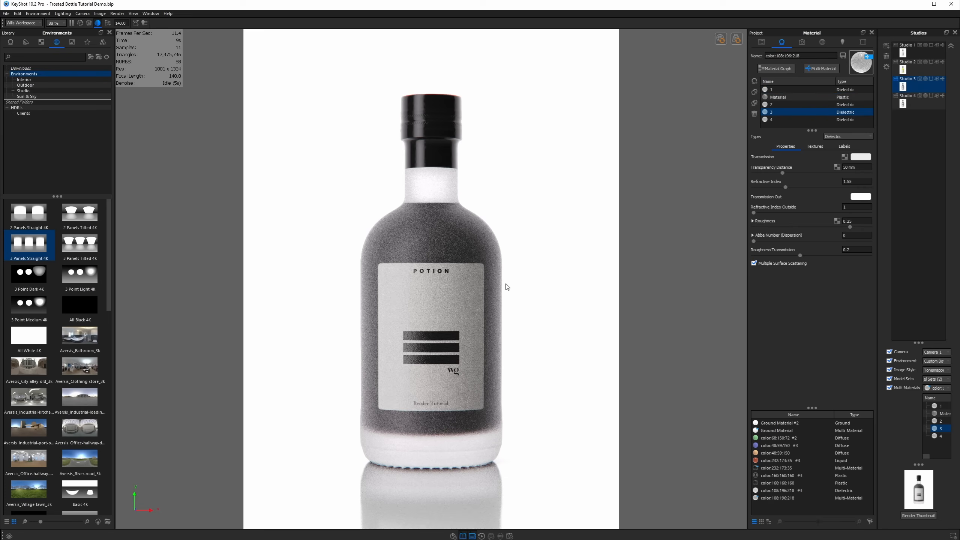
mouse_move(427, 344)
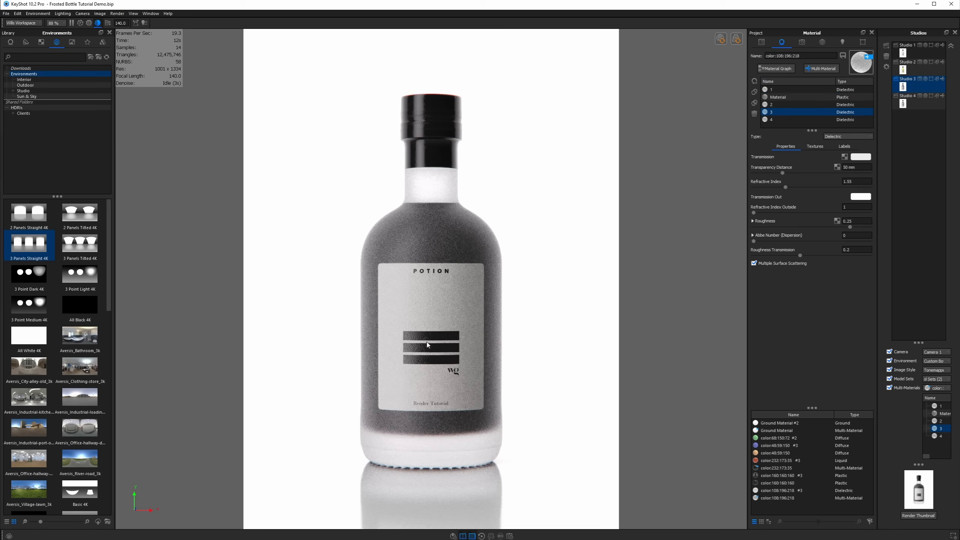
mouse_move(430, 298)
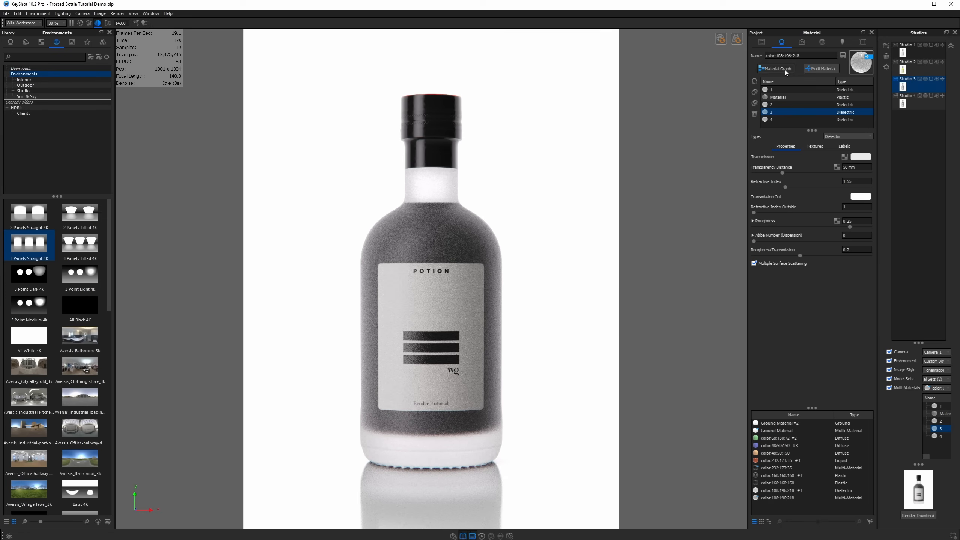
Step: Open the Material Graph window for Studio 3's frosted bottle material
click(775, 68)
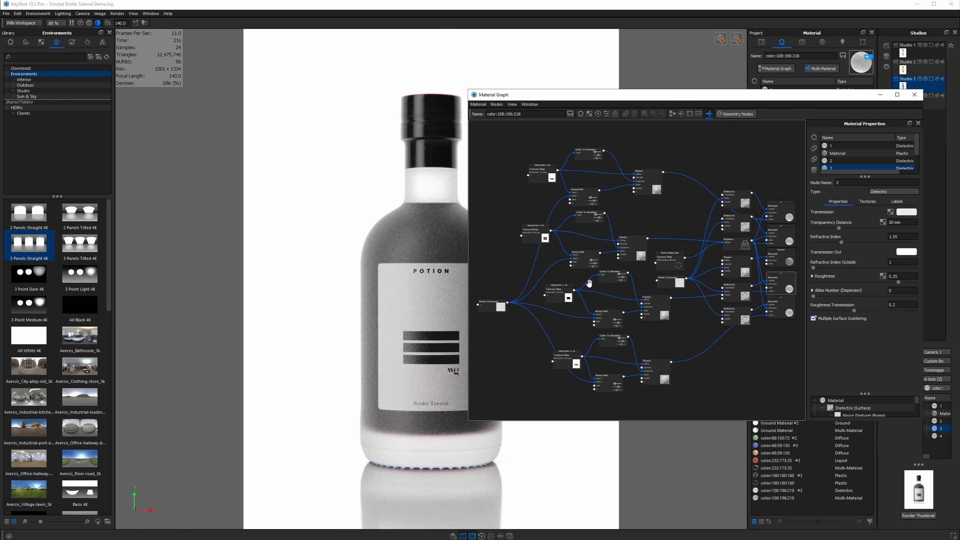
mouse_move(660, 218)
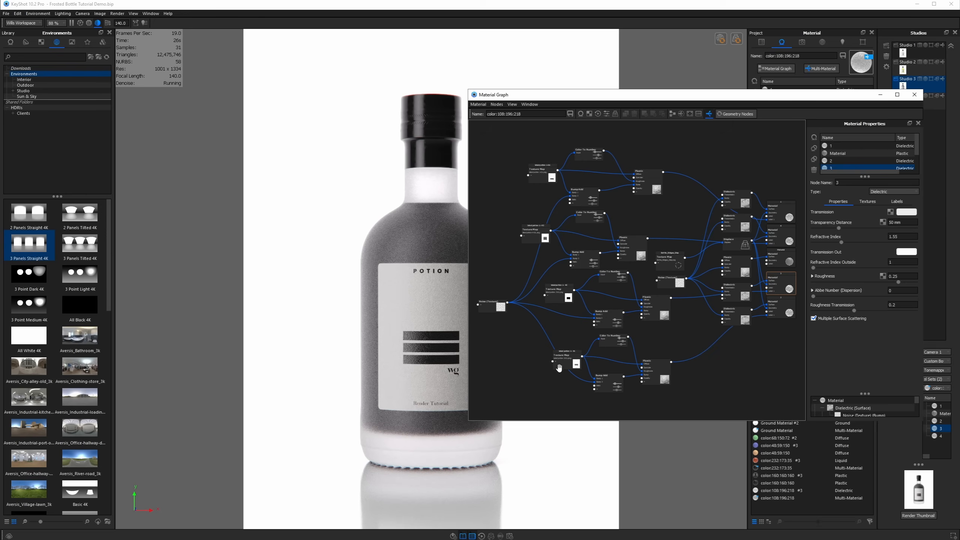
mouse_move(669, 259)
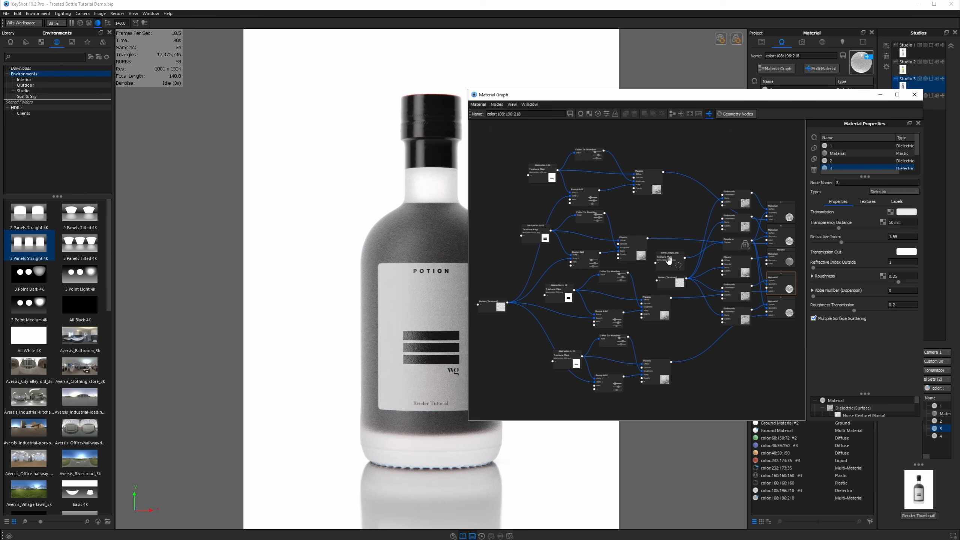
mouse_move(384, 468)
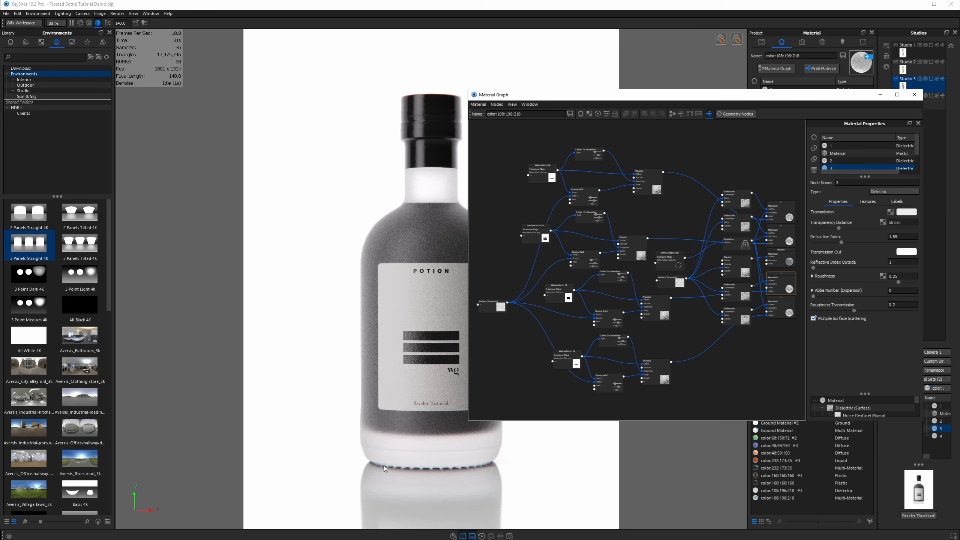